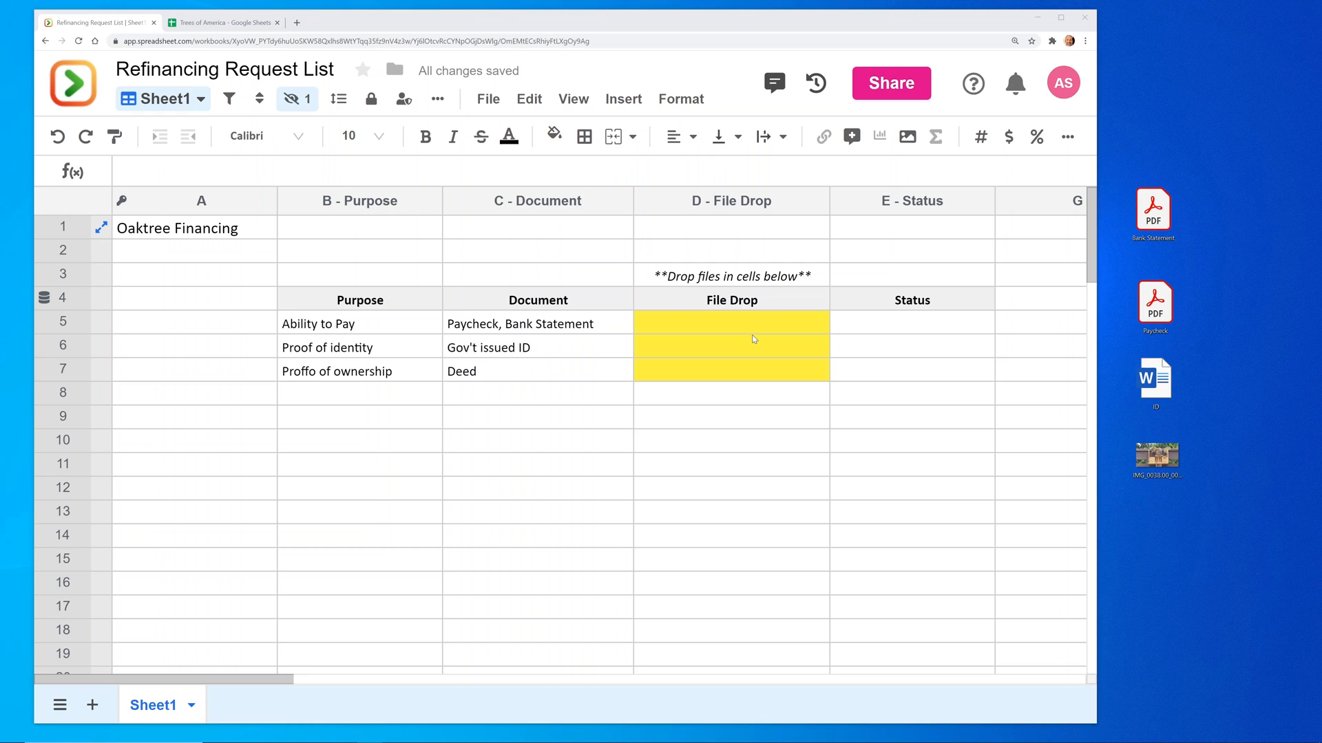
Step: Switch to the Trees of America tab and open Bank Statement.pdf in a new Chrome tab
click(729, 322)
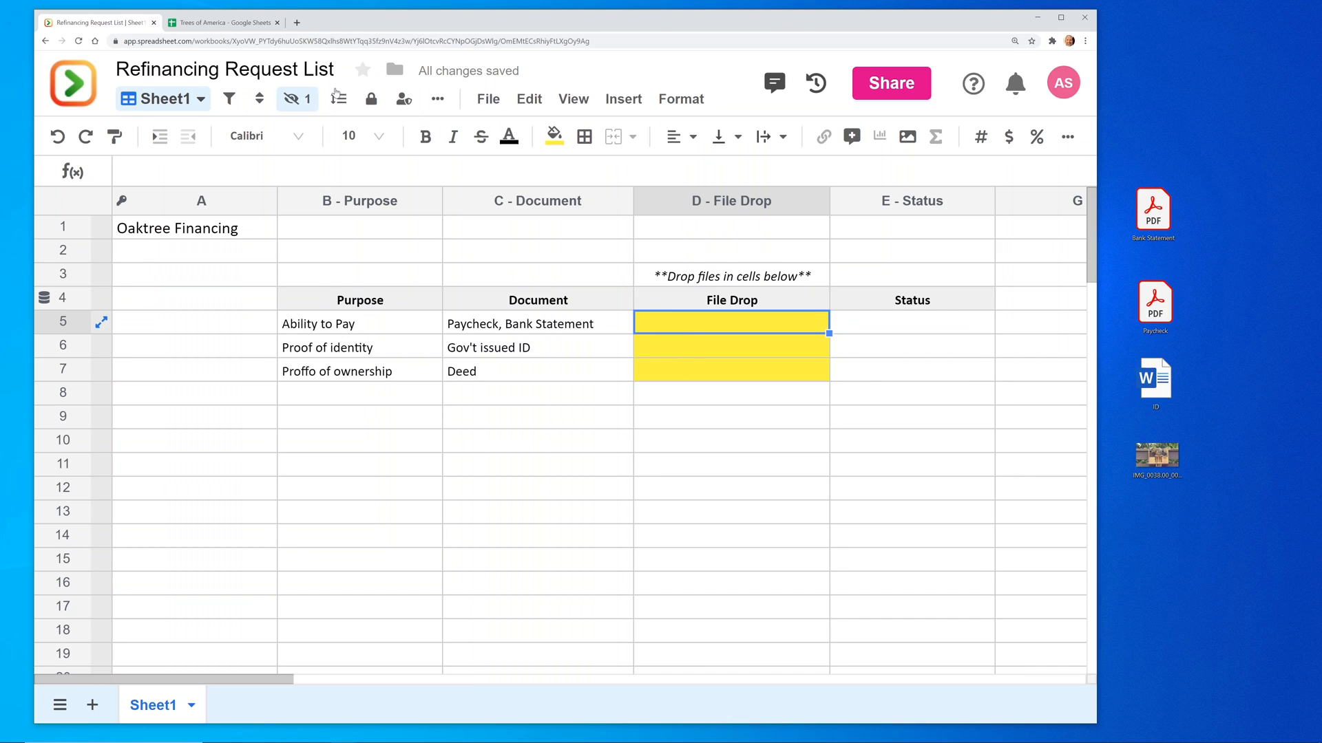
mouse_move(223, 22)
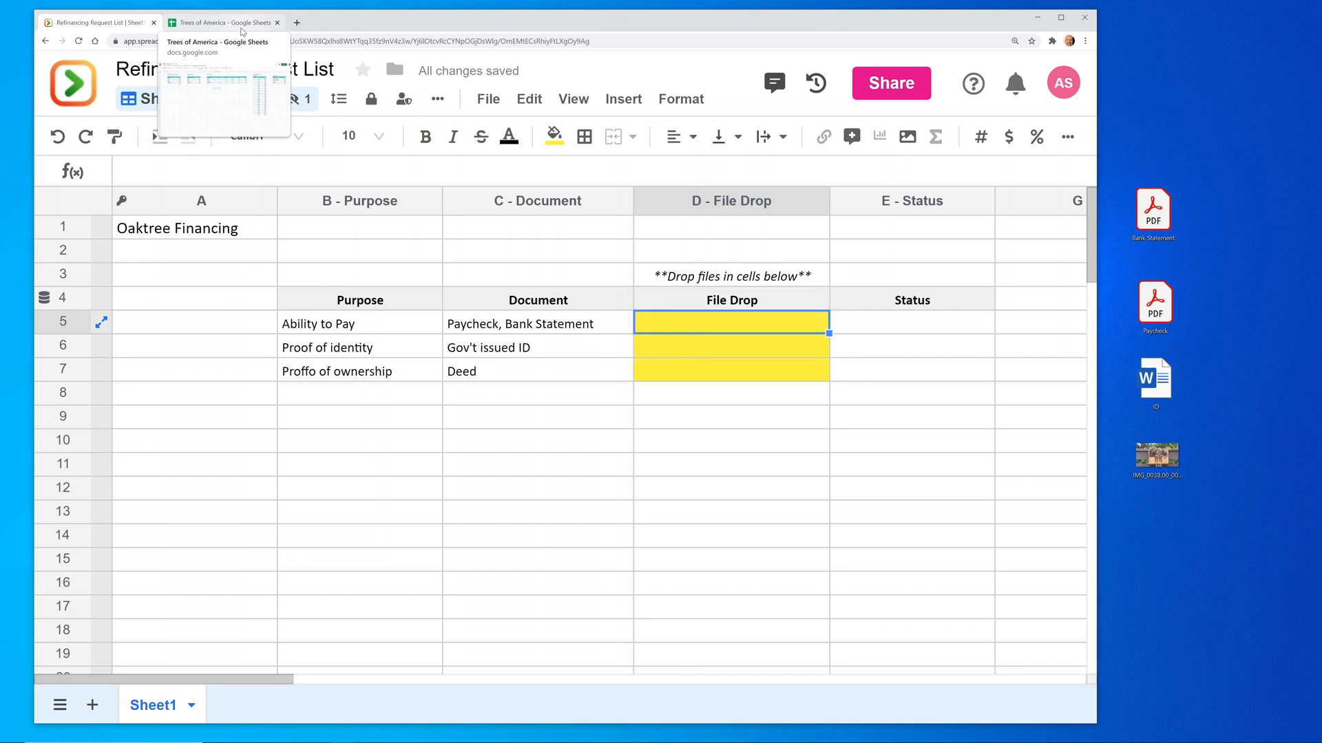
click(223, 22)
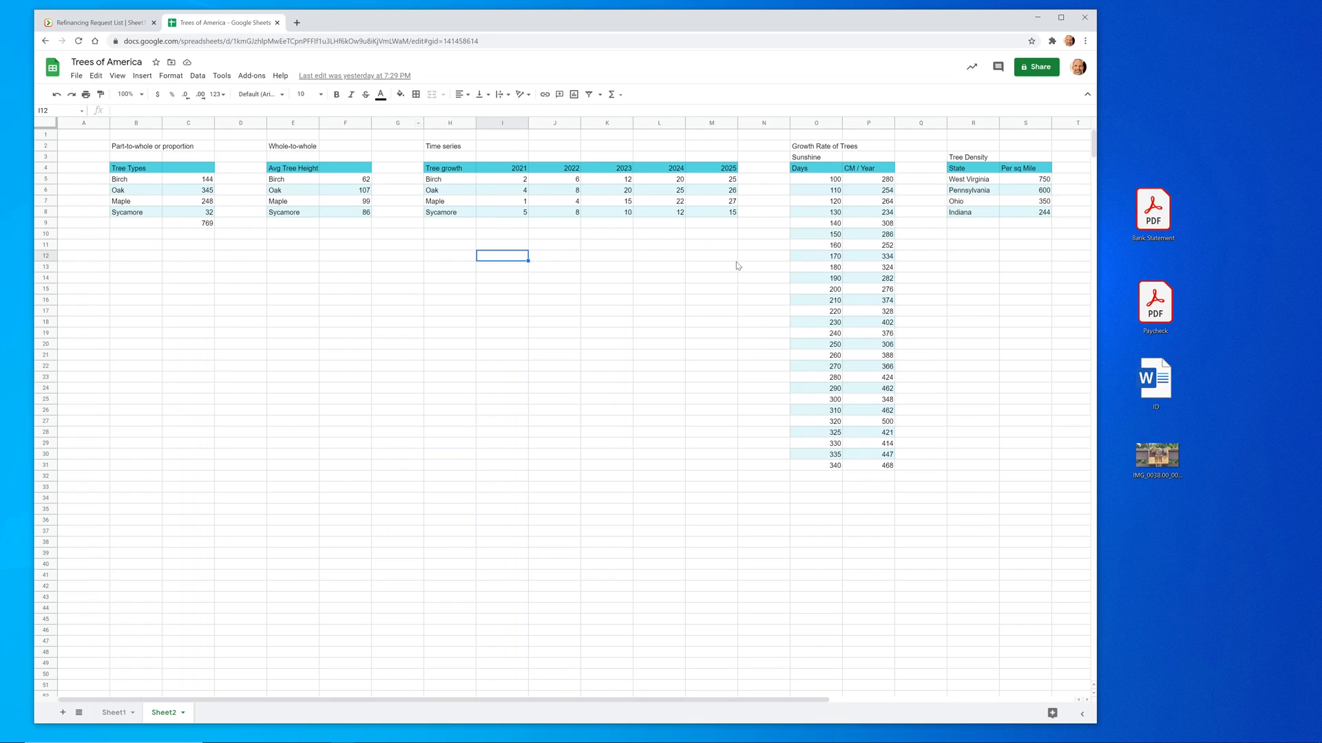
click(1154, 211)
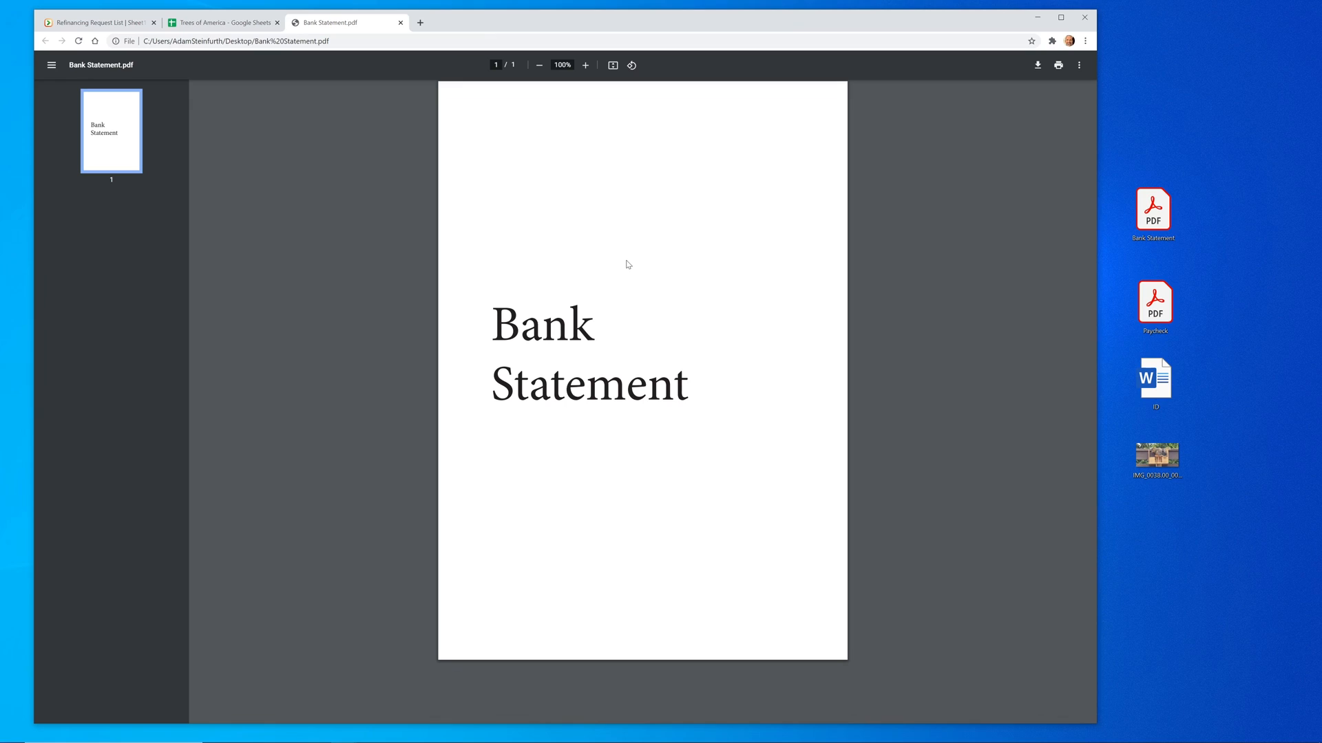
mouse_move(709, 297)
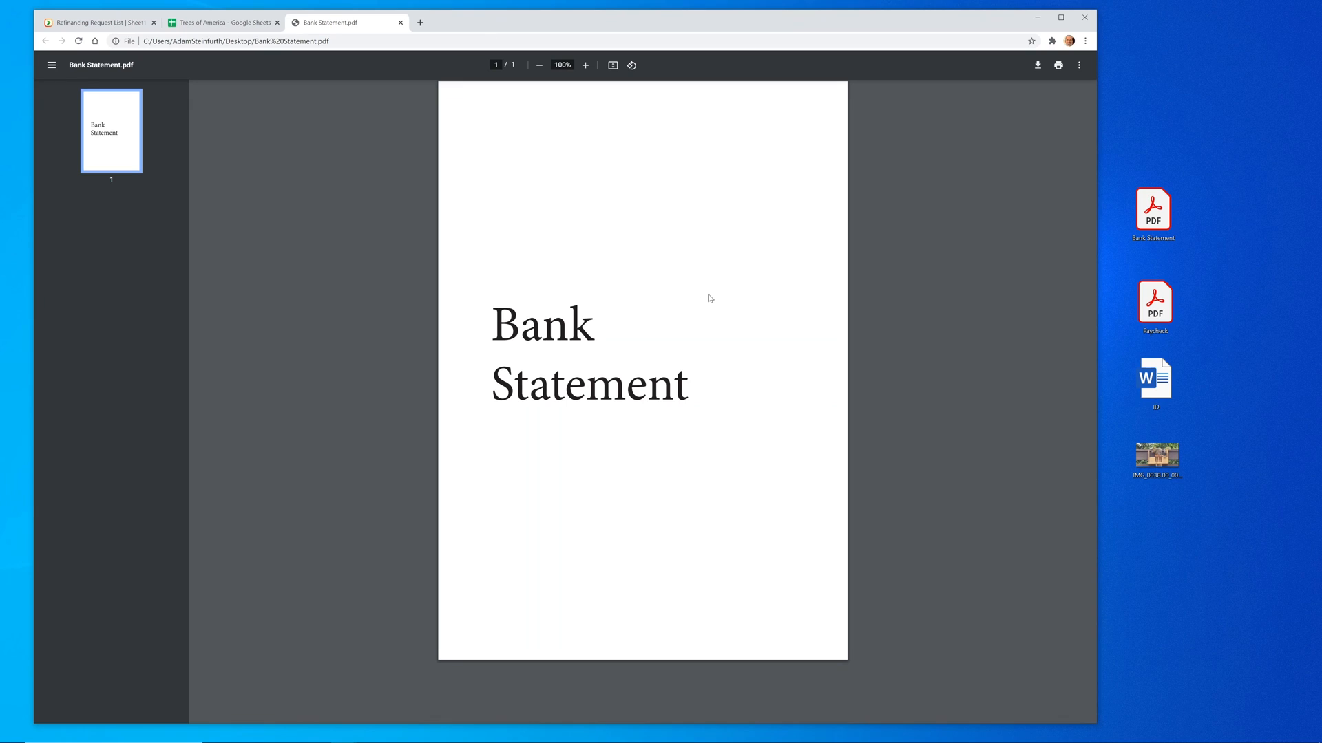
mouse_move(637, 195)
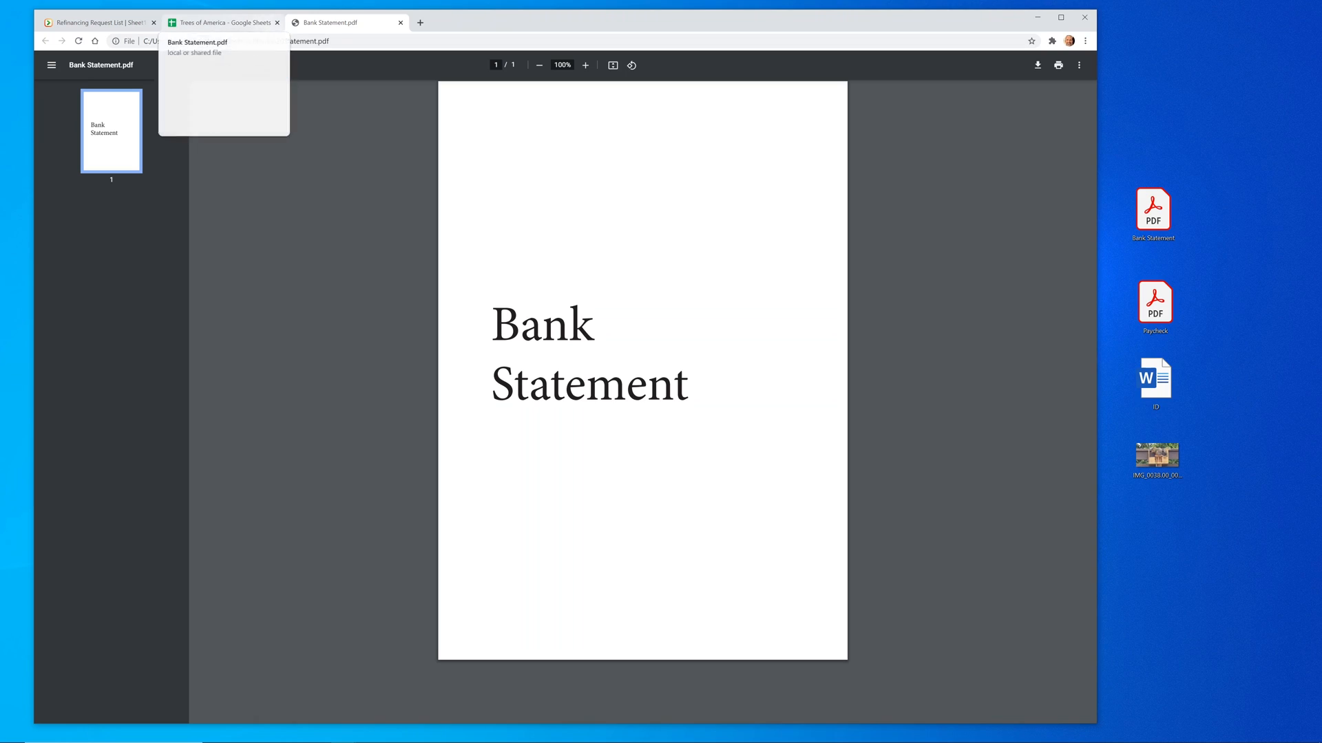
Step: Close the PDF, check Insert > Image > Image in cell in Google Sheets, then return to the Refinancing Request List
click(399, 23)
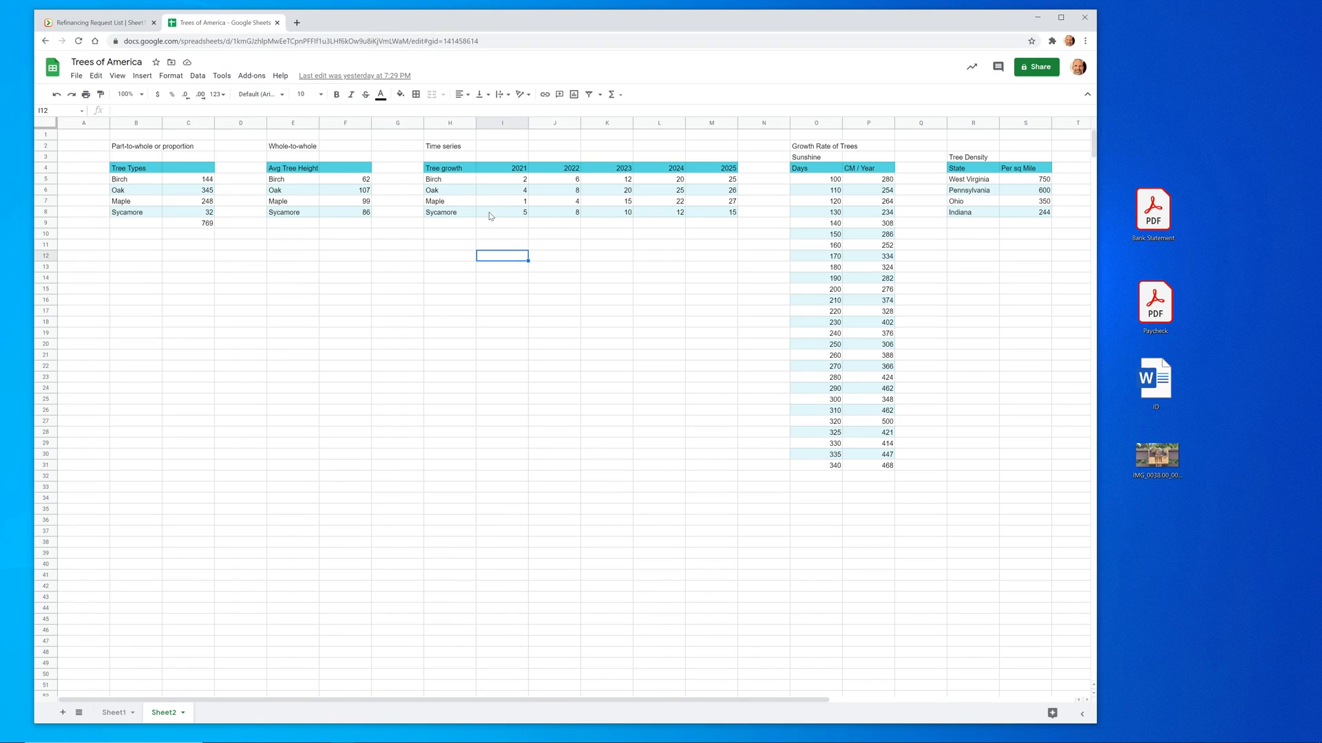
mouse_move(415, 221)
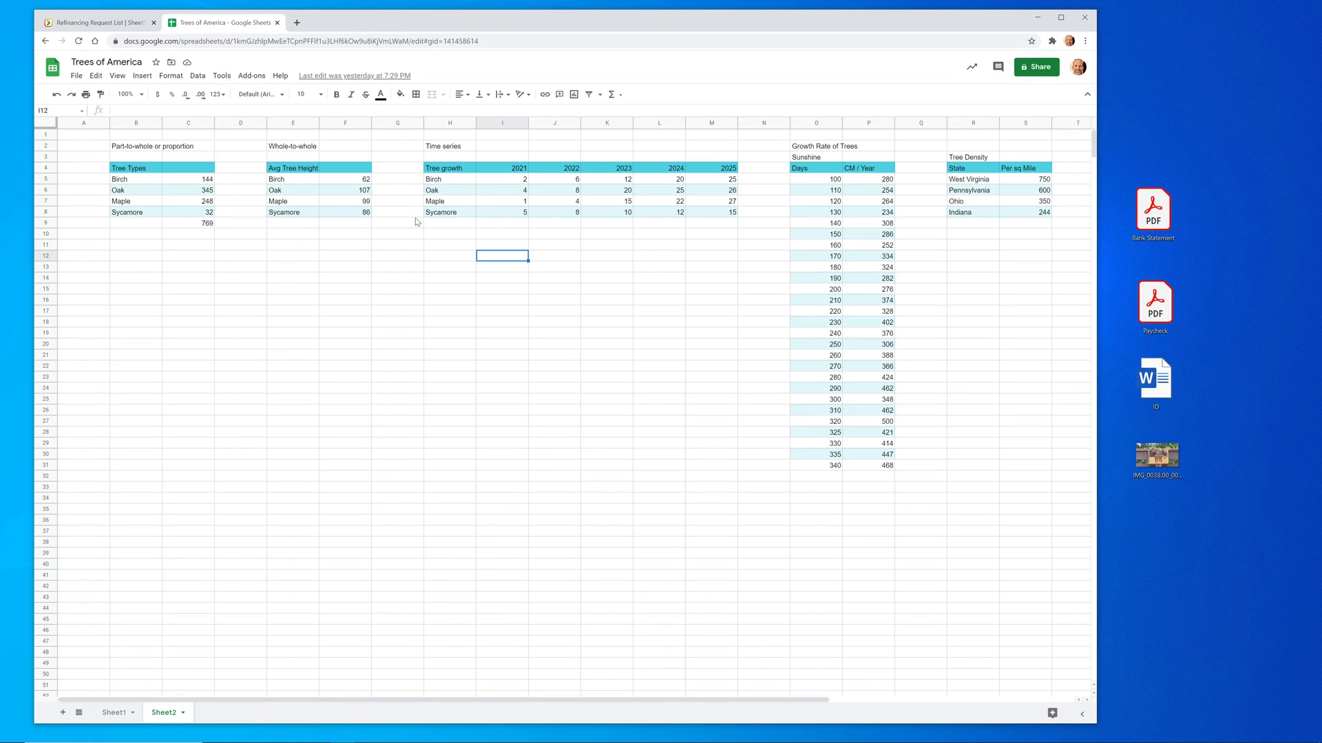
click(142, 75)
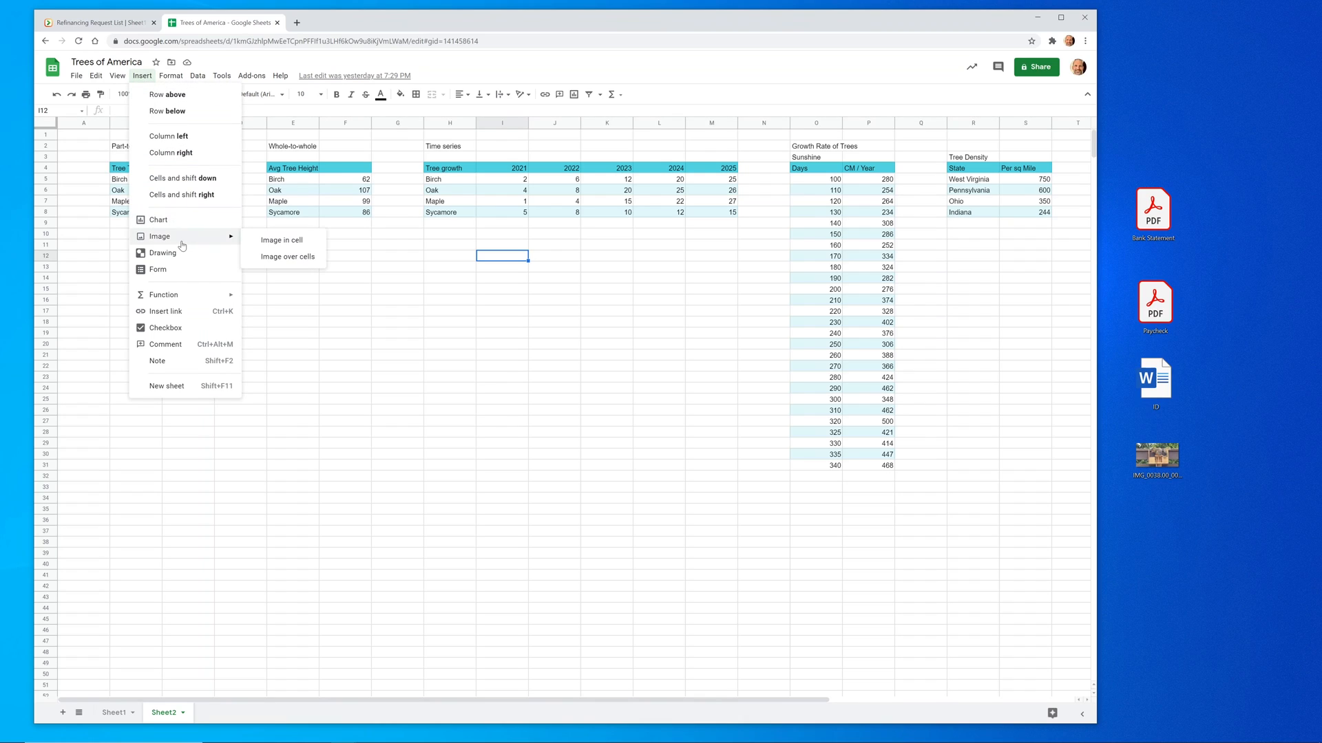
mouse_move(280, 239)
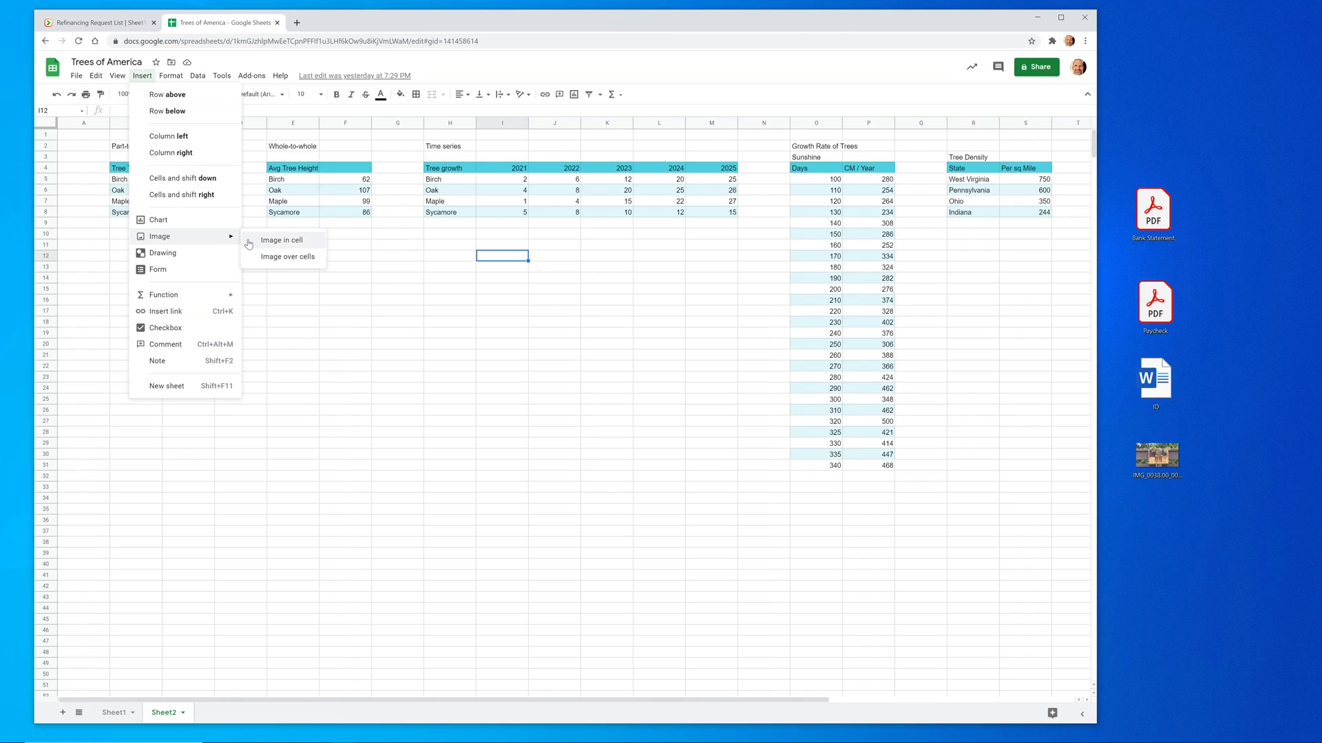
click(281, 239)
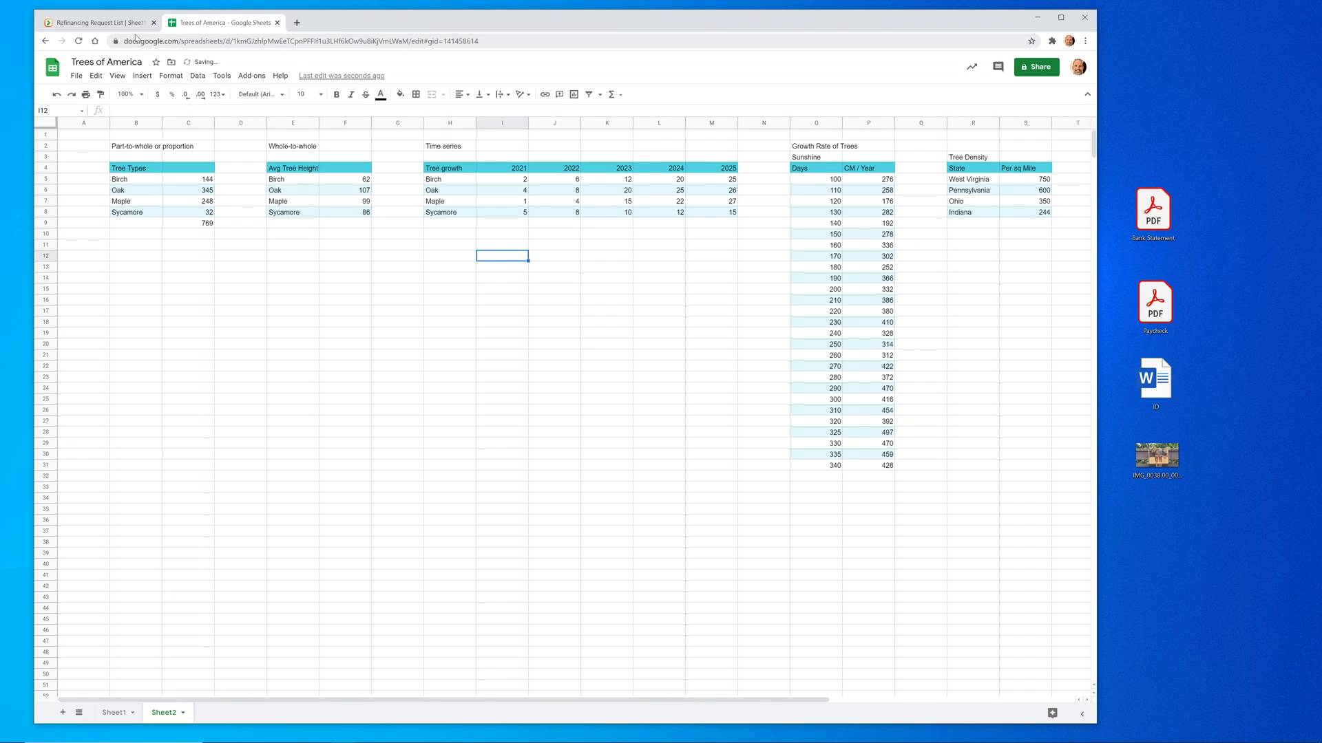
click(96, 22)
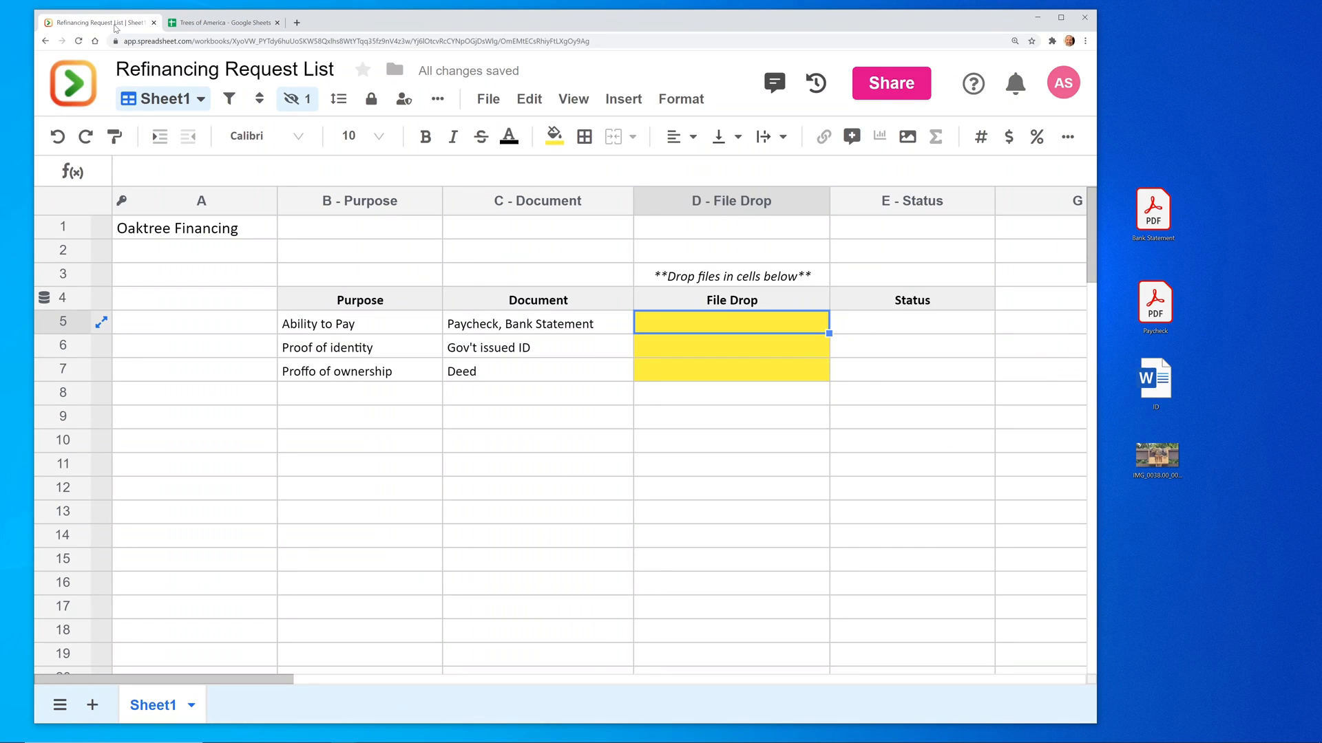
mouse_move(360, 201)
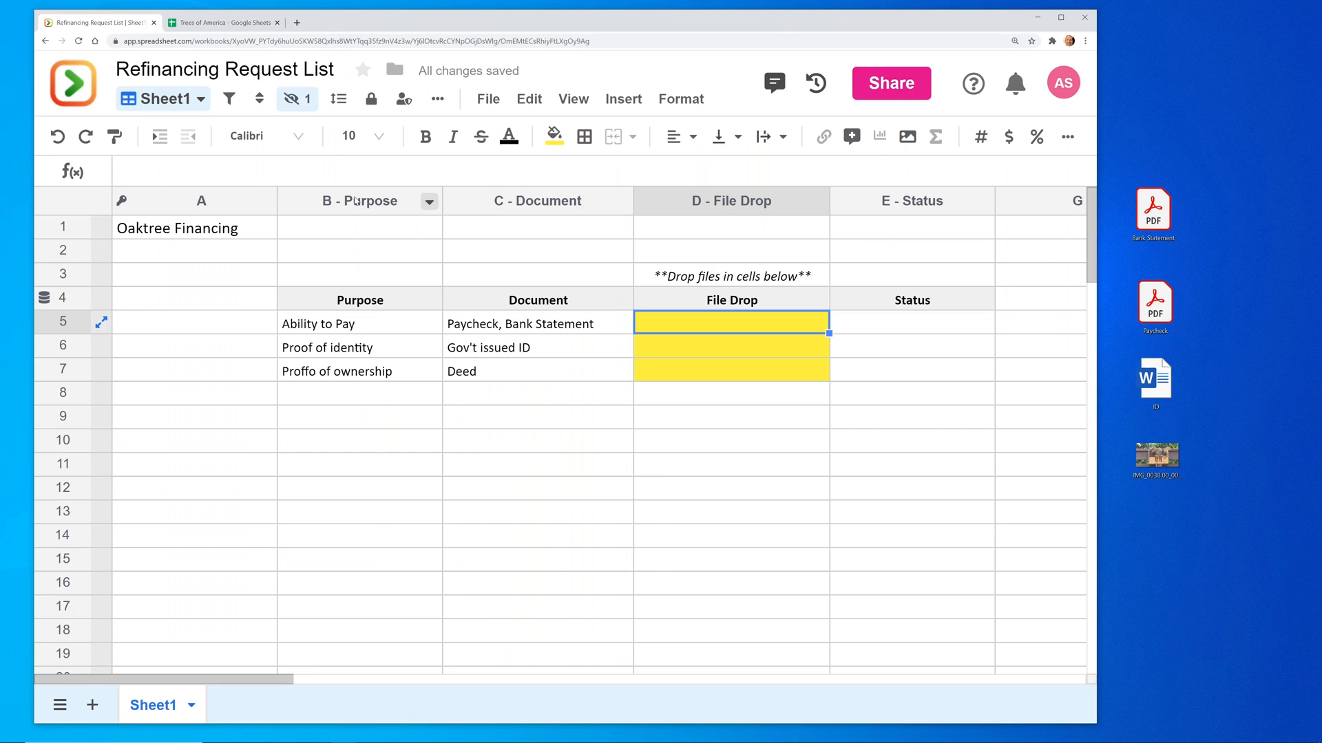
mouse_move(547, 283)
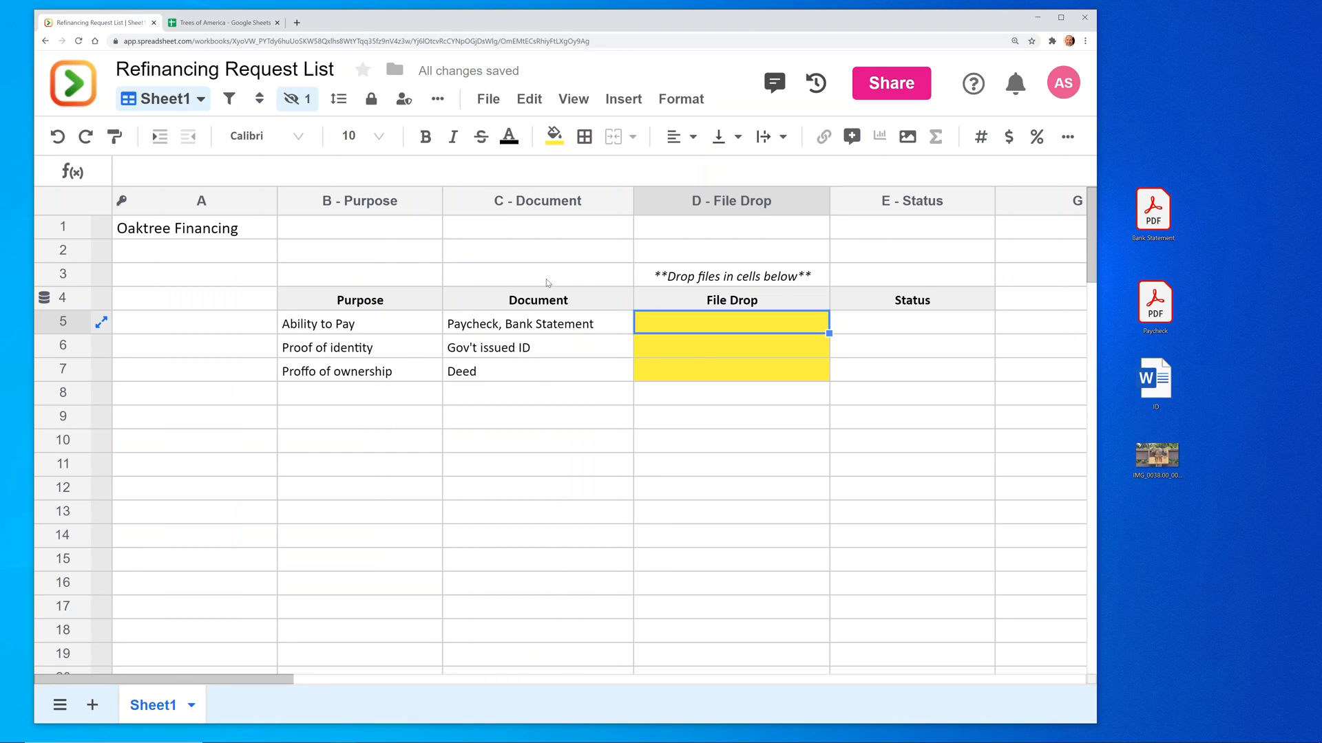
mouse_move(742, 253)
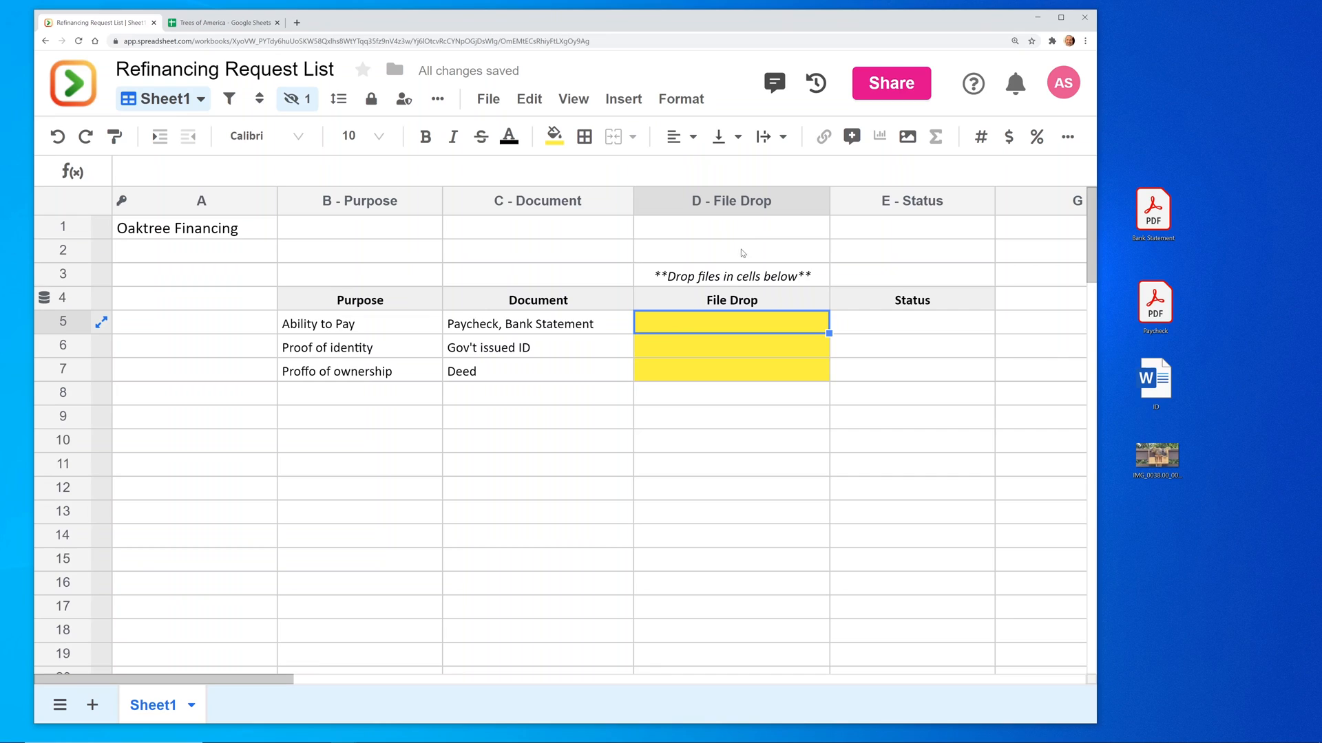
mouse_move(768, 206)
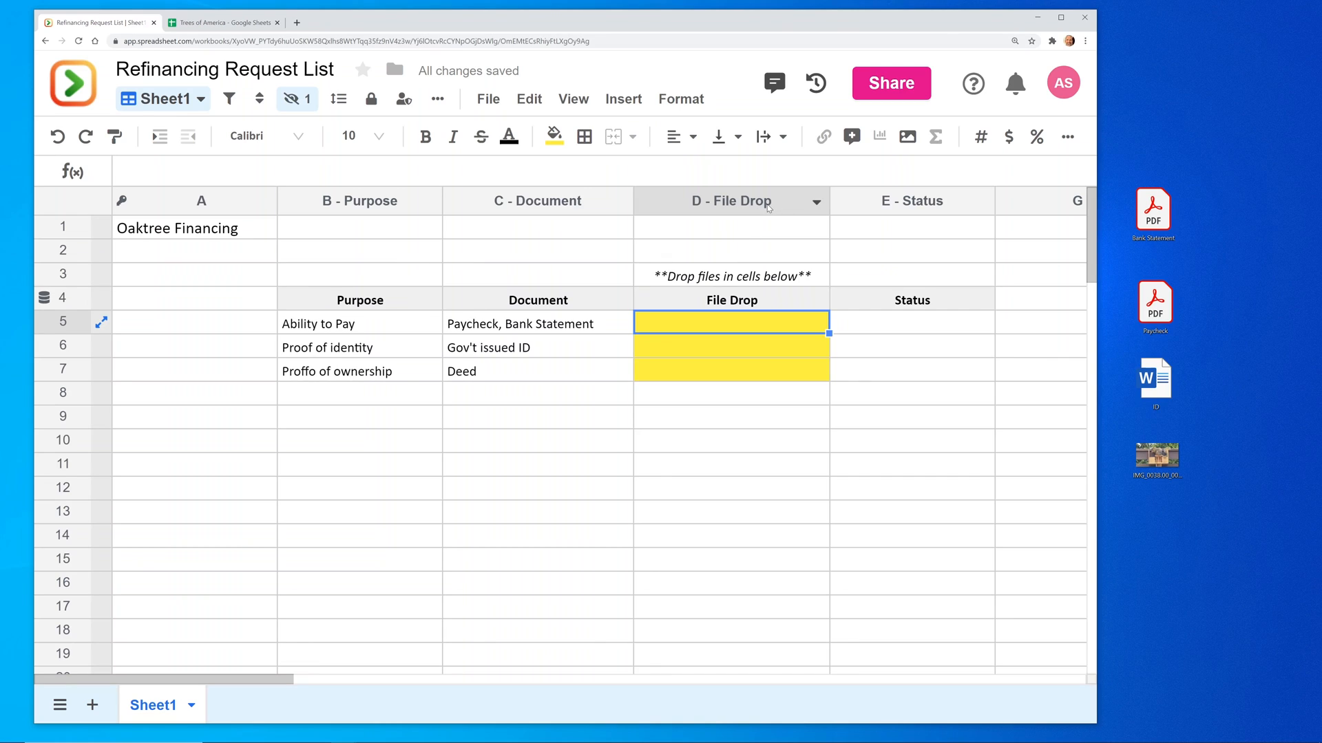
Step: Show the column menu for the D - File Drop header
click(813, 201)
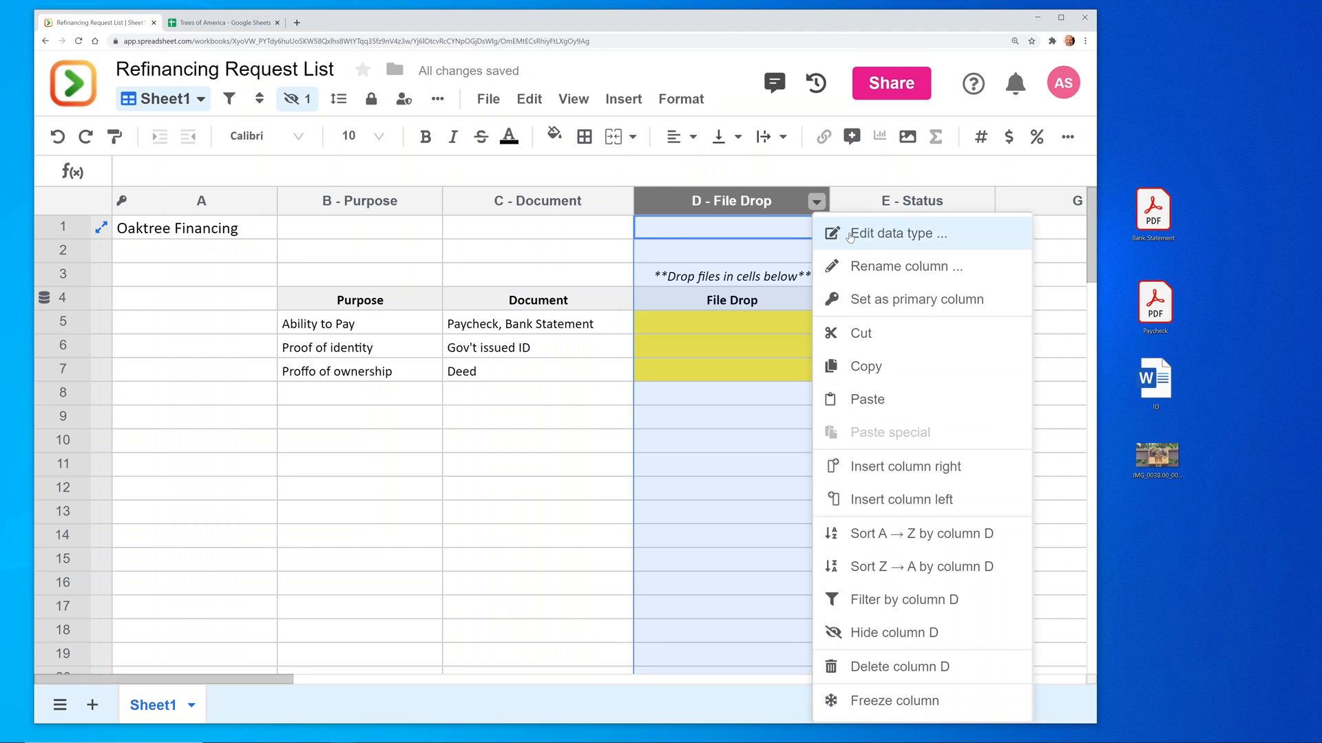
Step: Change the File Drop column's data type to Attachment with Medium thumbnails and update it
click(899, 234)
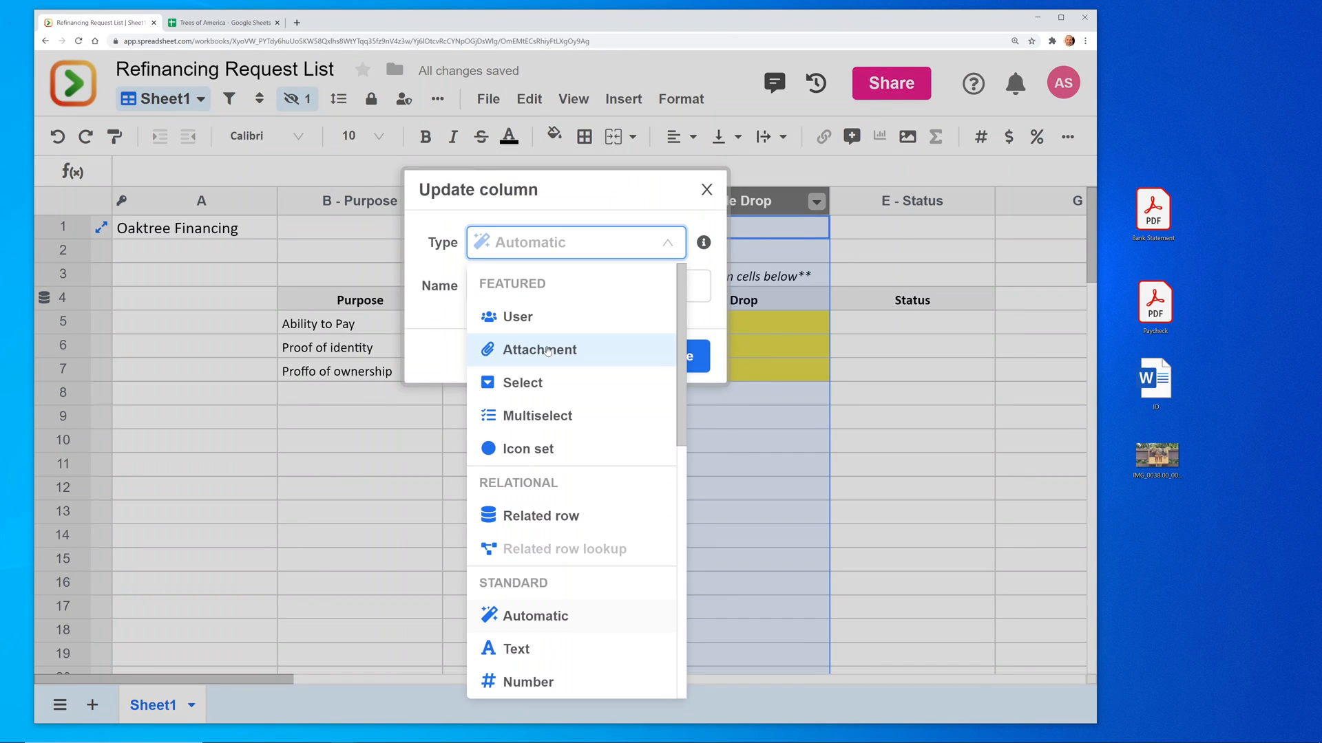
click(539, 350)
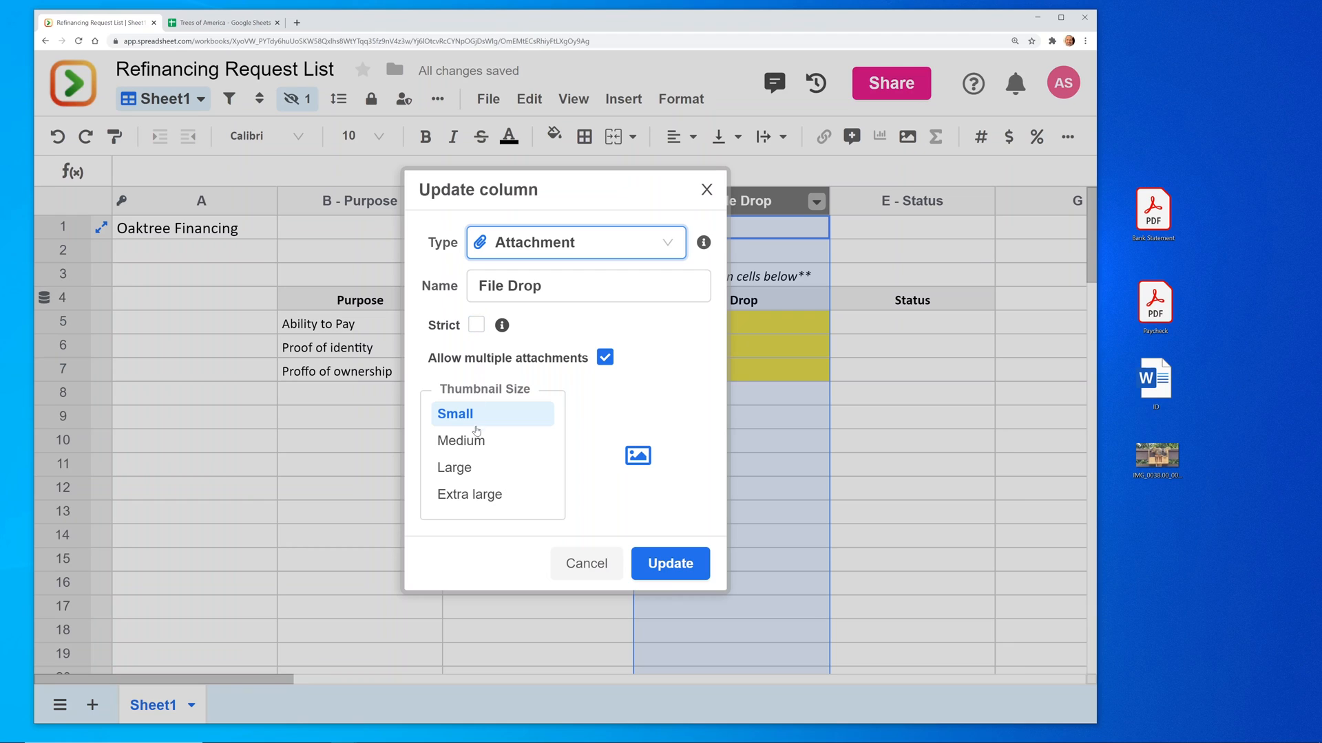
click(463, 441)
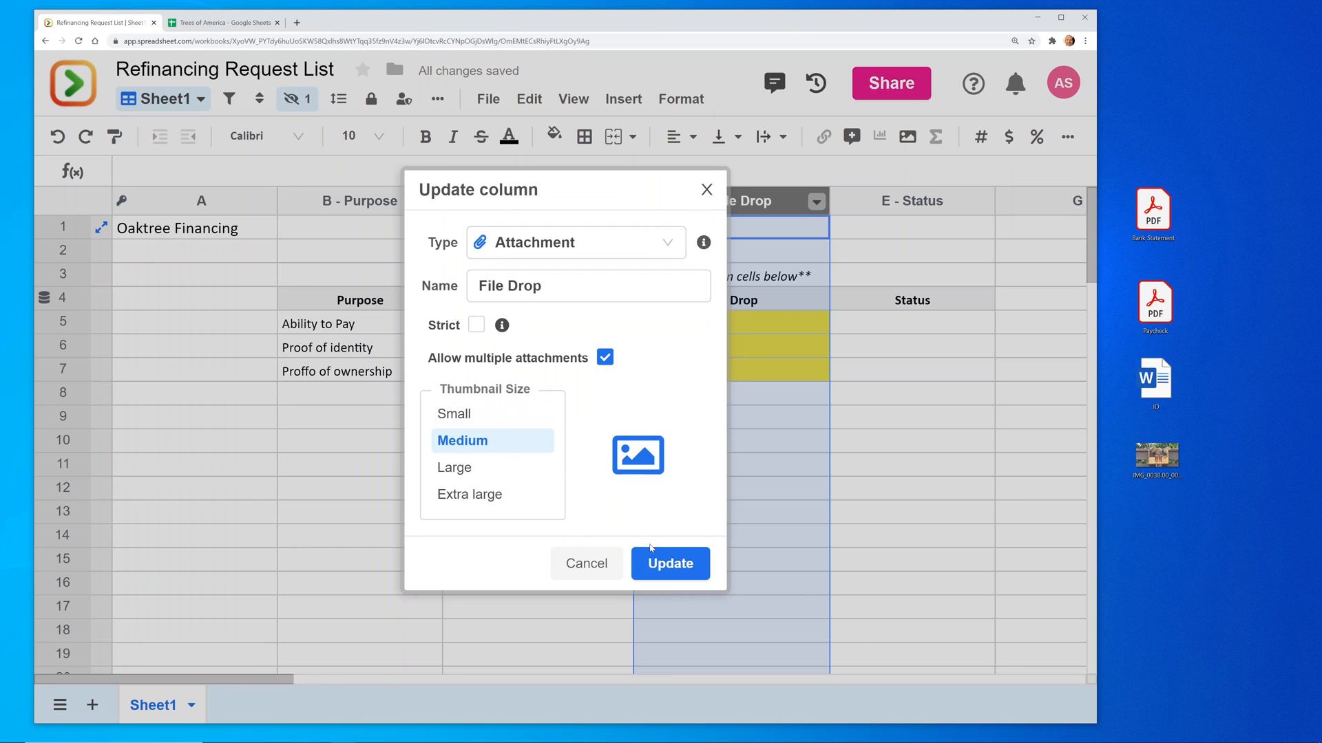
click(669, 563)
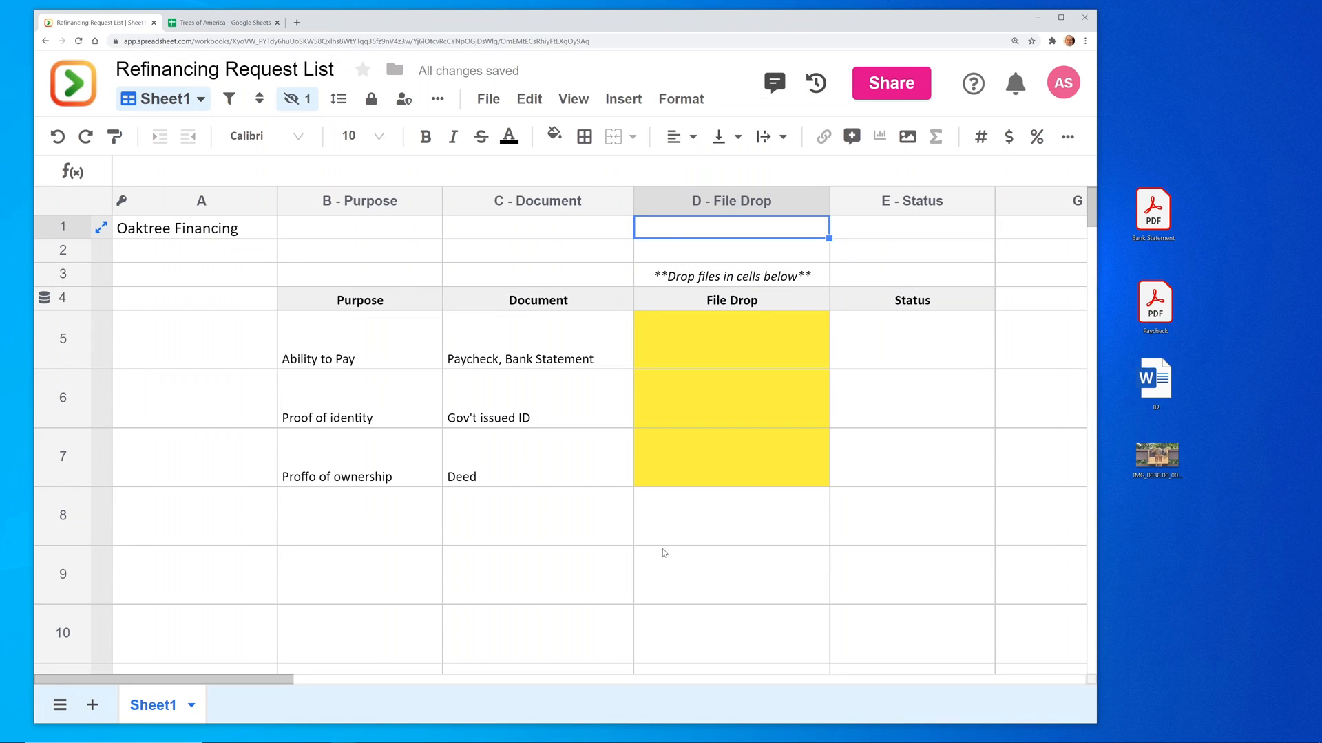
mouse_move(699, 392)
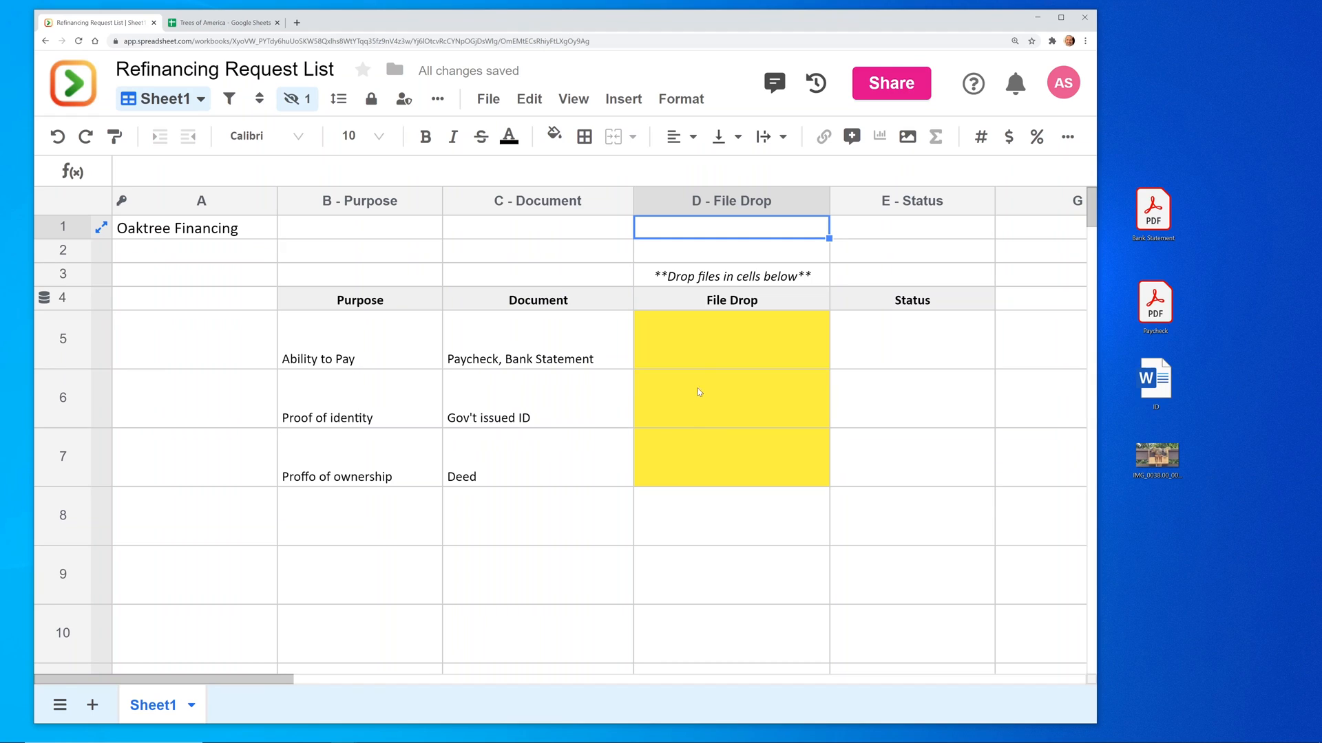
mouse_move(706, 356)
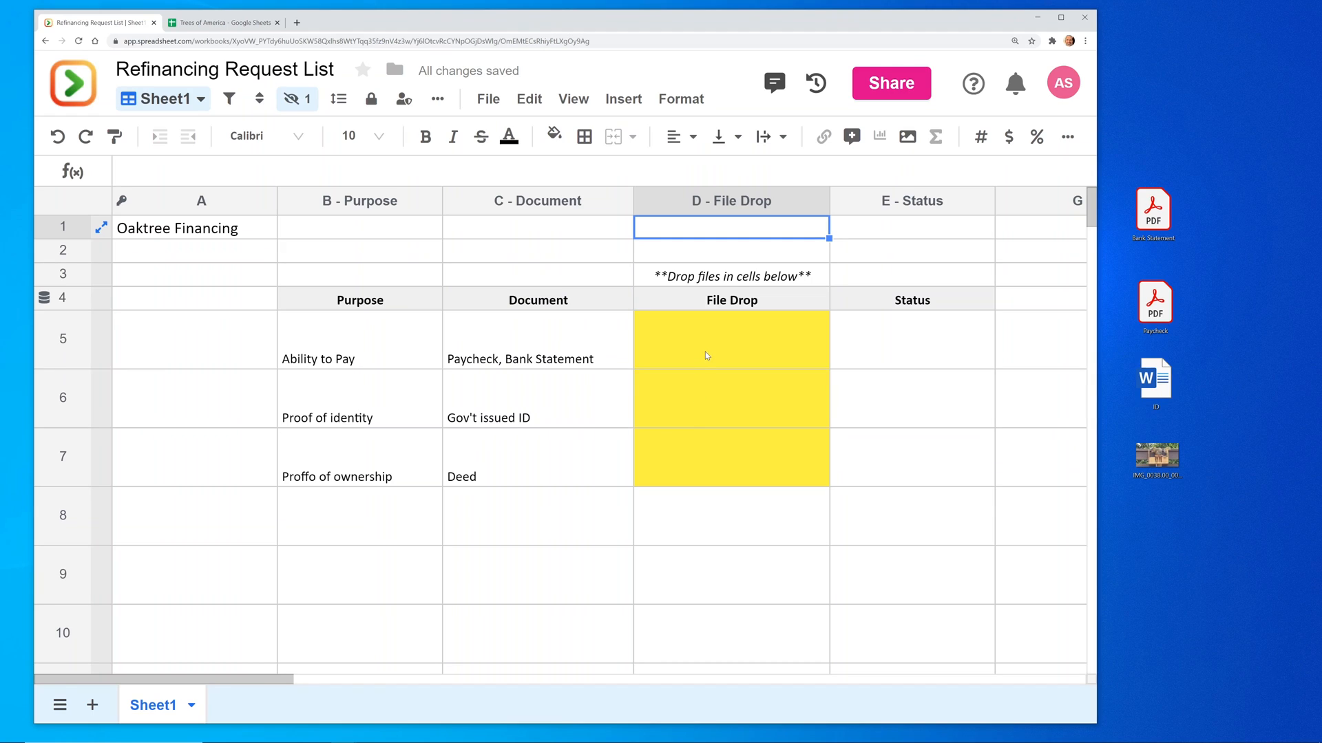
mouse_move(690, 352)
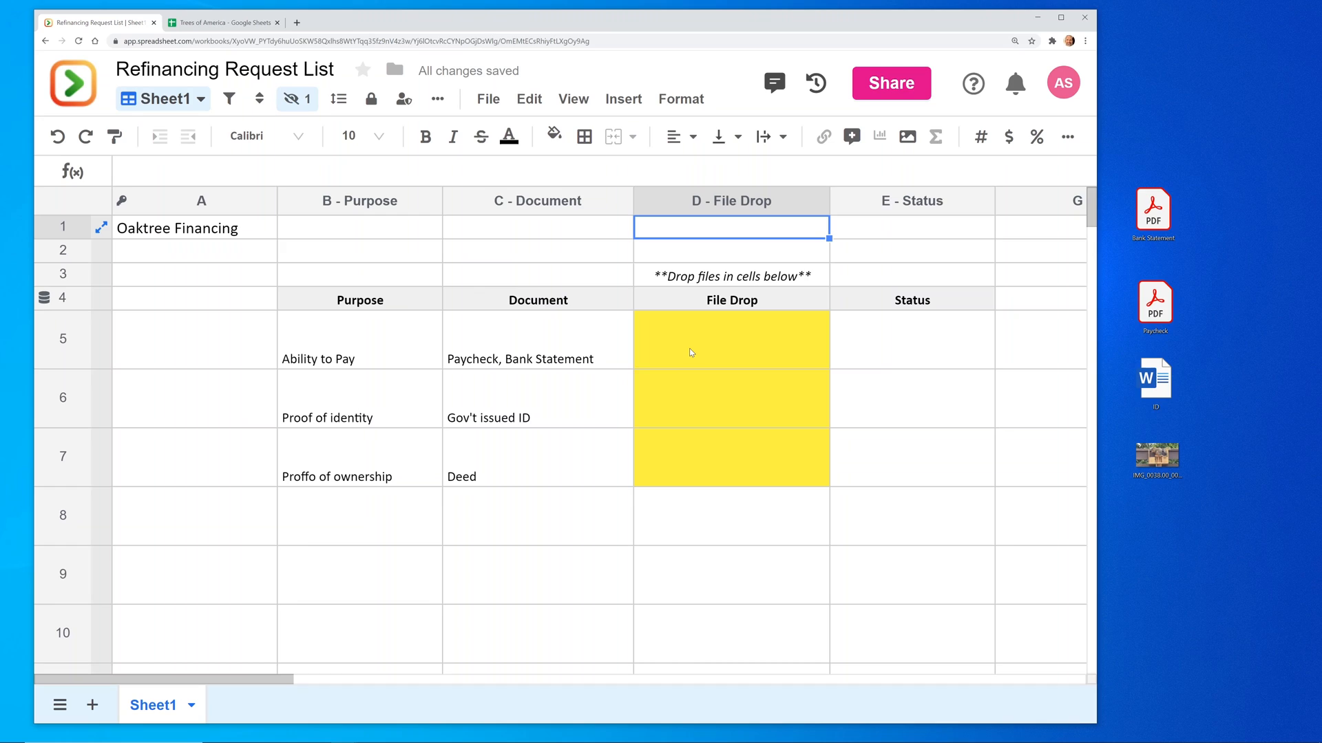
click(731, 339)
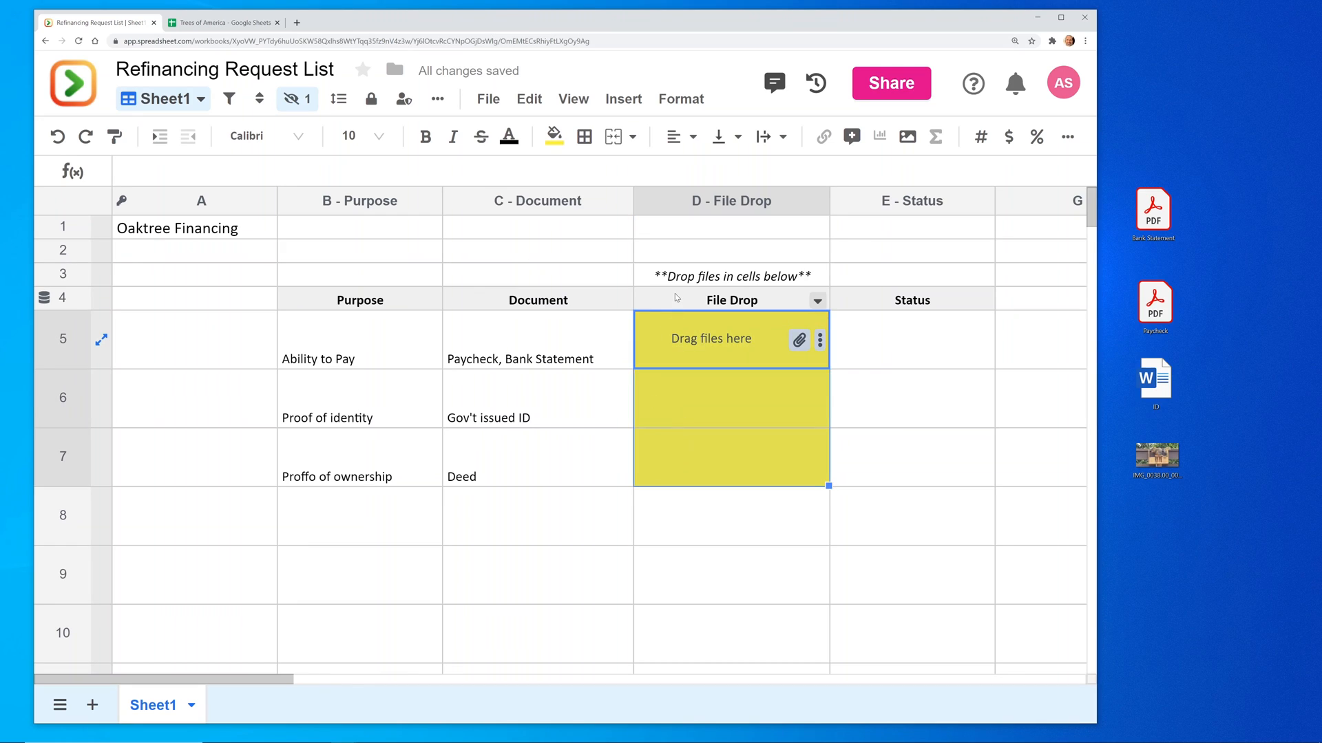
click(731, 299)
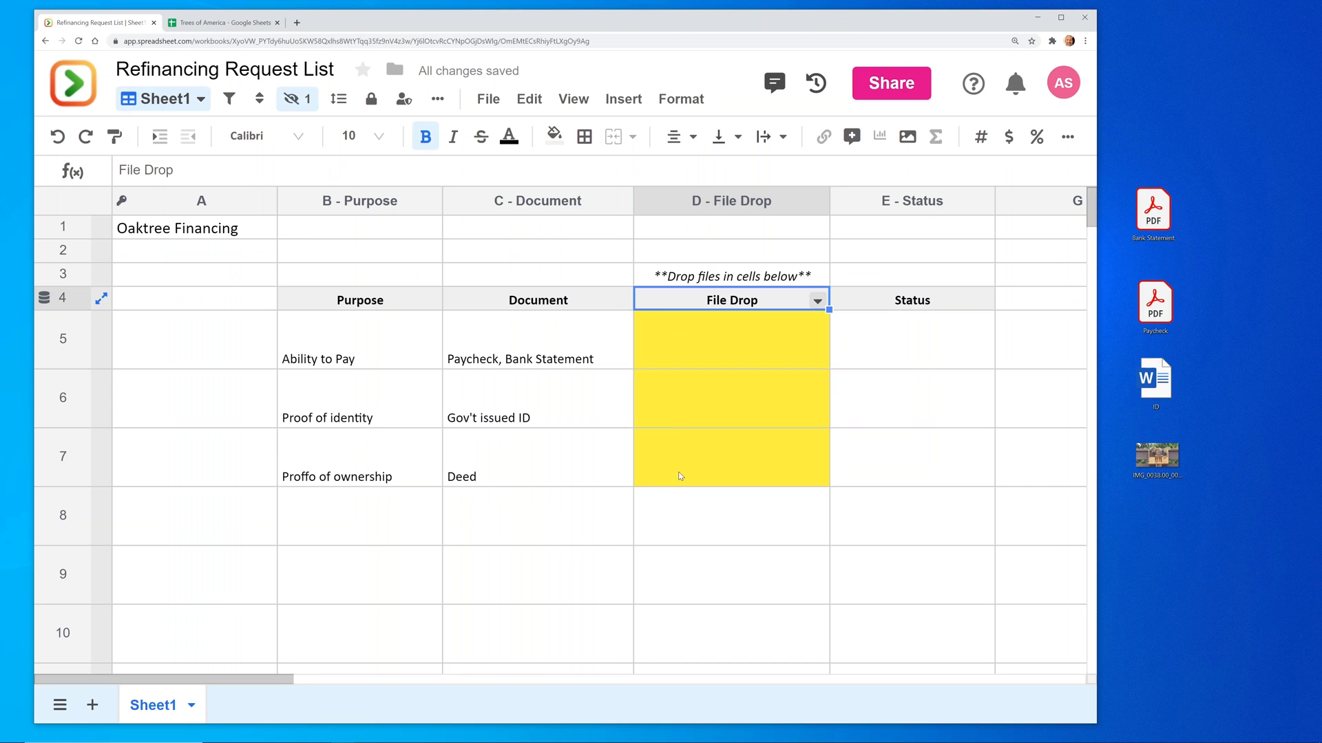
click(359, 340)
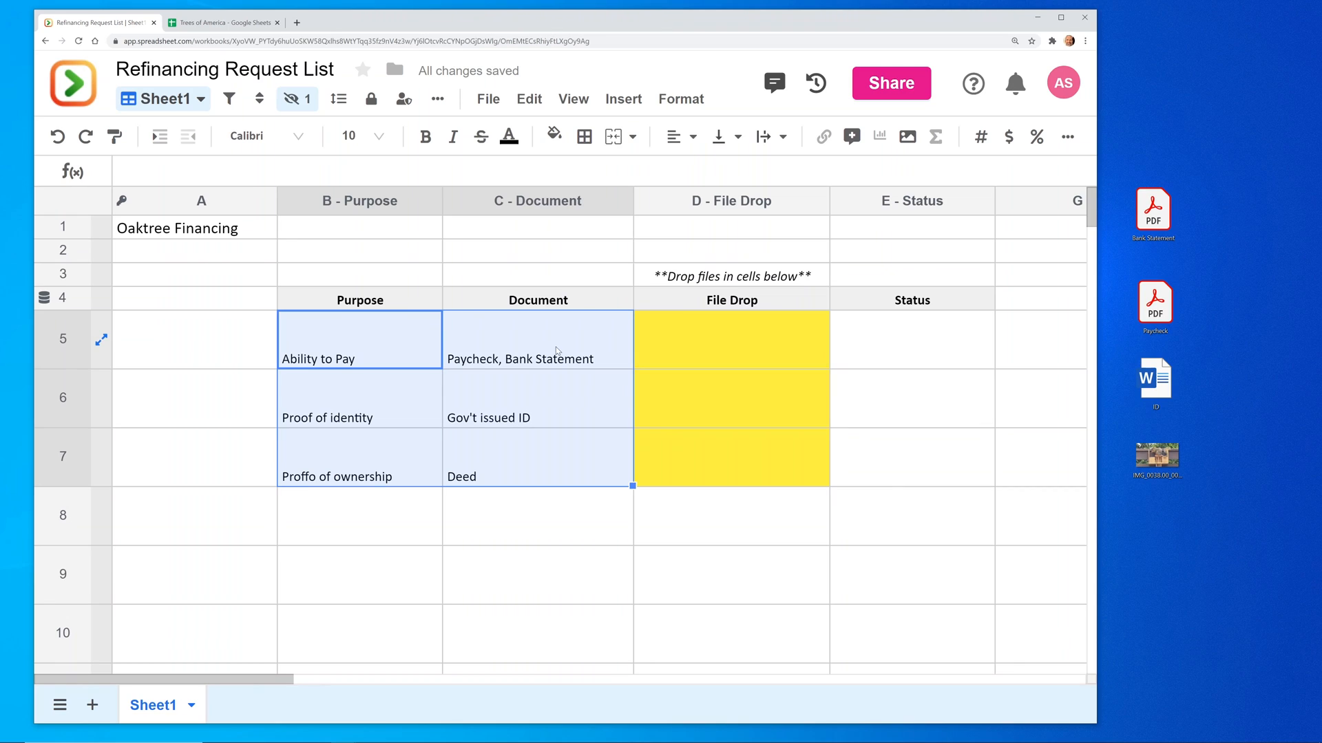
click(537, 340)
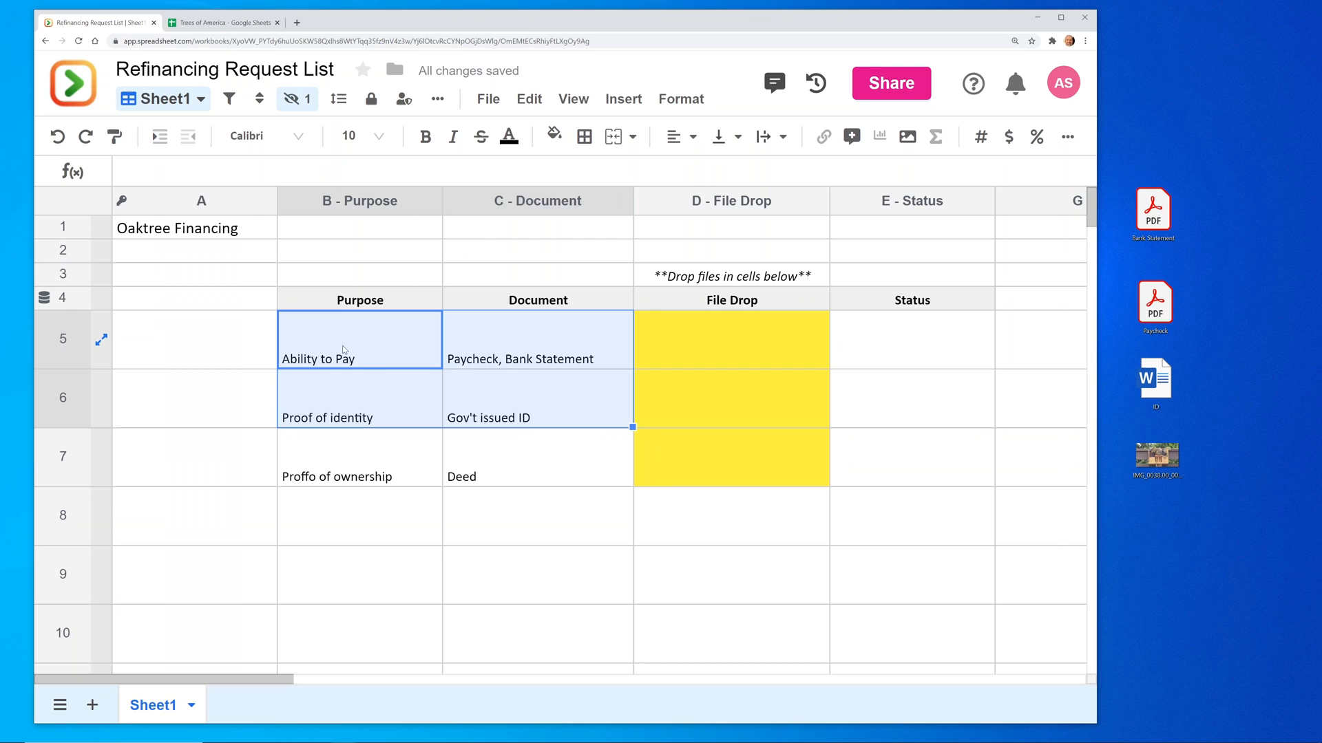
click(731, 340)
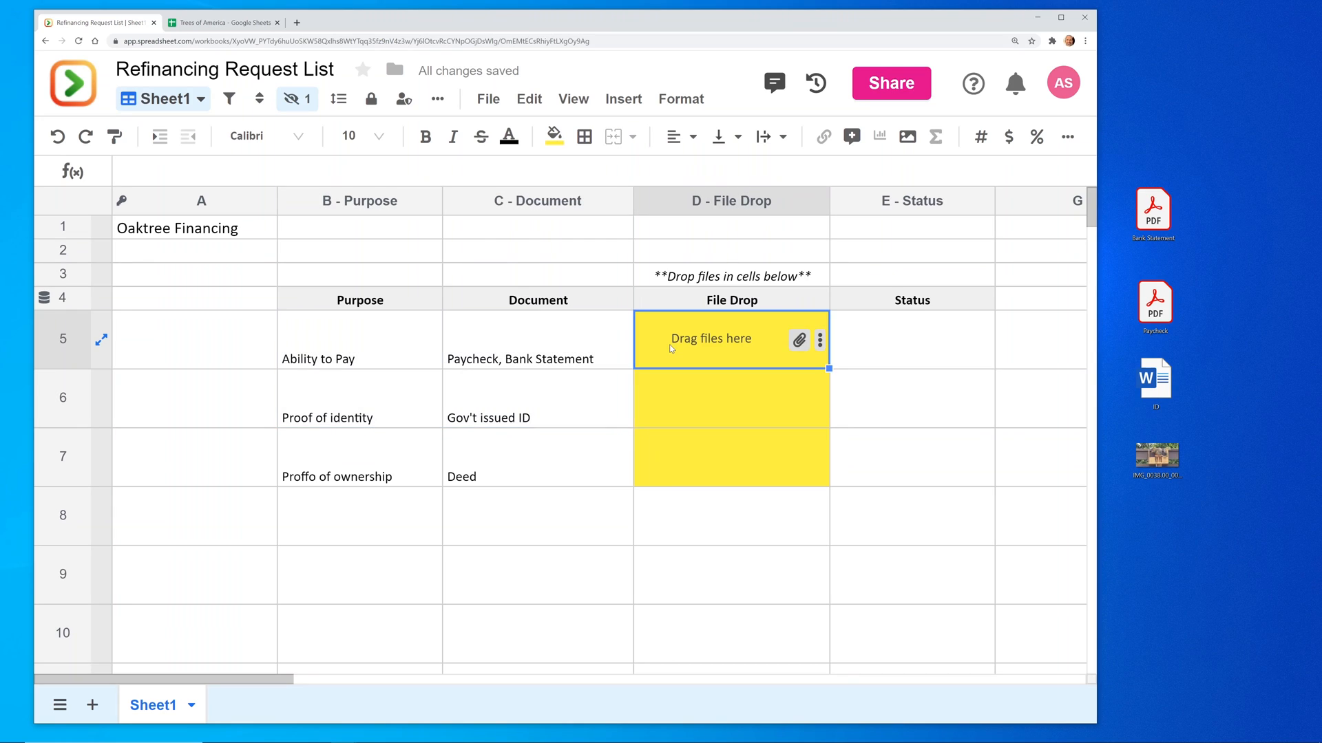
mouse_move(666, 348)
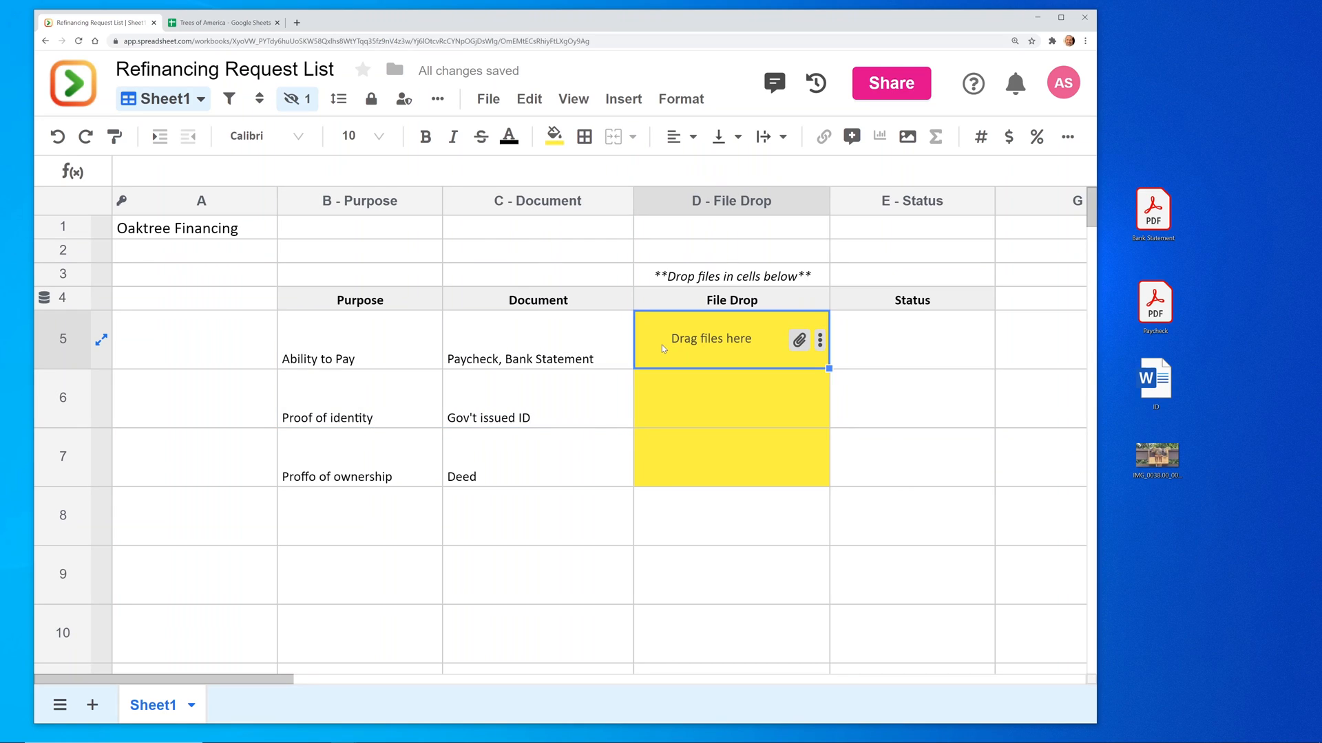
click(359, 340)
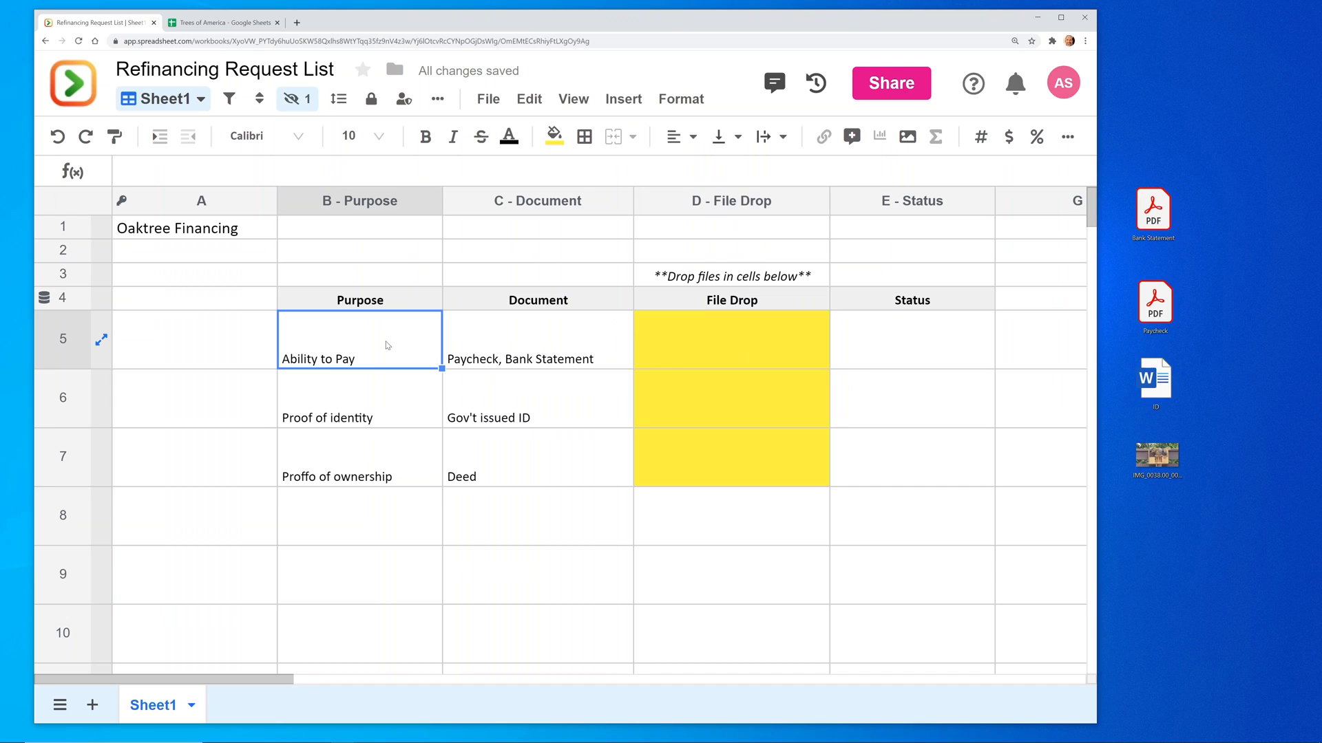
click(731, 339)
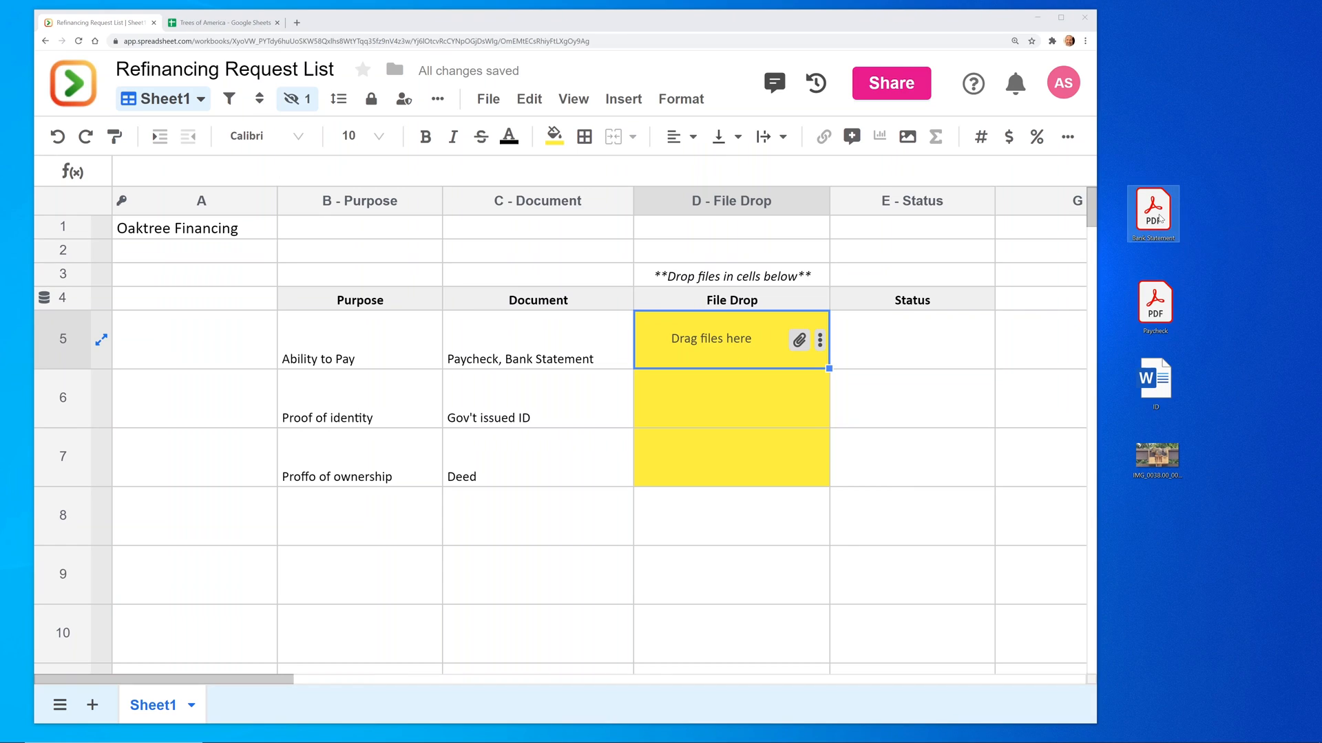
mouse_move(1154, 214)
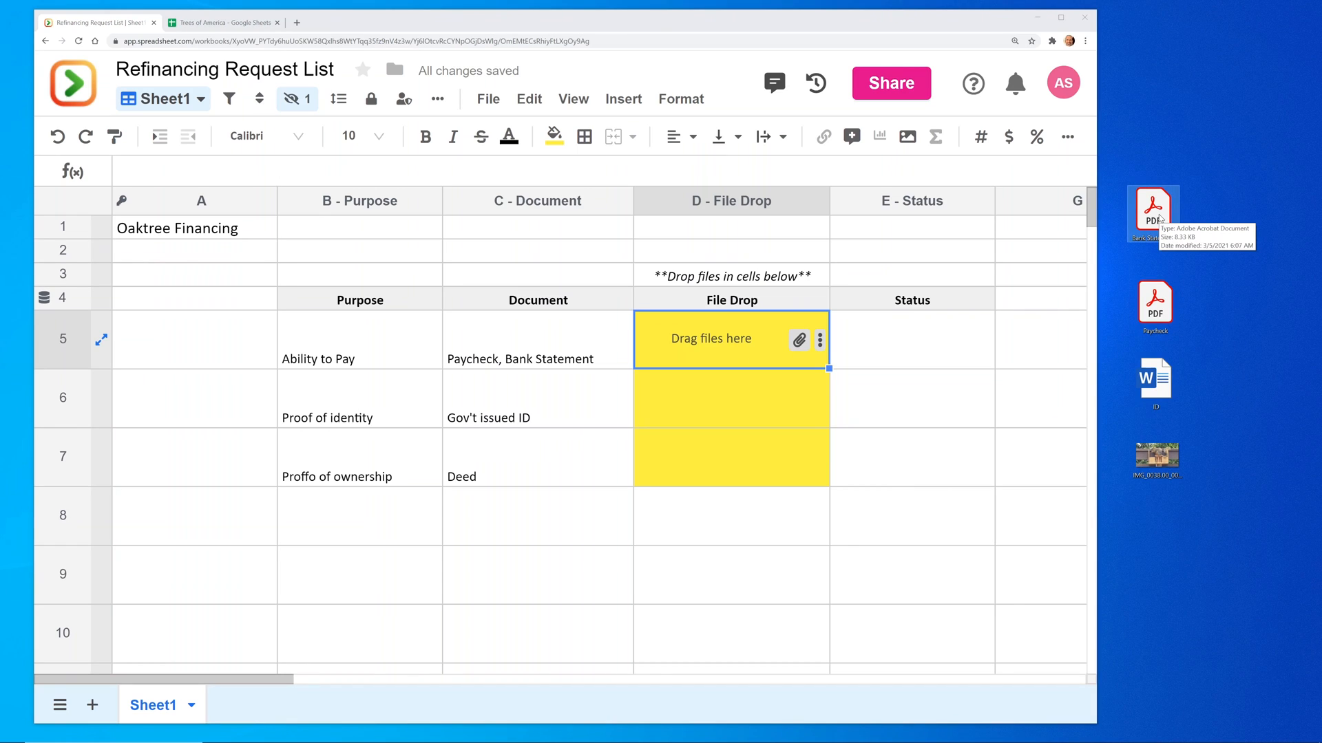
mouse_move(1190, 169)
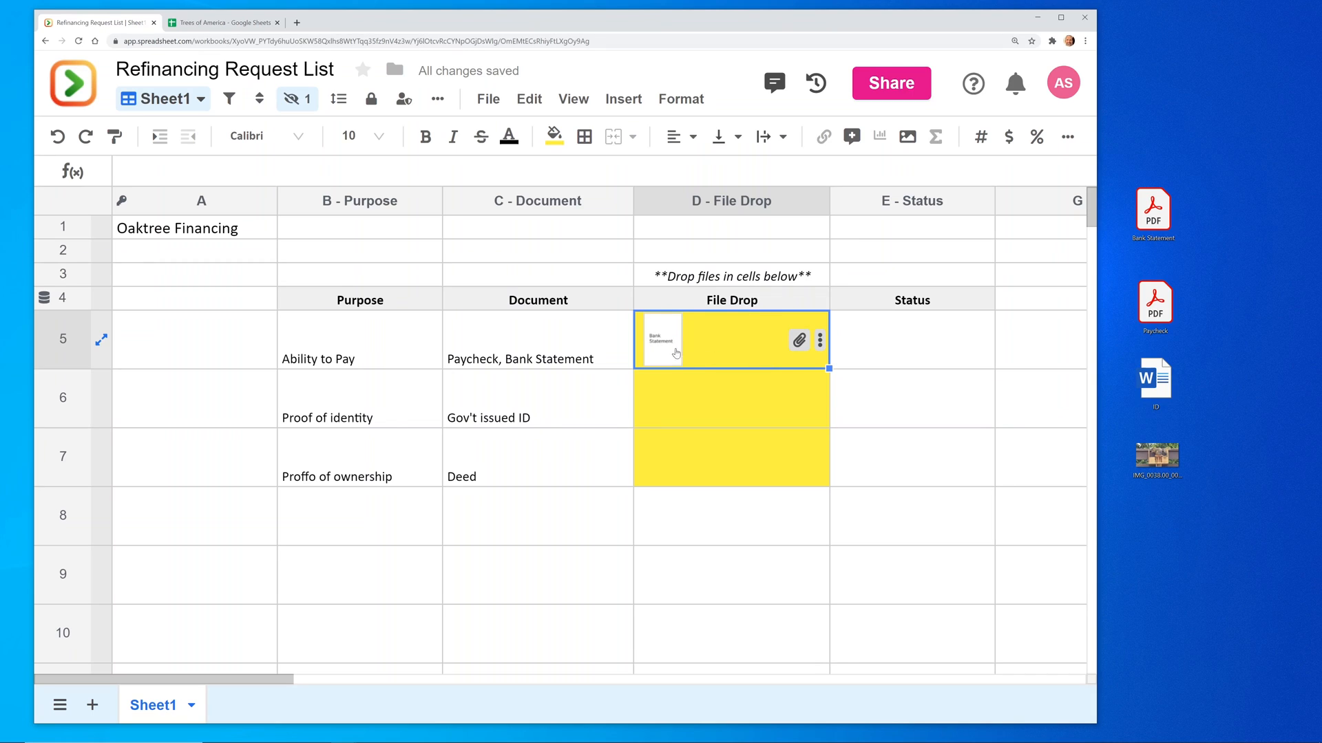
mouse_move(673, 348)
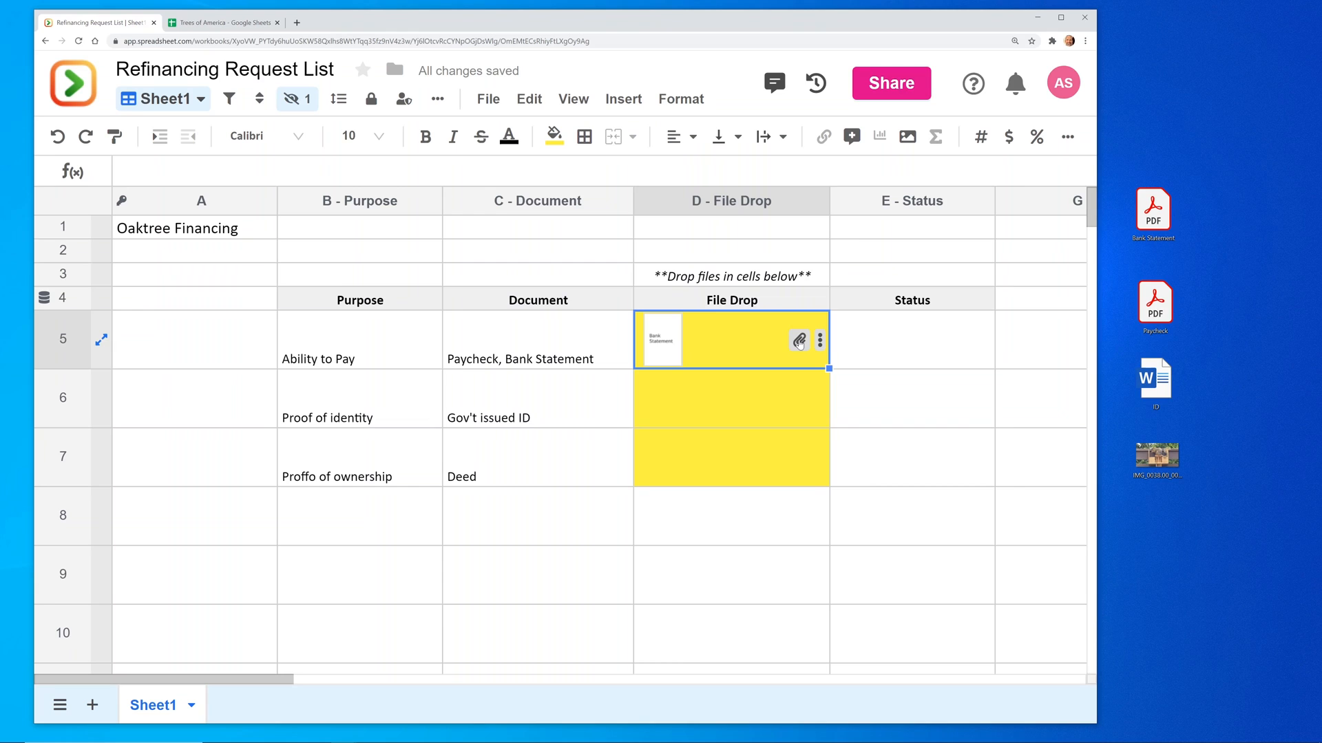
Step: Upload Paycheck.pdf from My Device into the Ability to Pay File Drop cell D5
click(797, 340)
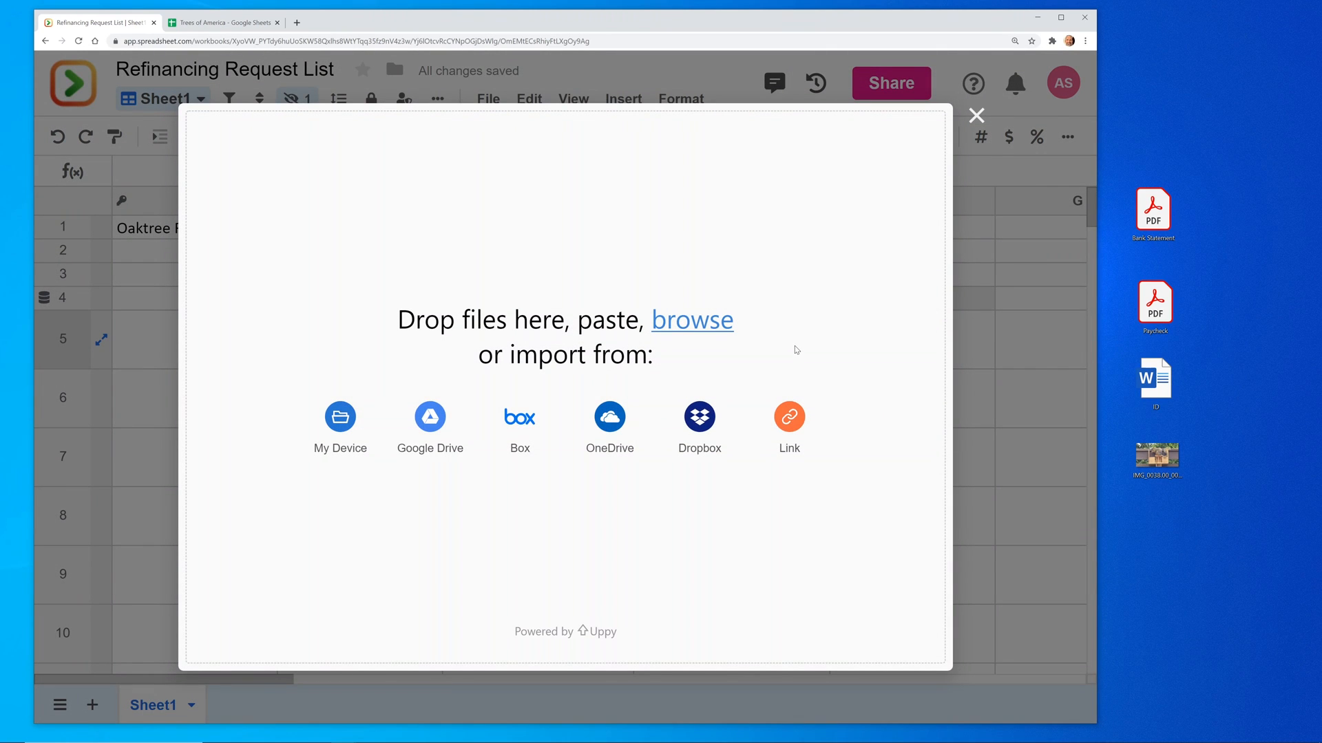
mouse_move(787, 426)
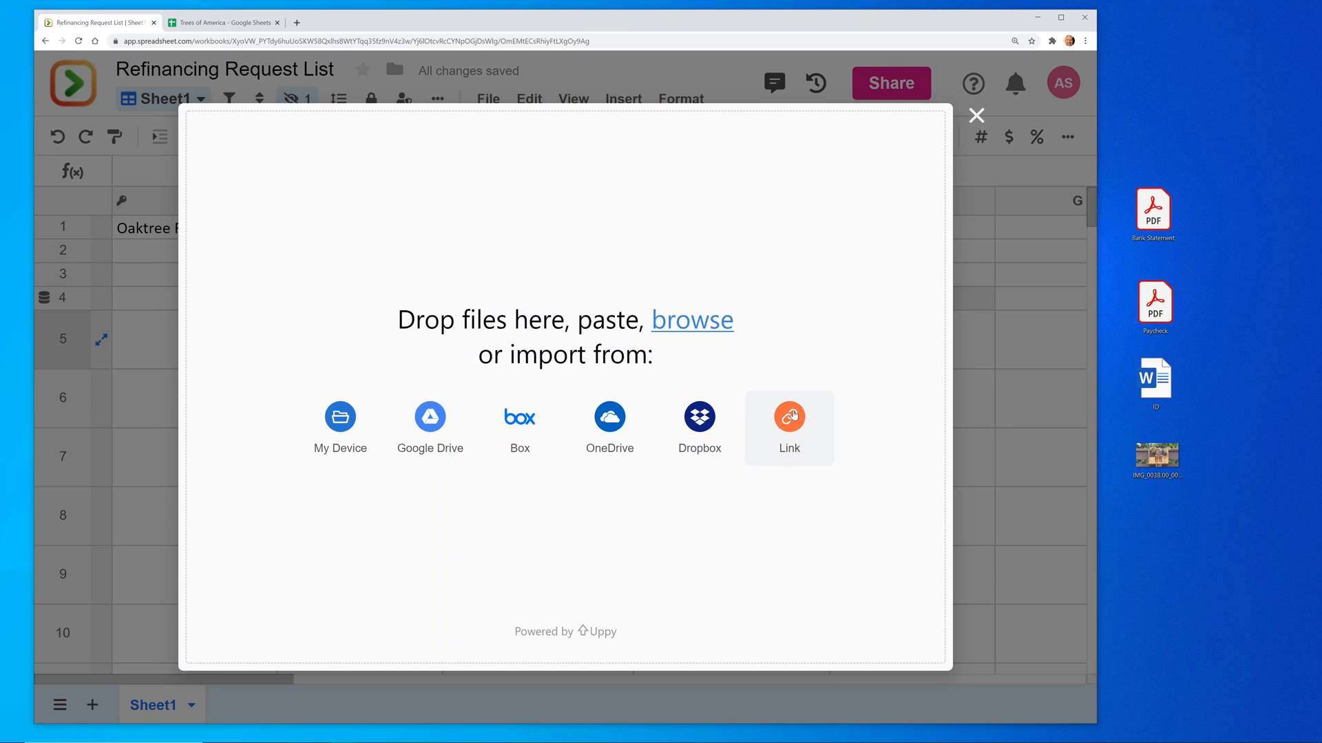
mouse_move(776, 416)
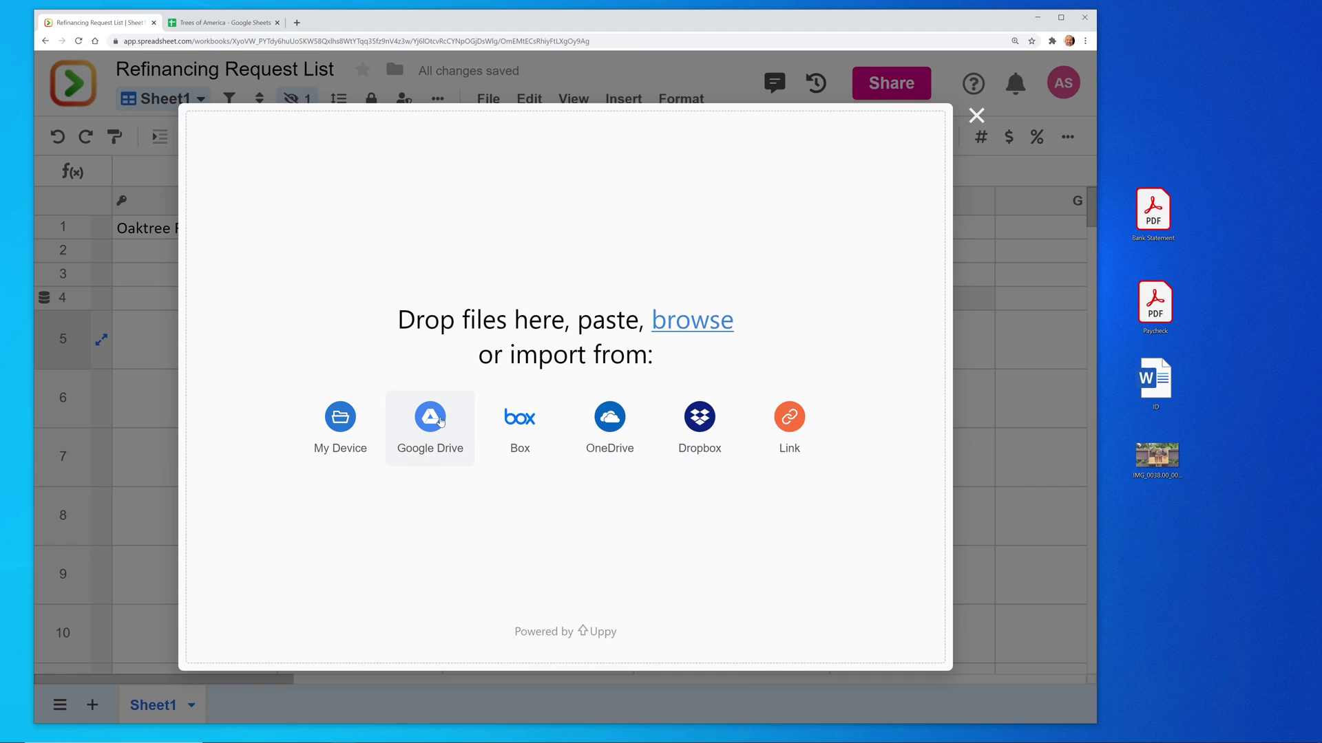
mouse_move(340, 421)
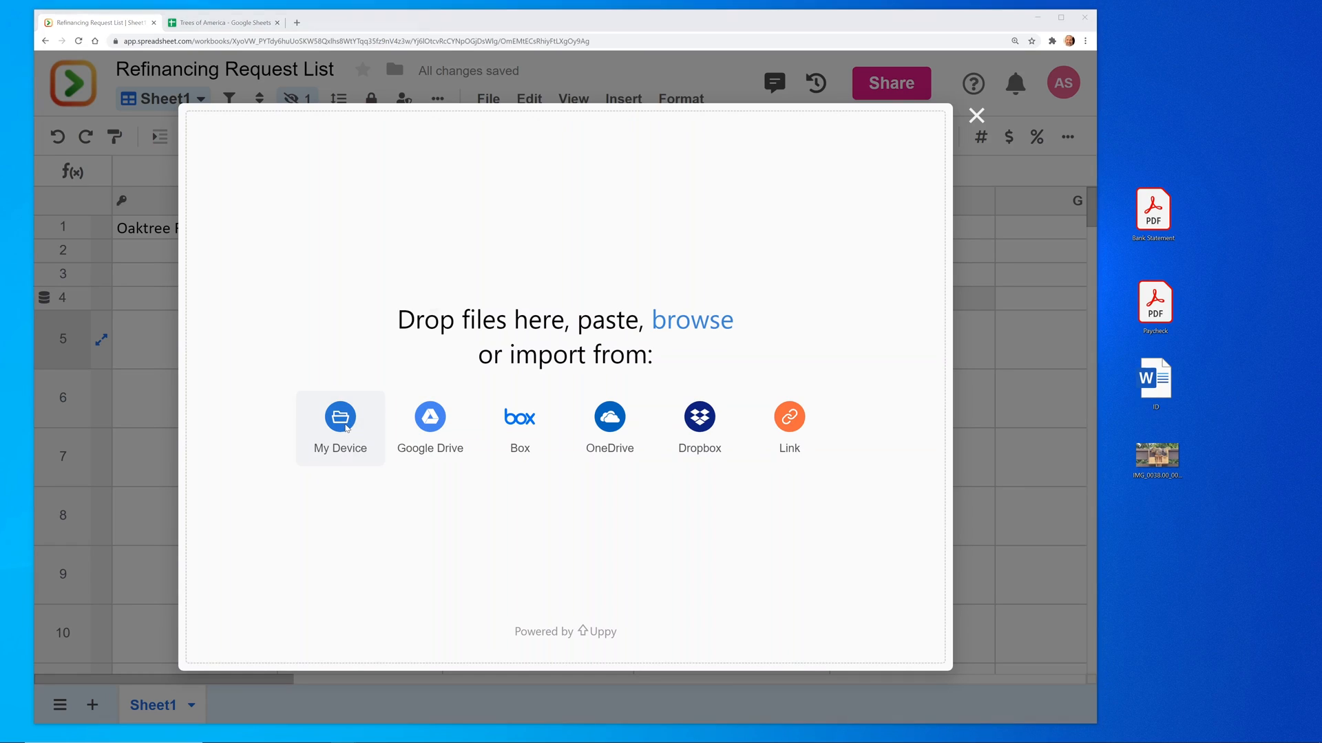
click(340, 419)
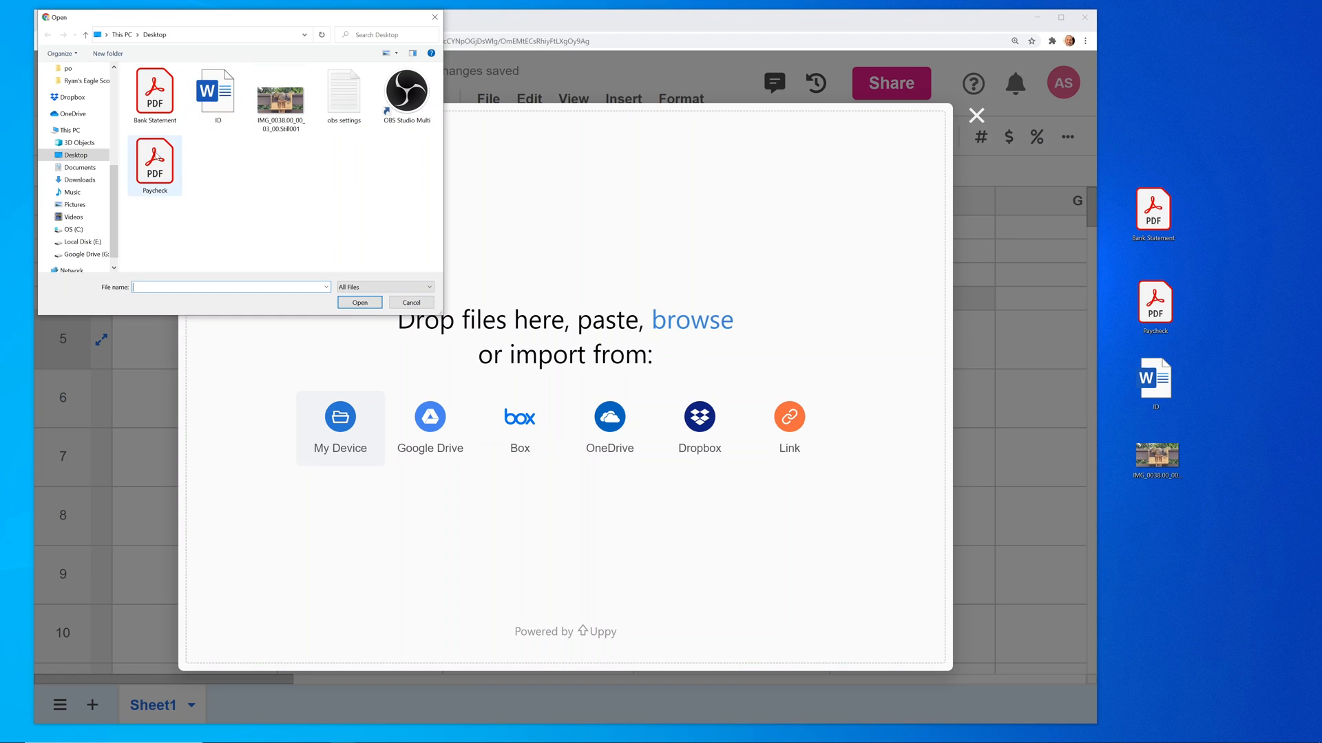
click(154, 165)
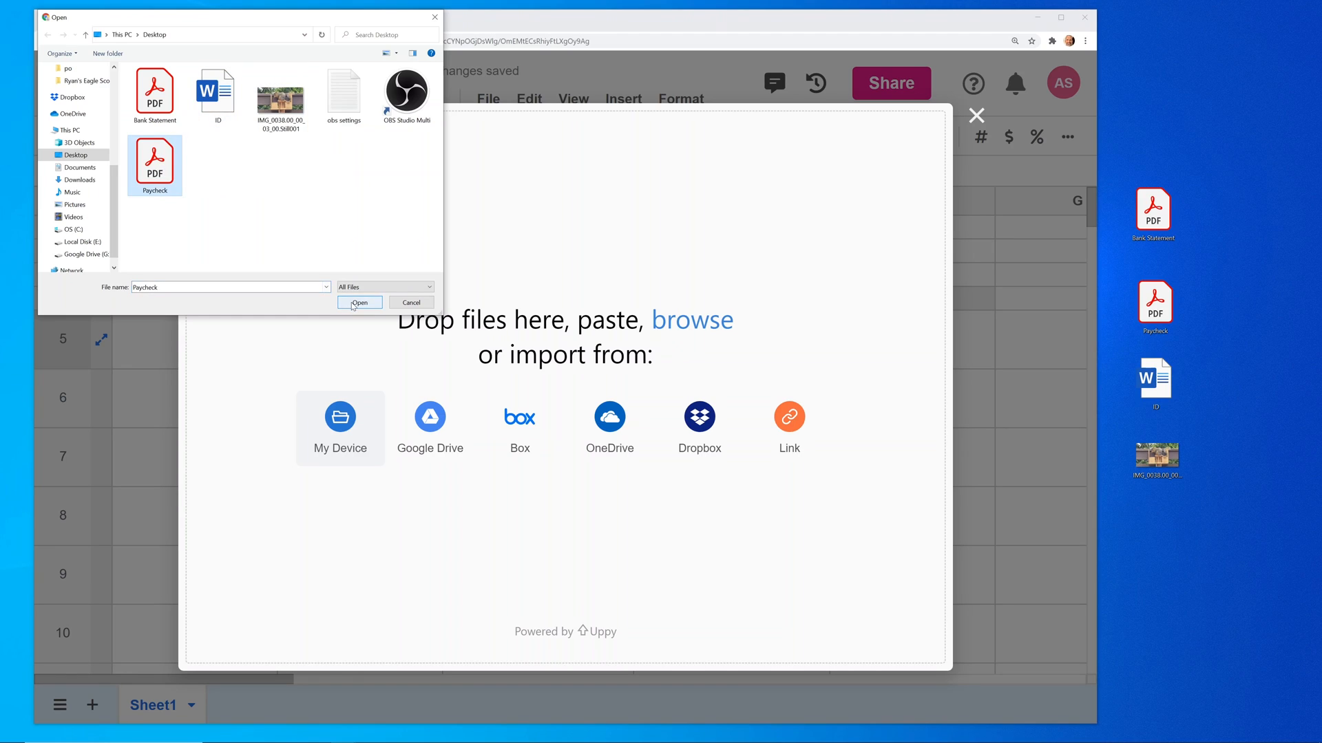
click(359, 303)
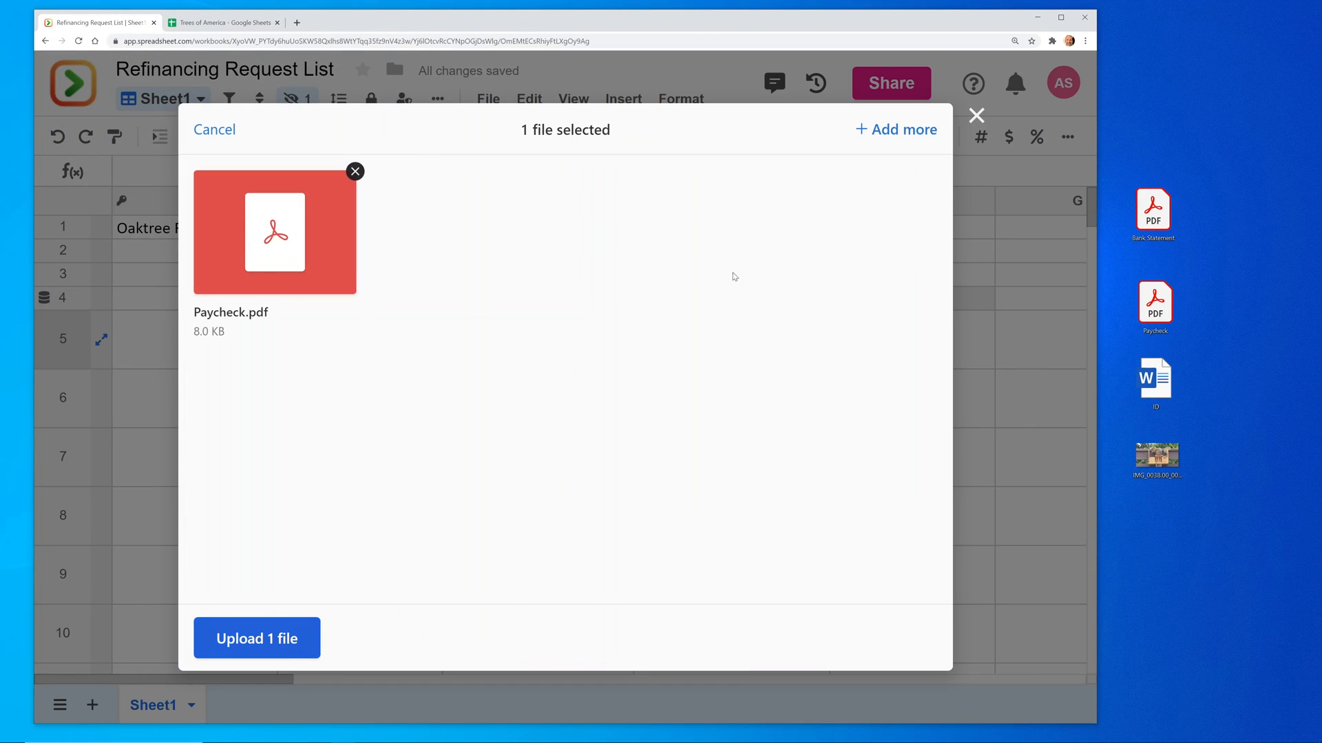
mouse_move(283, 637)
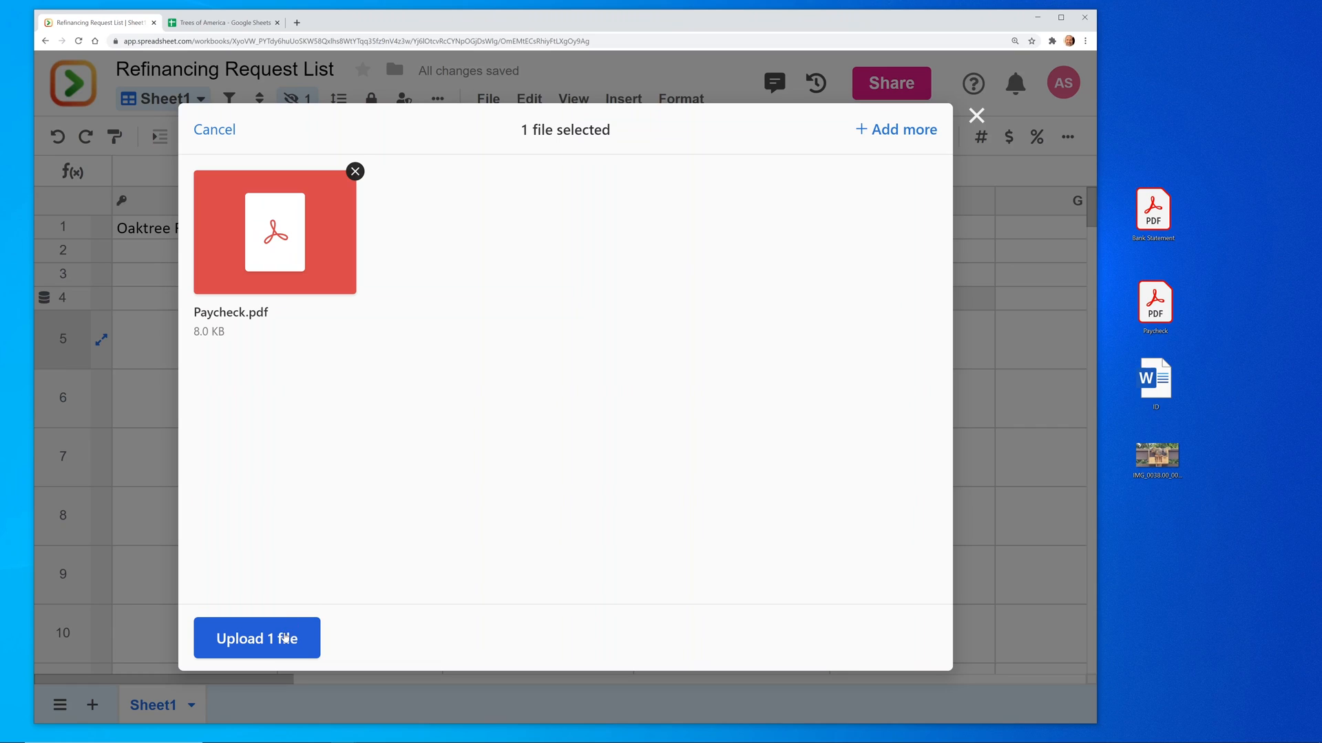
click(256, 637)
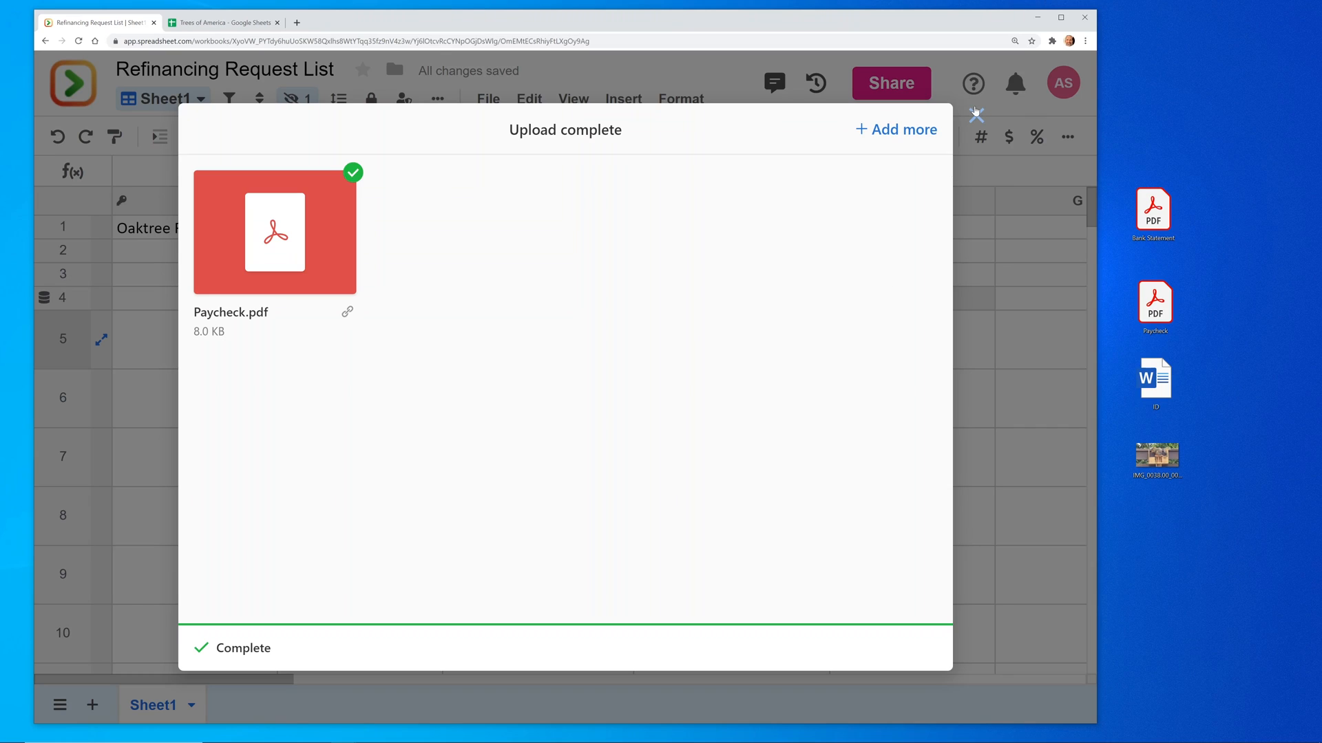
Step: Close the upload window and preview the two attachments in cell D5
click(975, 116)
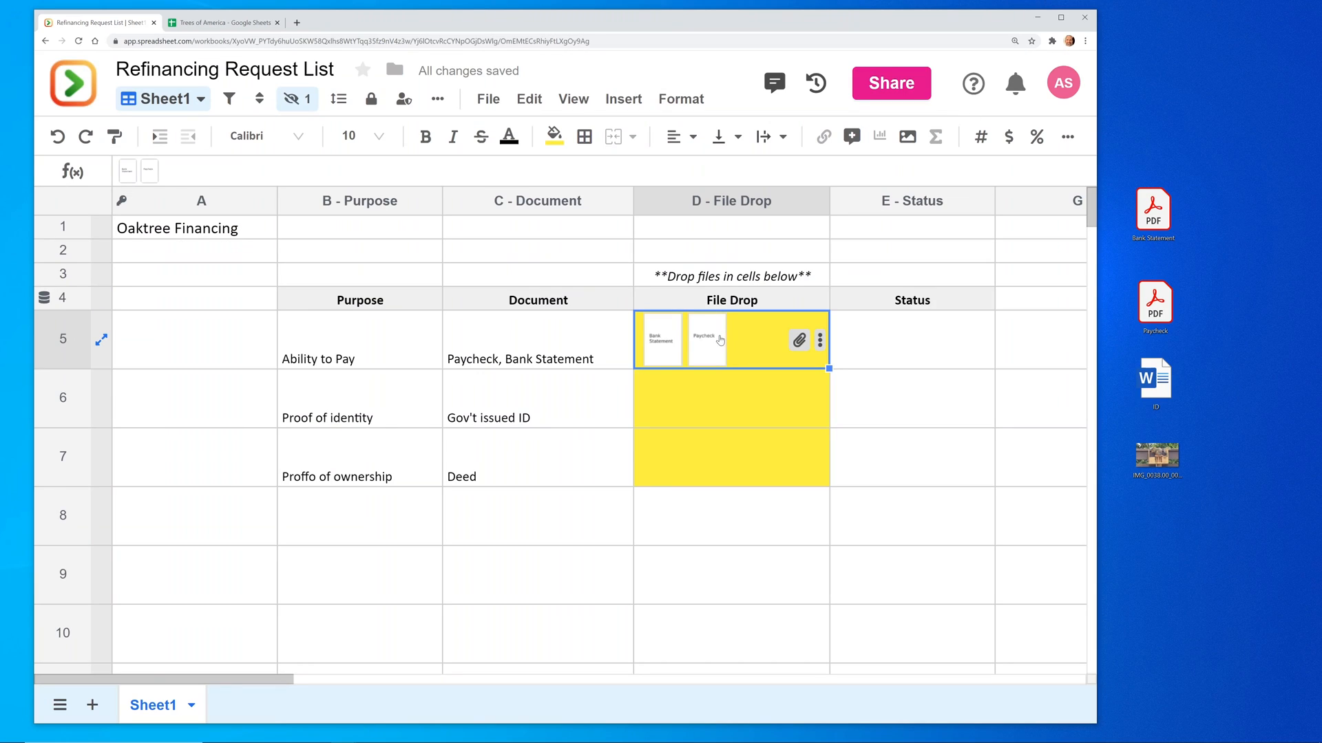
mouse_move(709, 355)
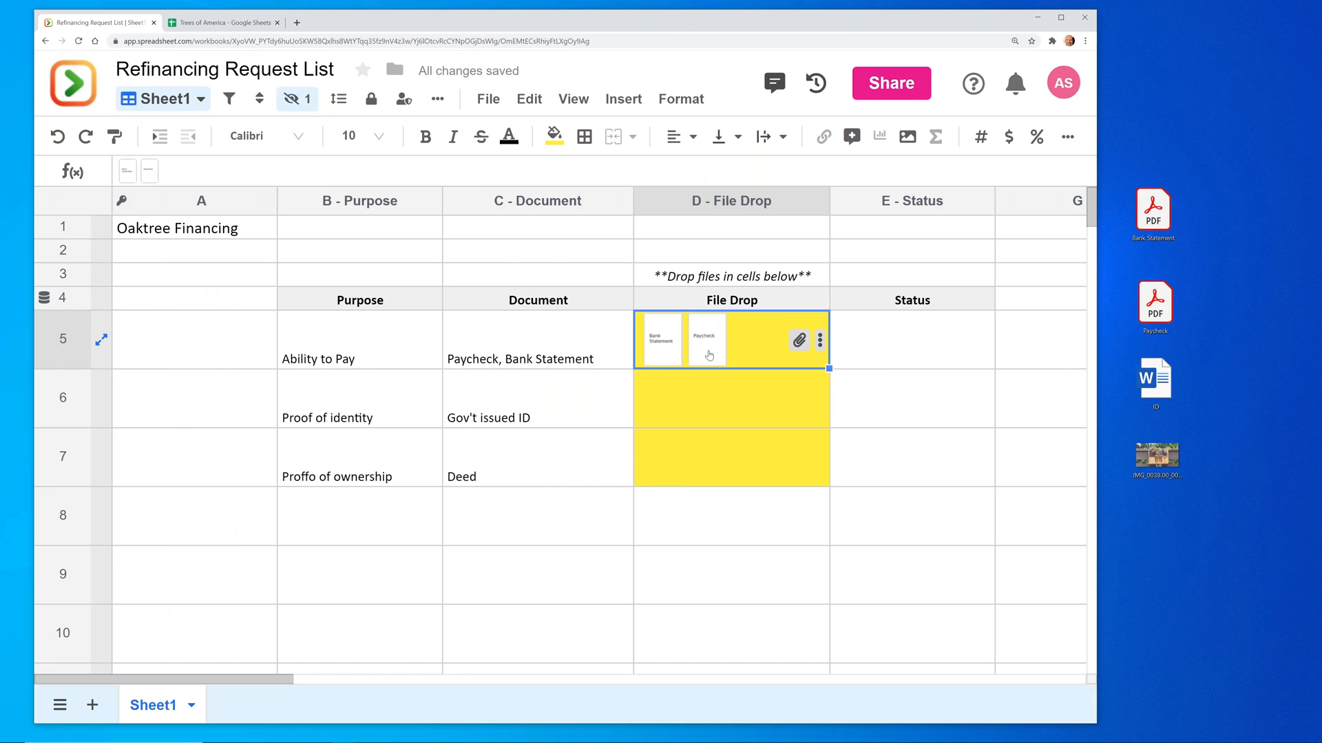
mouse_move(732, 355)
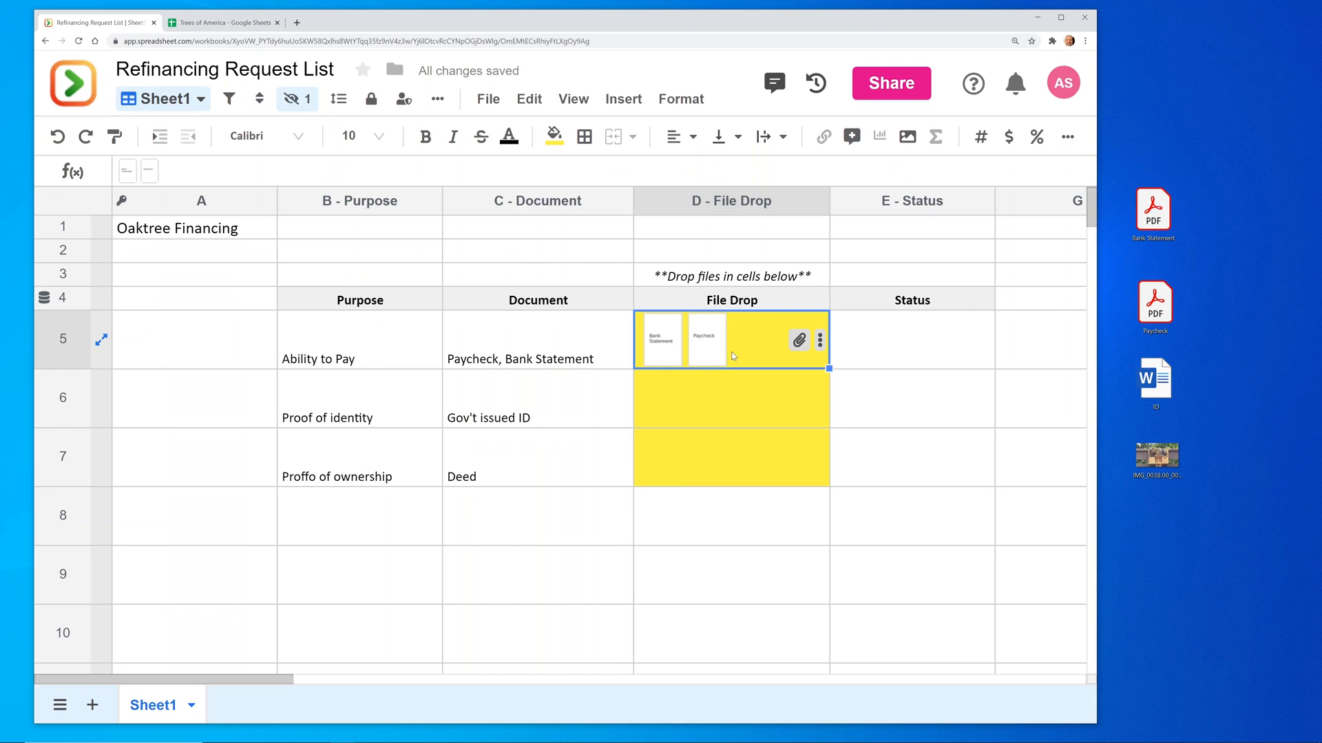
click(799, 340)
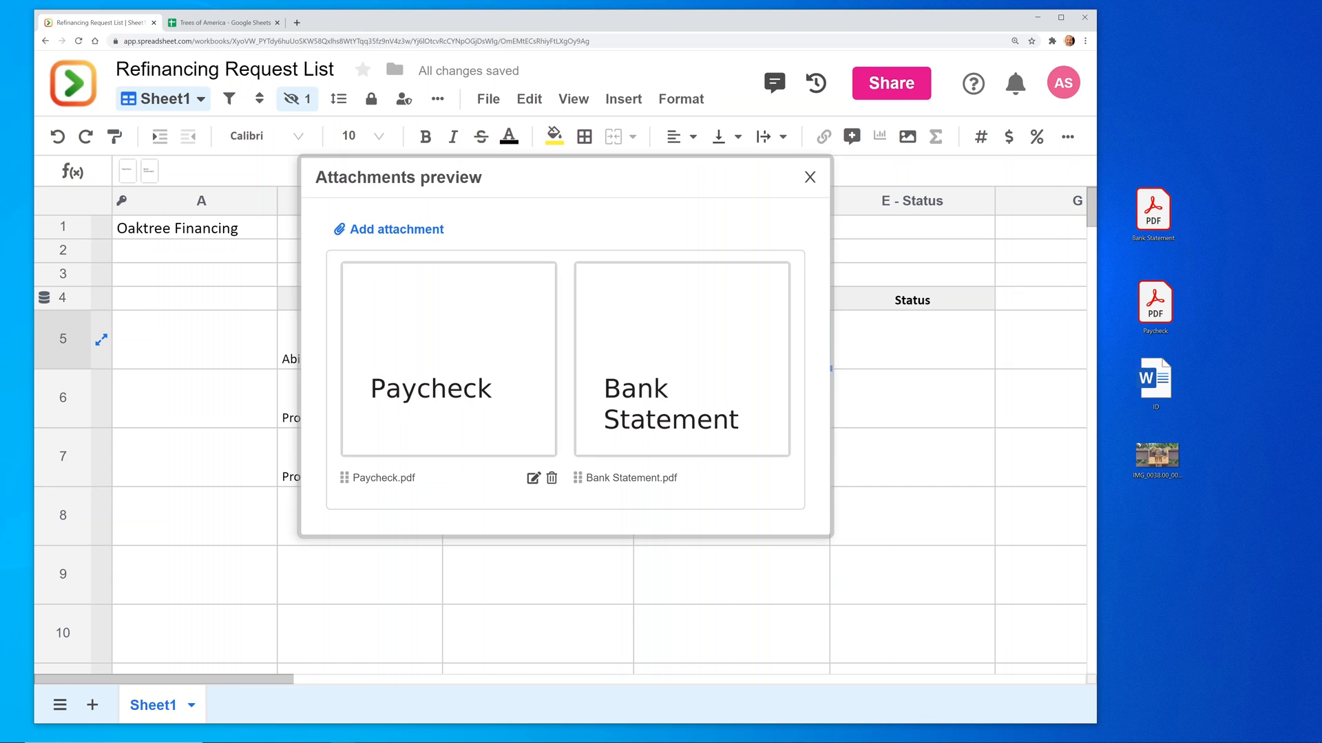
Step: Rename the Paycheck attachment to 'Huge Paycheck.pdf' and close the attachments preview
click(533, 479)
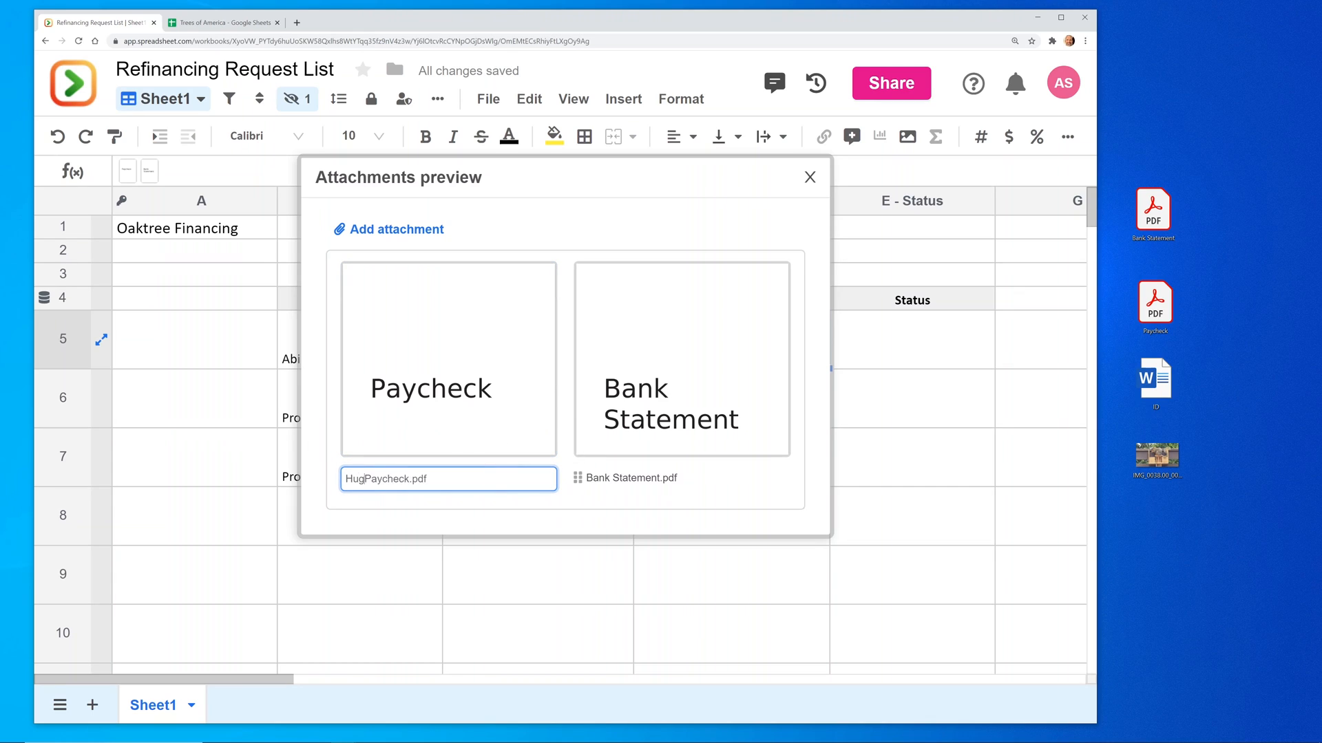
text(Huge Paycheck.pdf)
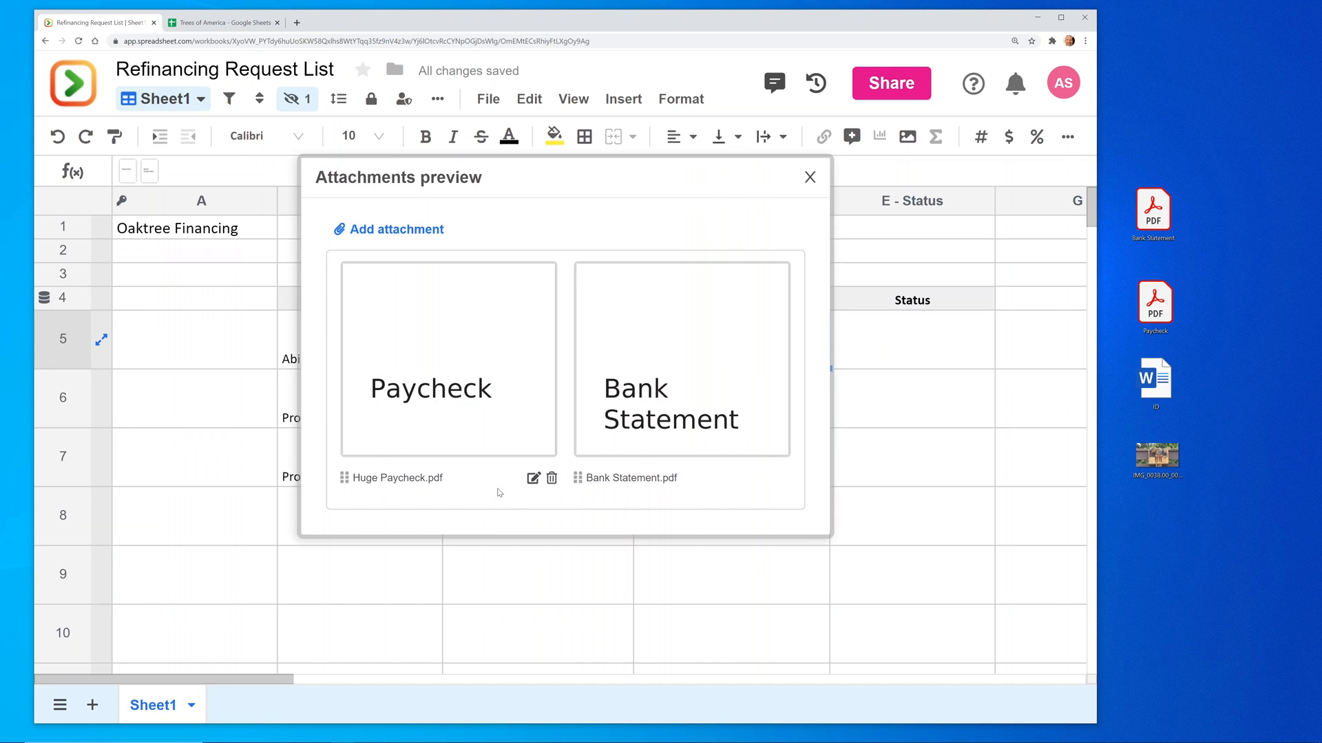
mouse_move(783, 191)
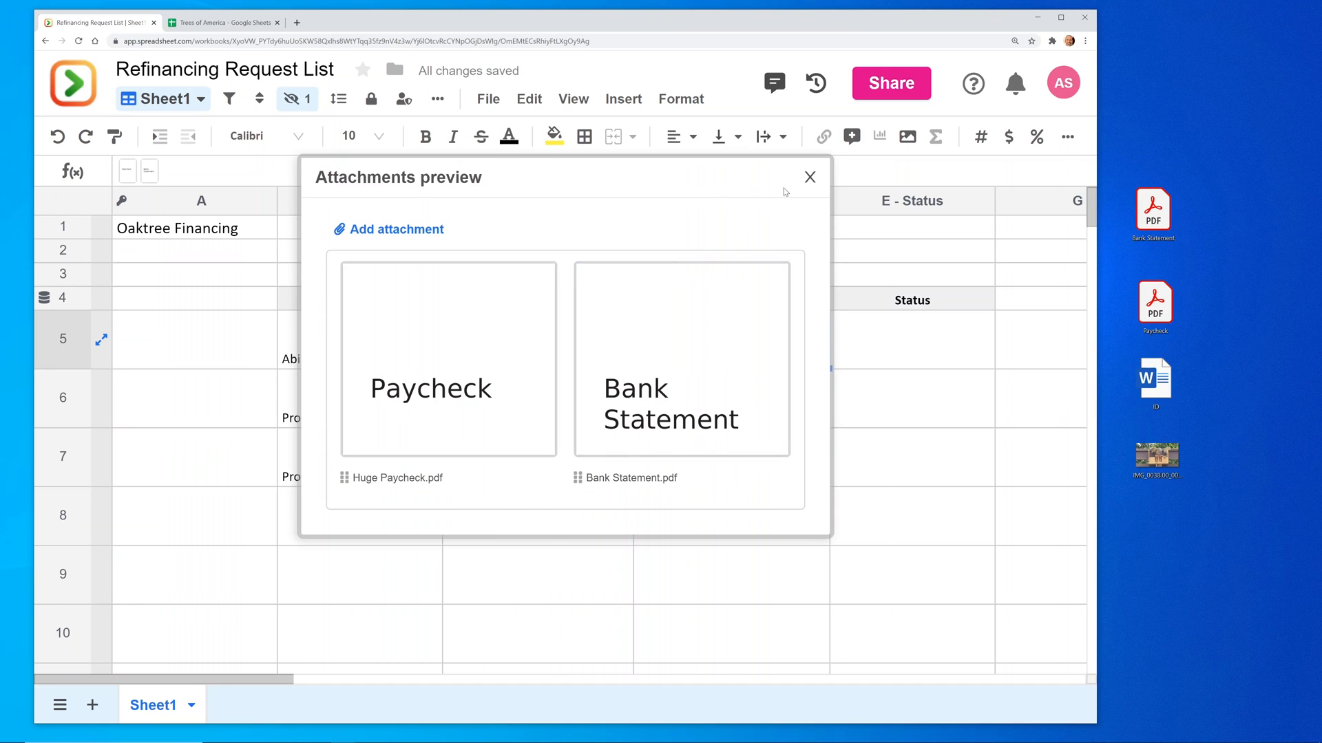
click(808, 177)
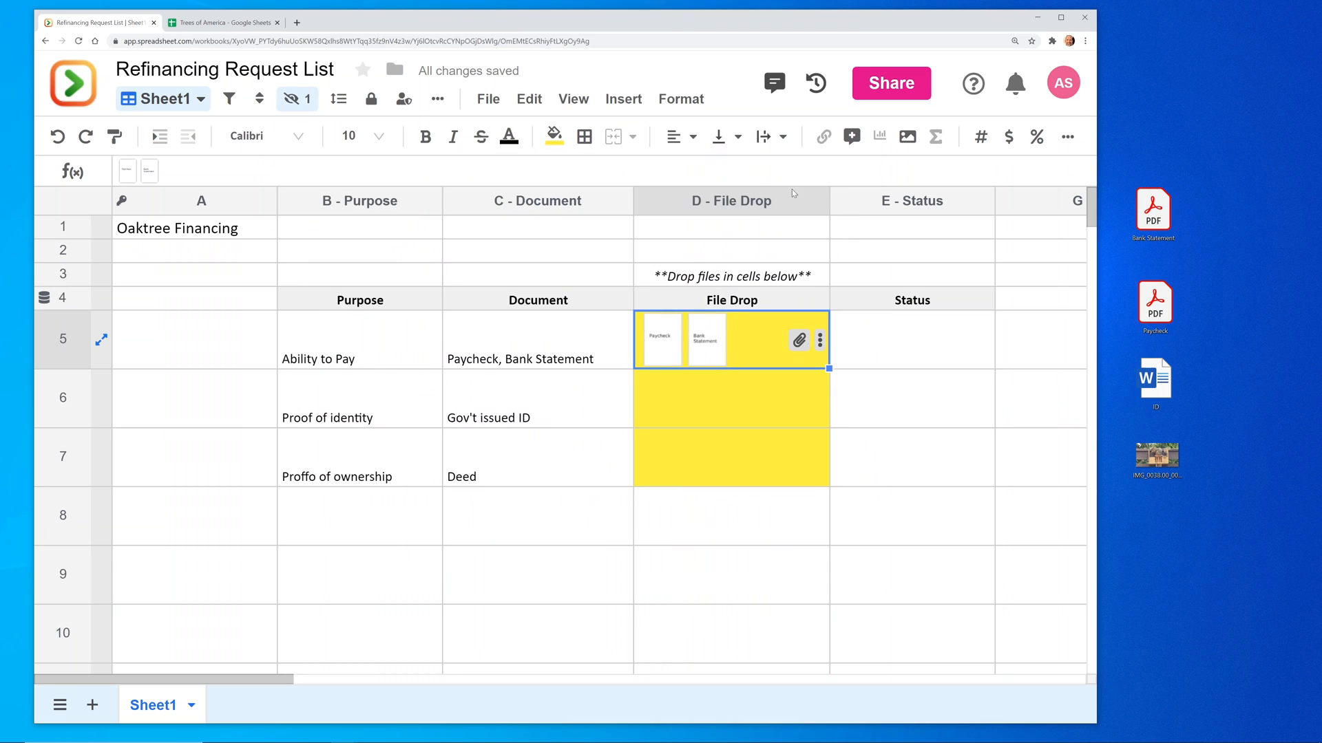
mouse_move(660, 343)
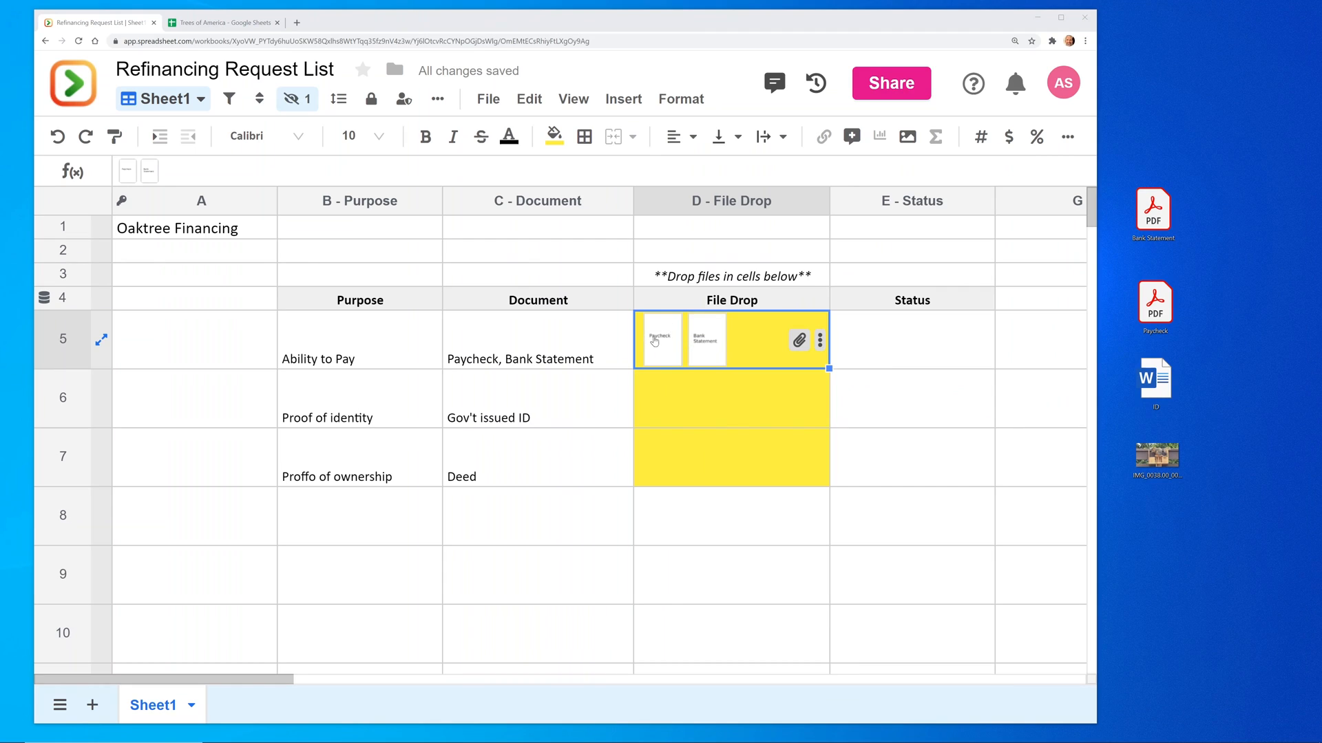
mouse_move(674, 345)
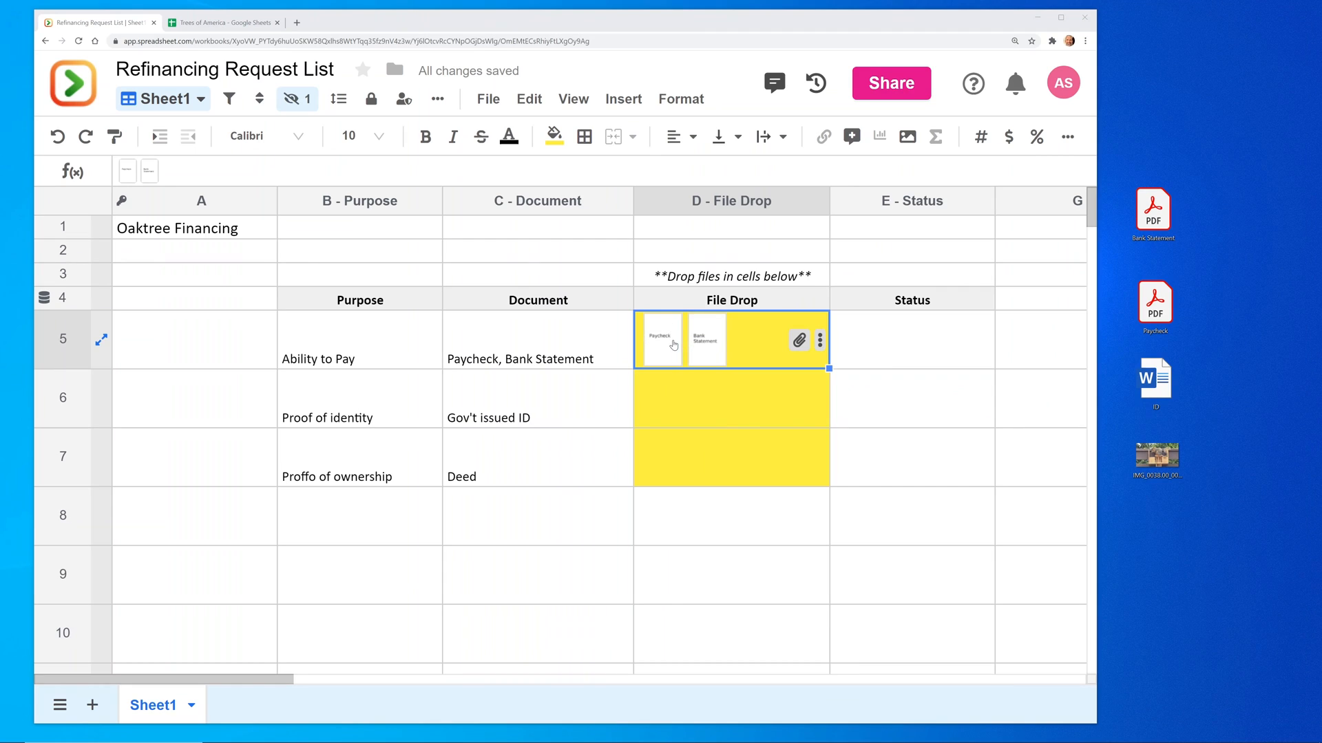
mouse_move(1155, 381)
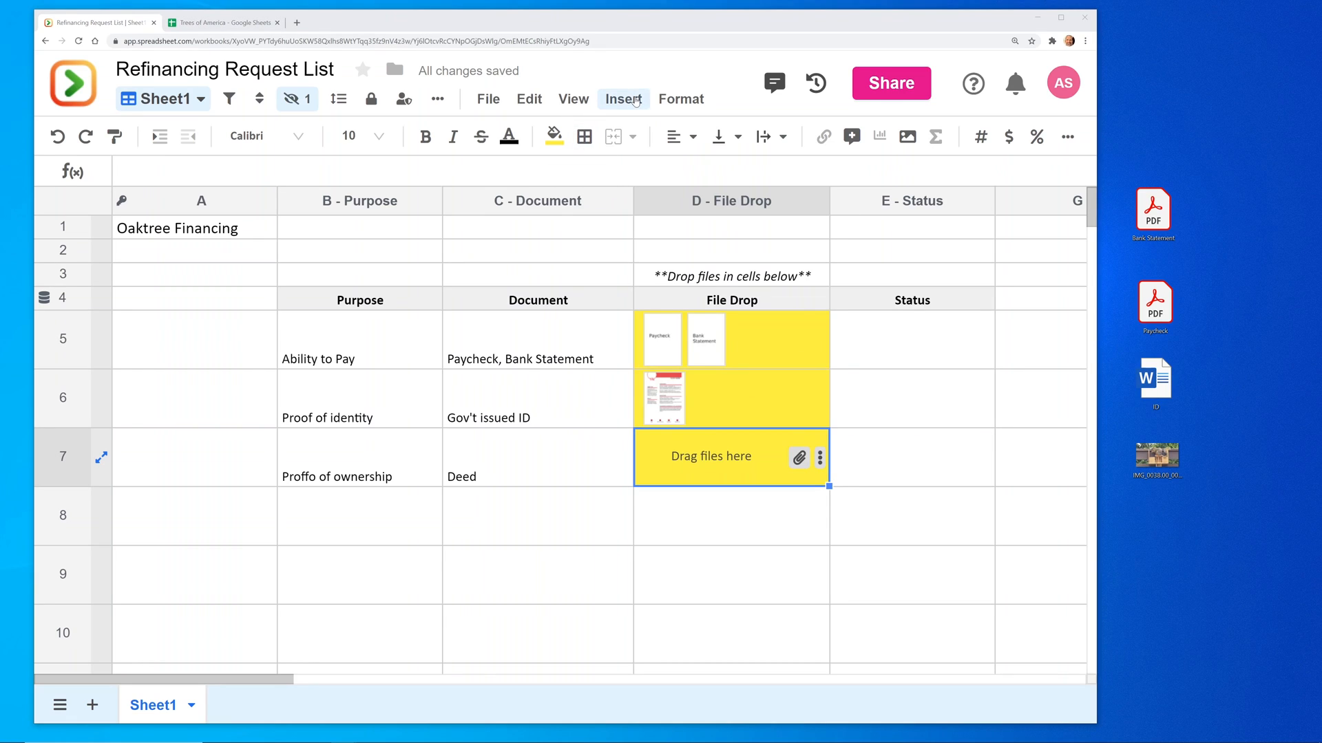
Step: Insert the IMG photo from My Device into the Deed row's File Drop cell D7
click(622, 99)
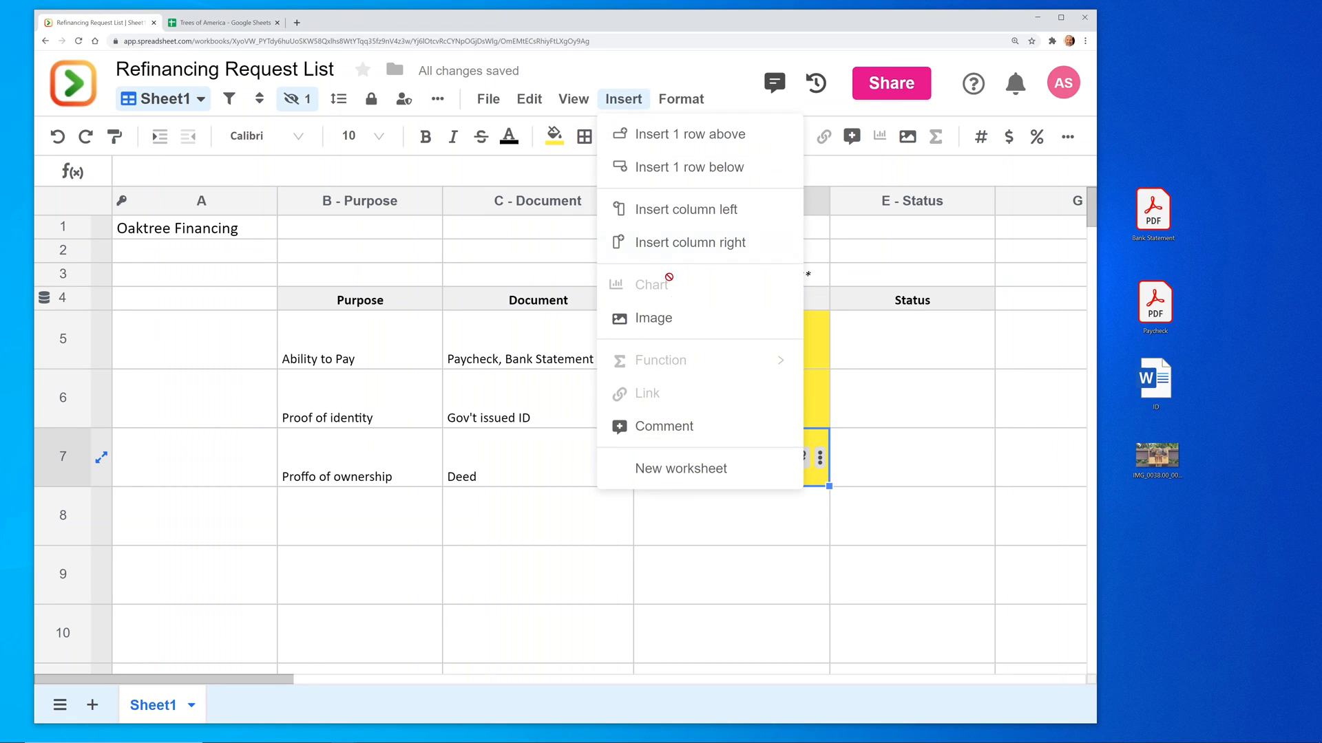
click(651, 318)
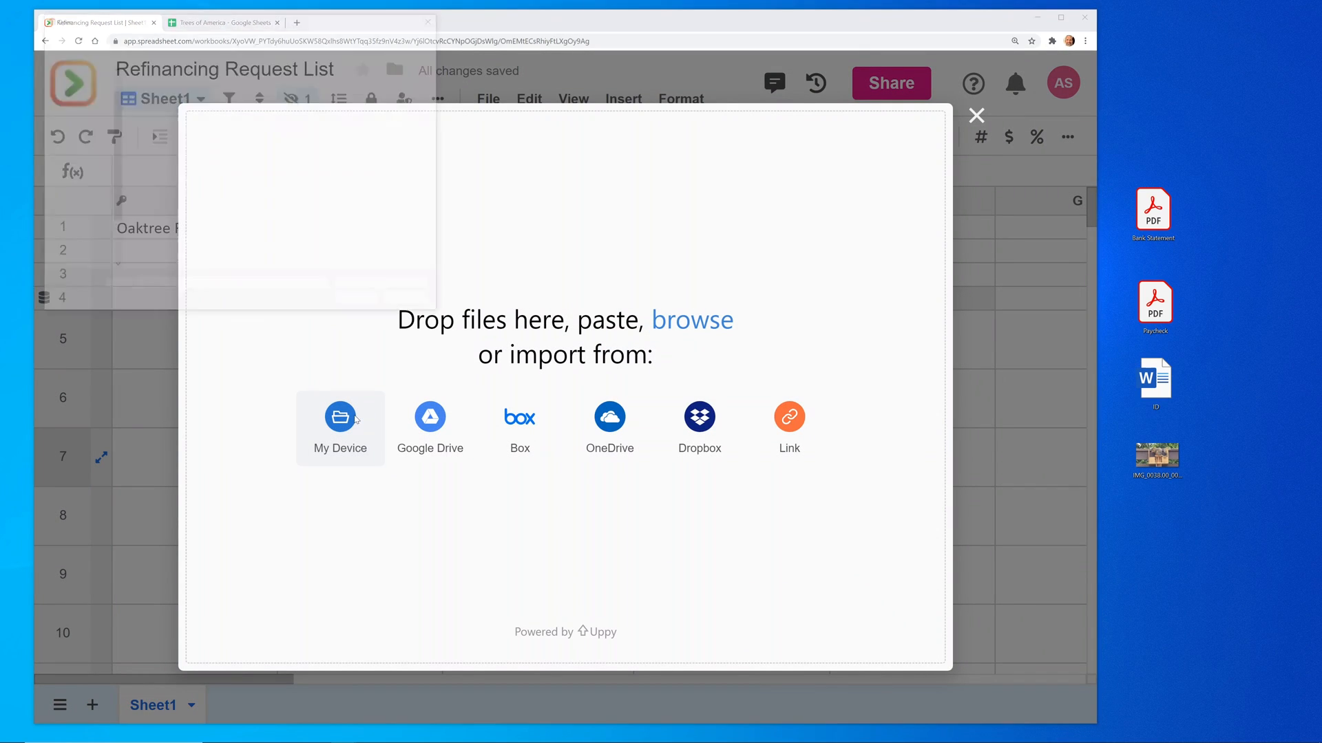
click(340, 426)
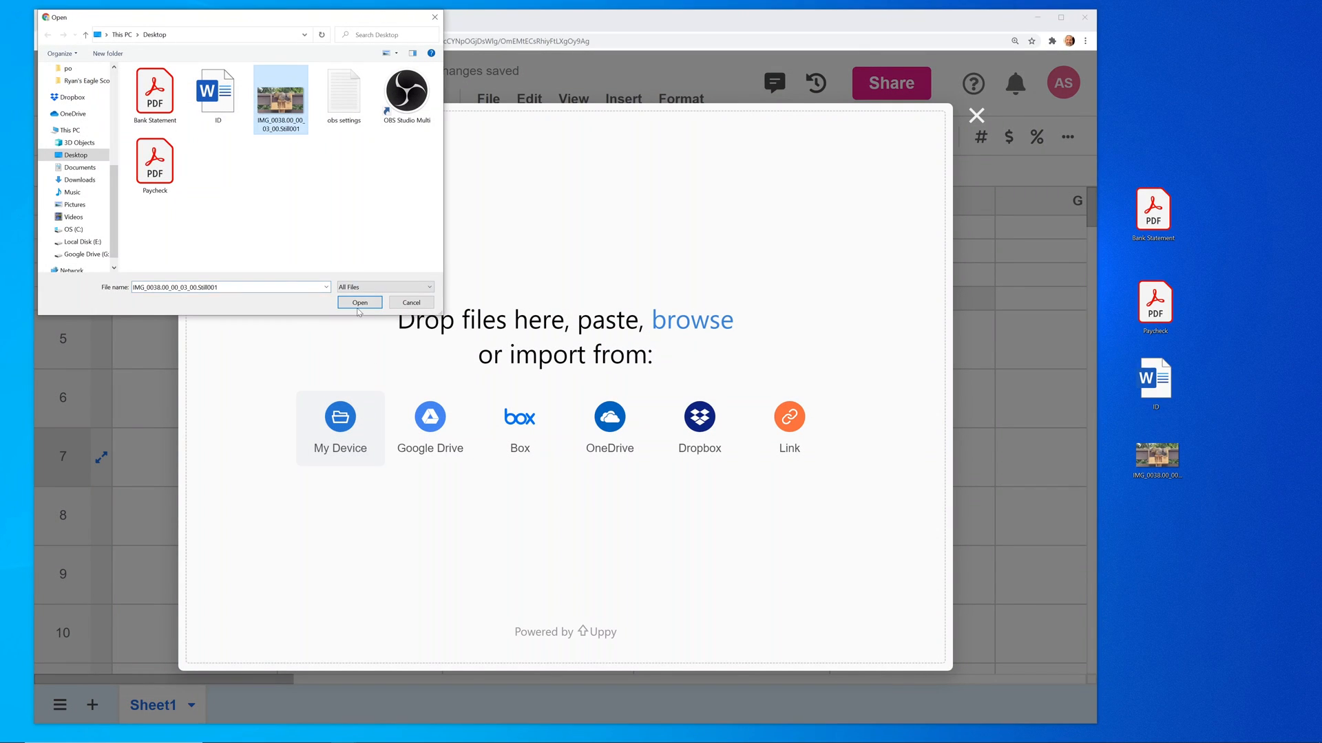
click(358, 303)
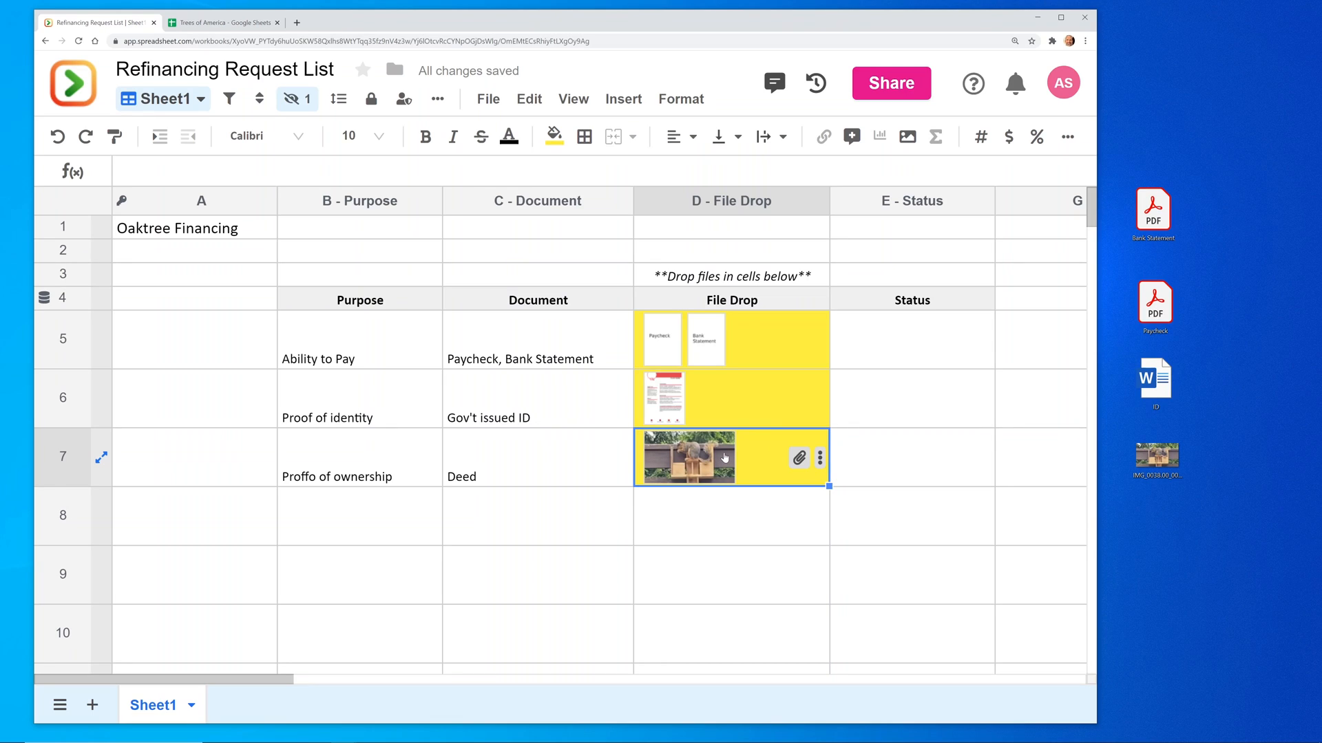
Step: Select D6 then D5 and preview the Bank Statement thumbnail in row 5
click(731, 398)
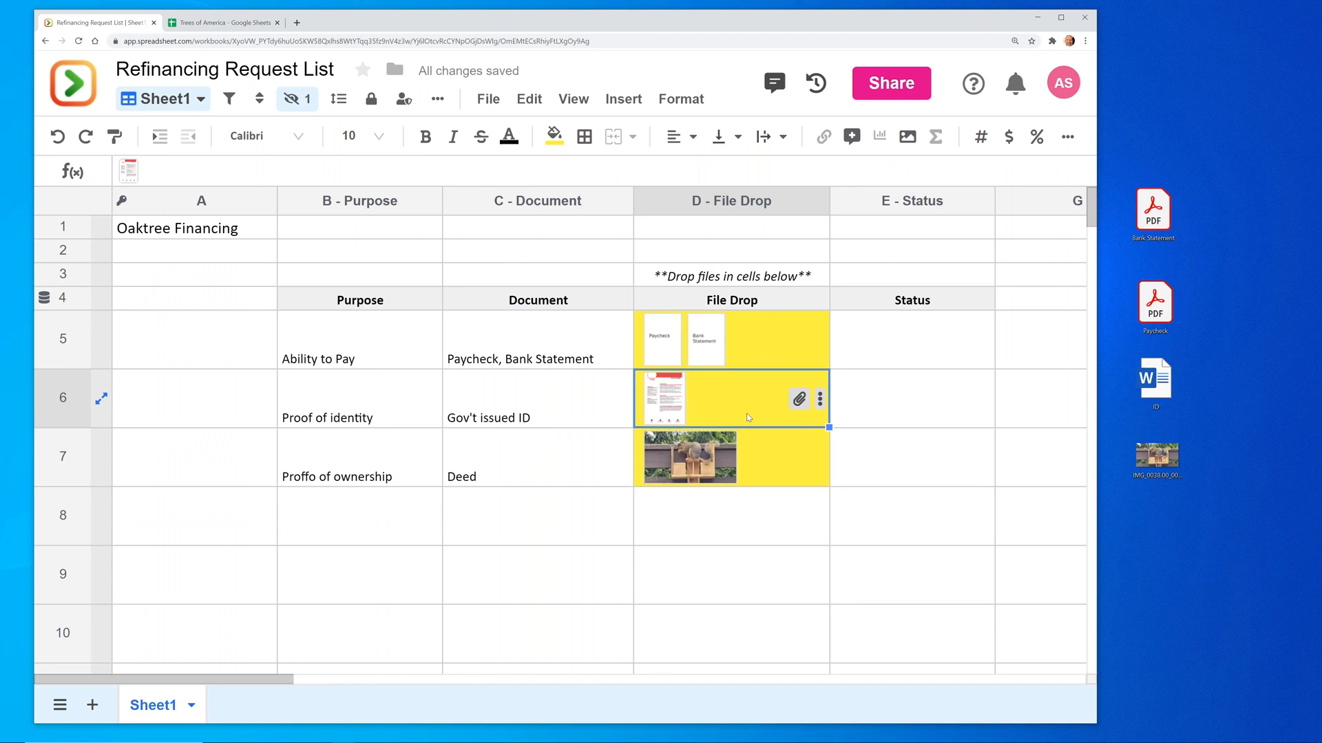
mouse_move(744, 419)
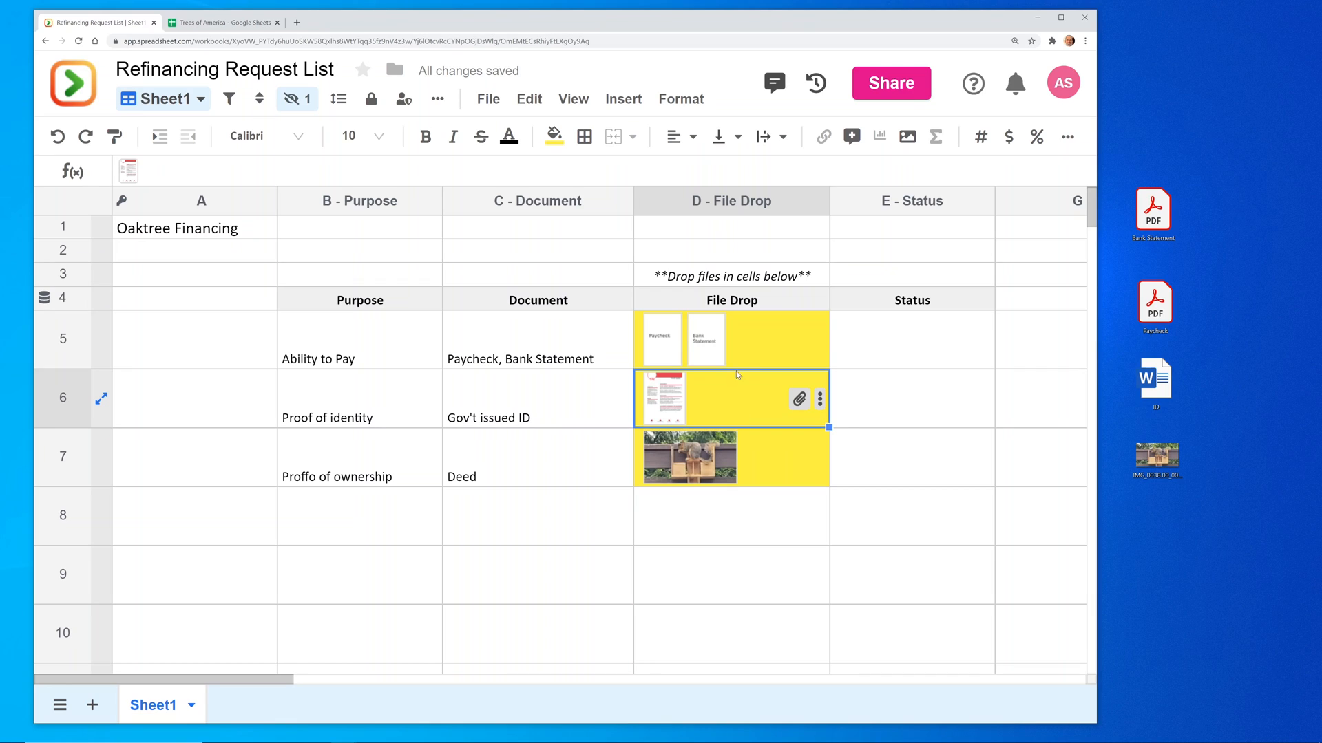
click(731, 340)
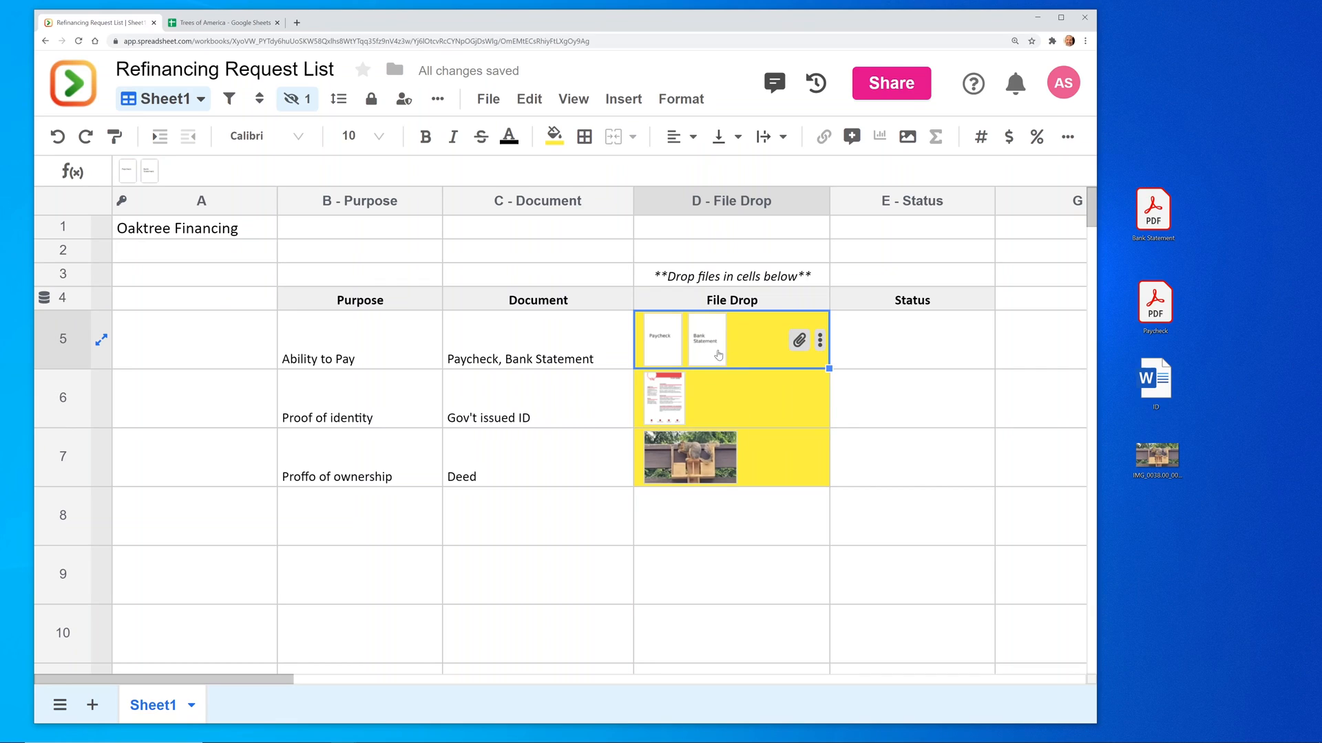
mouse_move(816, 267)
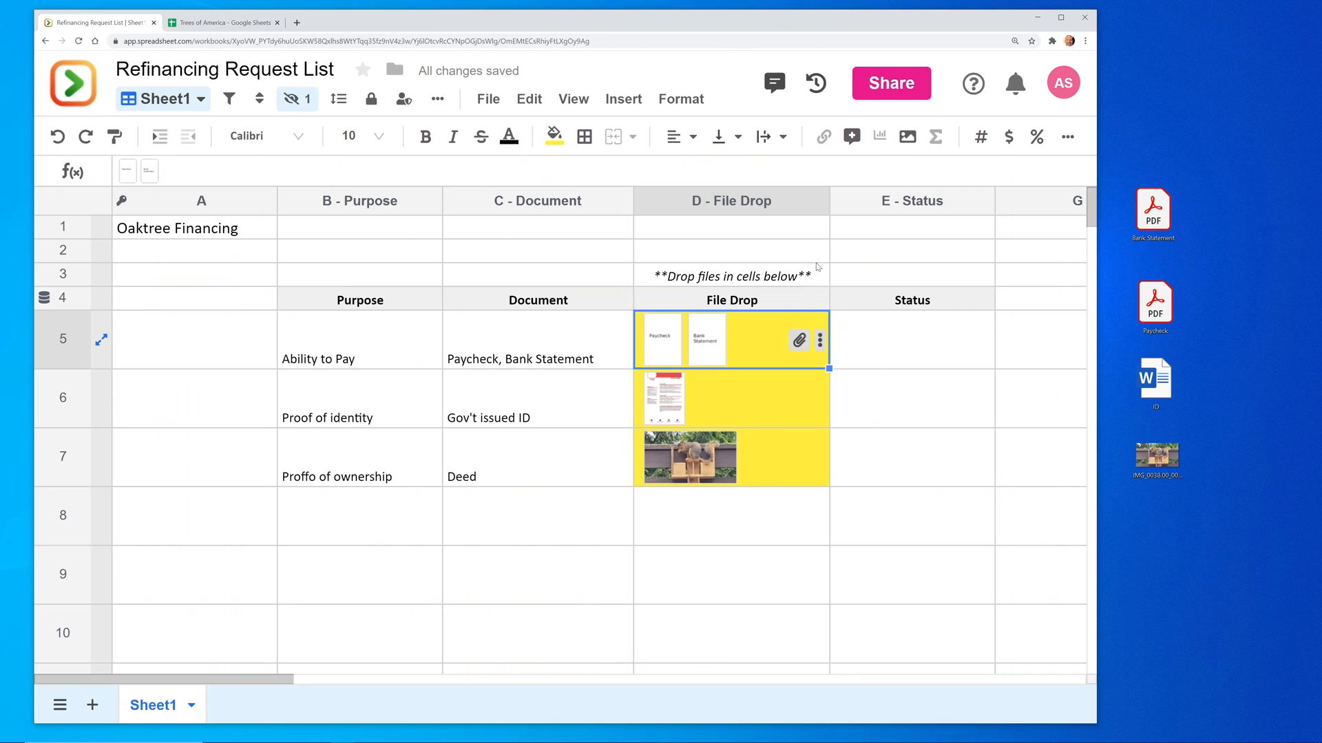
click(705, 340)
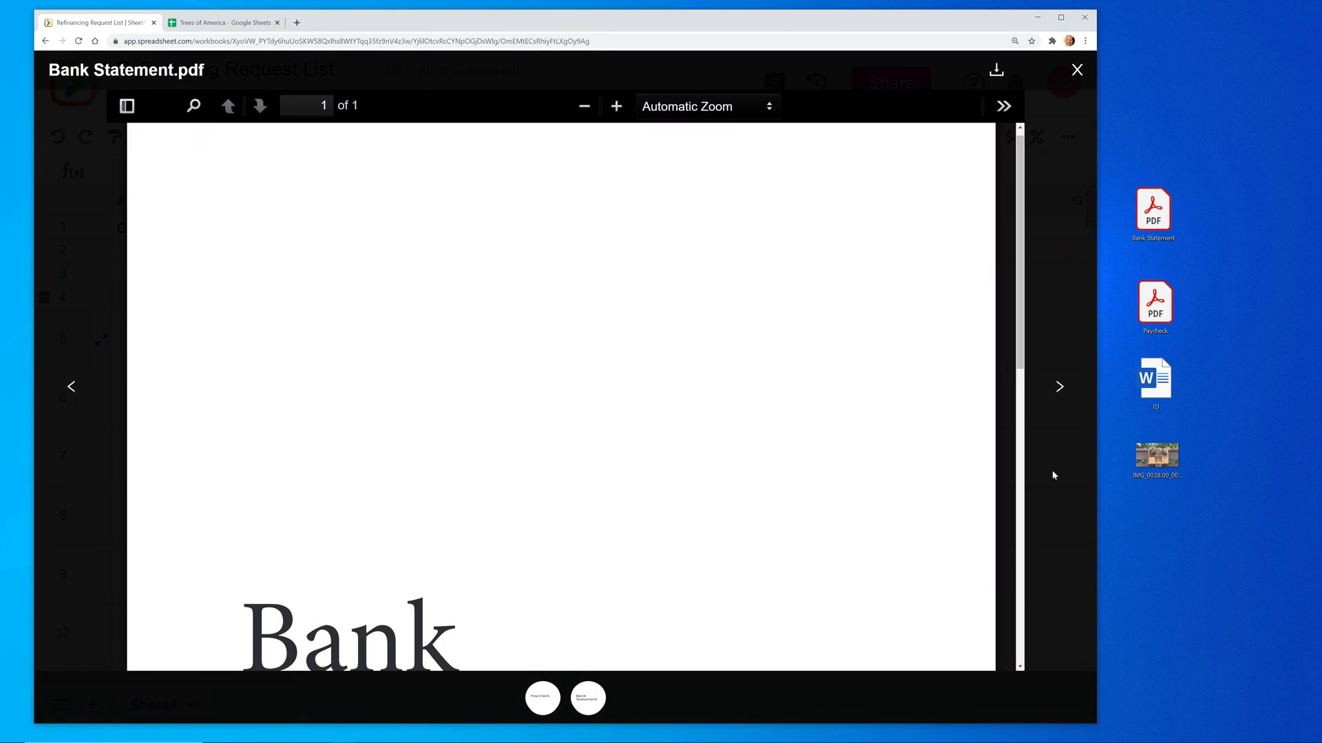
mouse_move(997, 70)
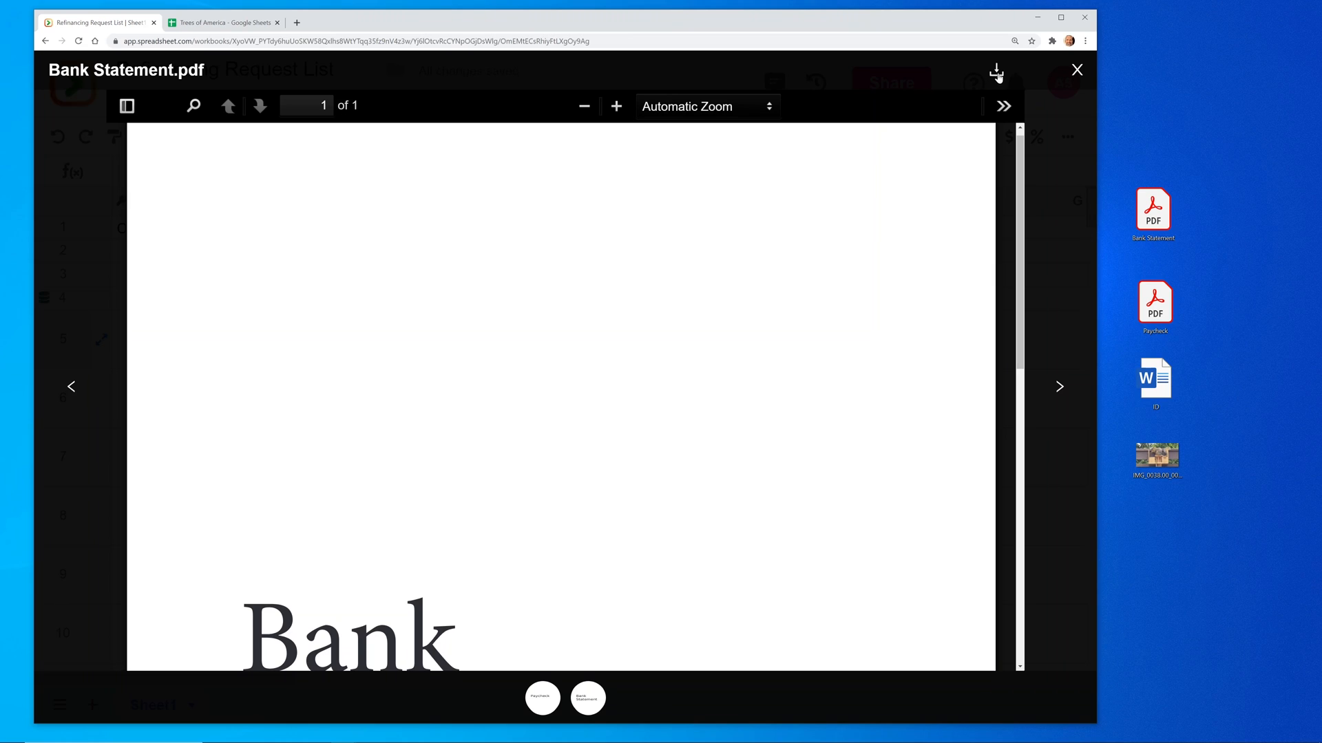
Step: Close the Bank Statement viewer, reopen and close it once more, then dismiss the attachments list
click(1077, 70)
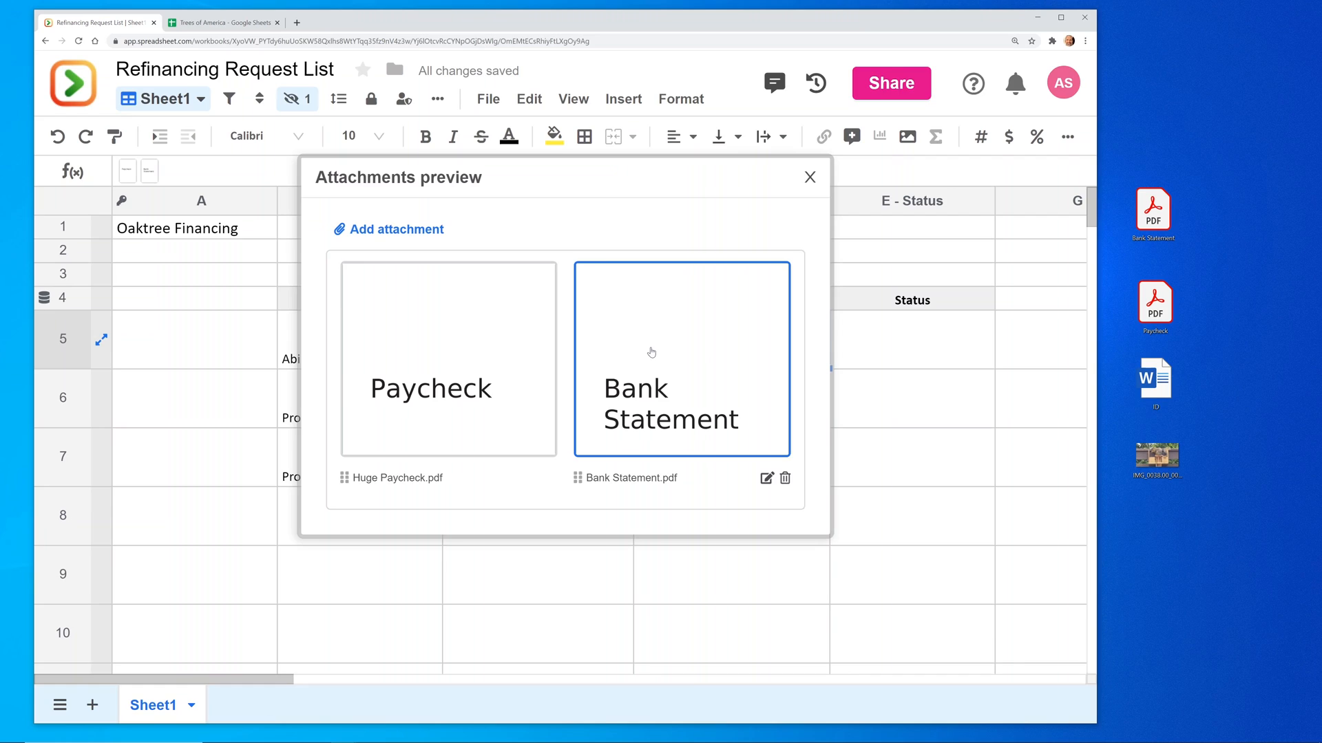
click(682, 359)
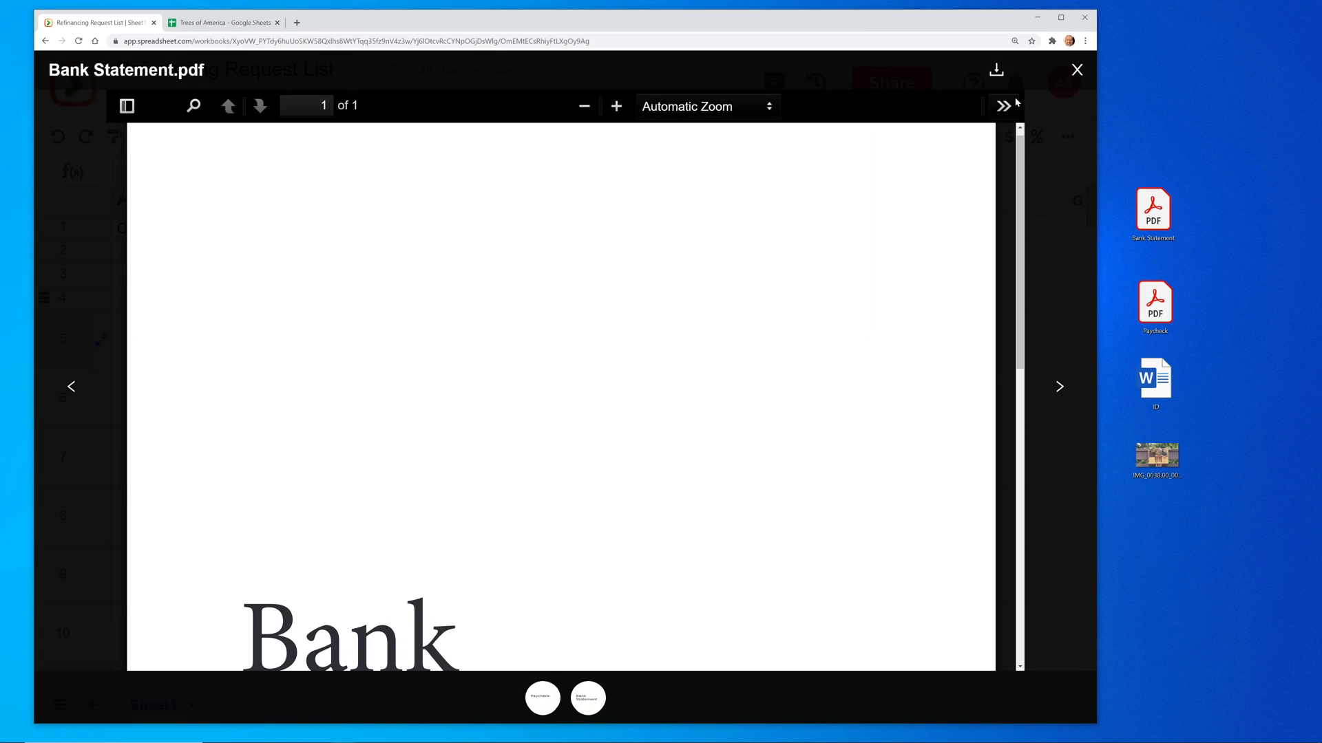
click(1077, 71)
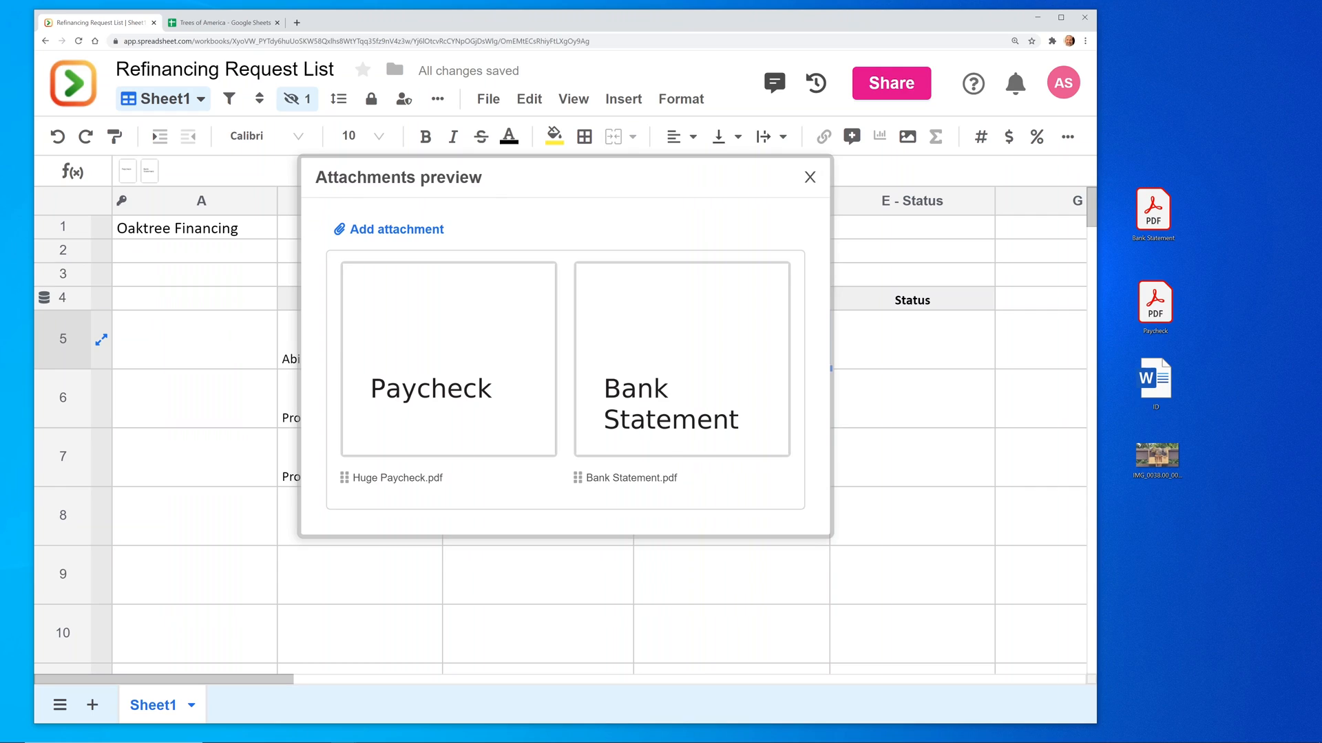
click(809, 177)
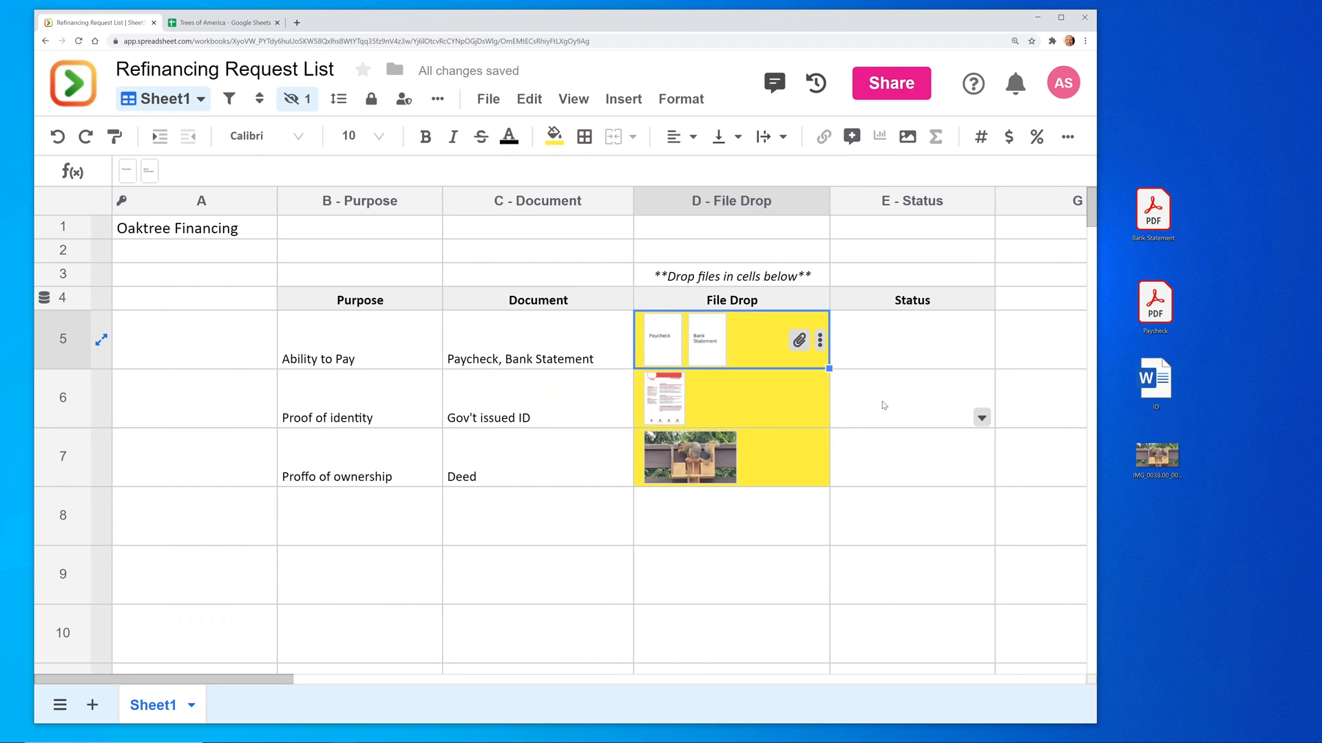
Step: Mark the Ability to Pay row's Status as Complete from its dropdown
click(910, 340)
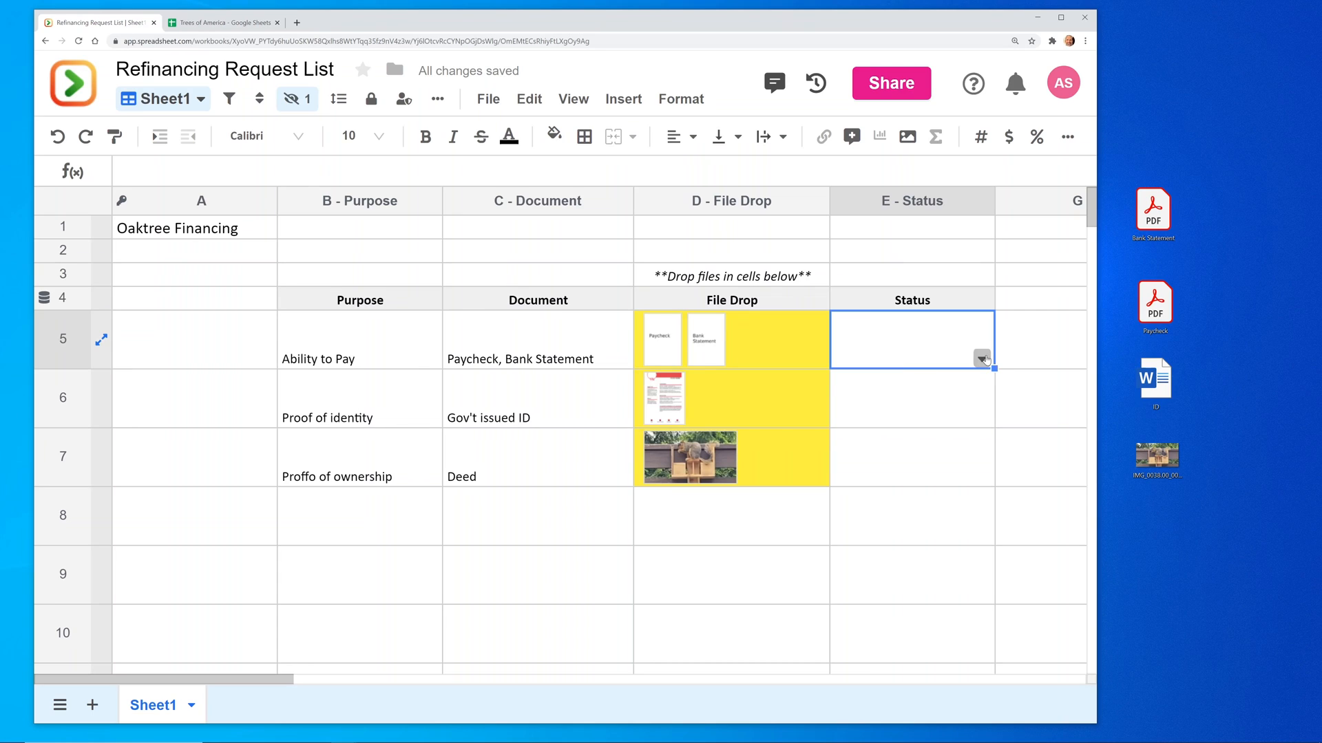
click(981, 358)
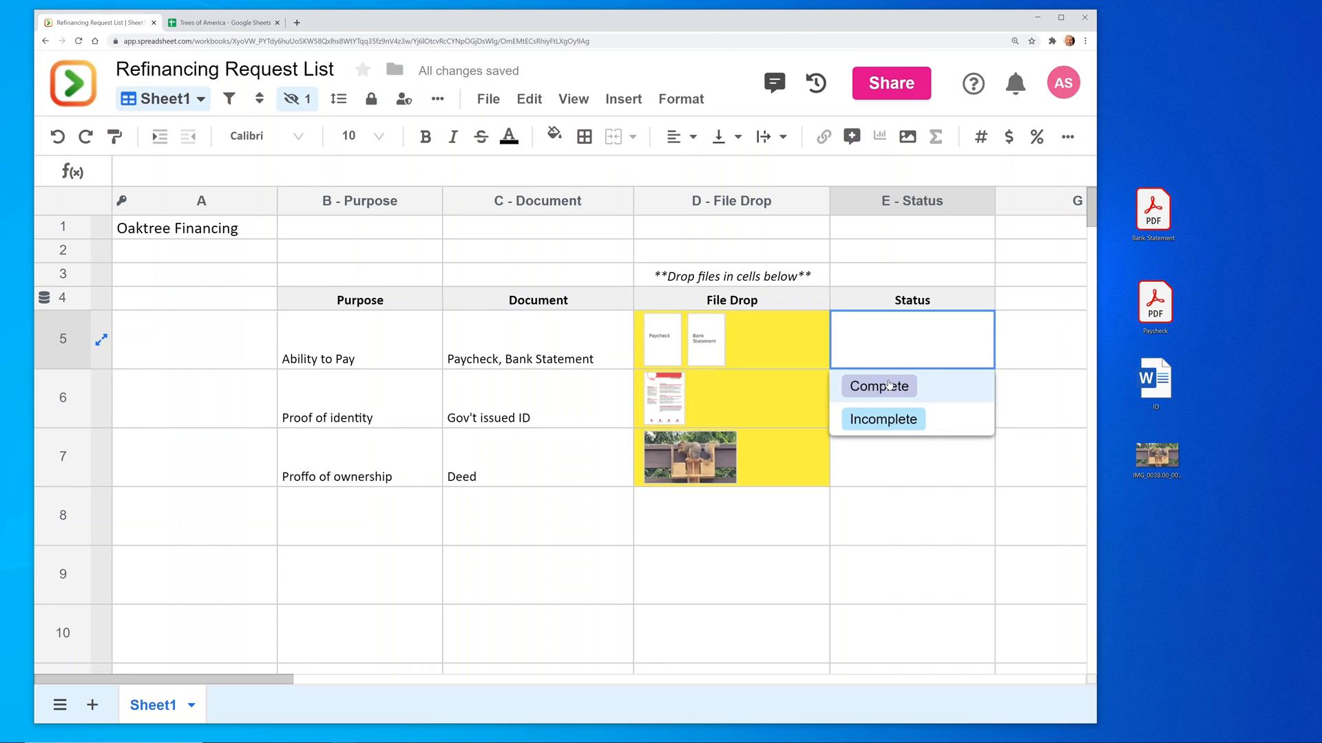
click(879, 386)
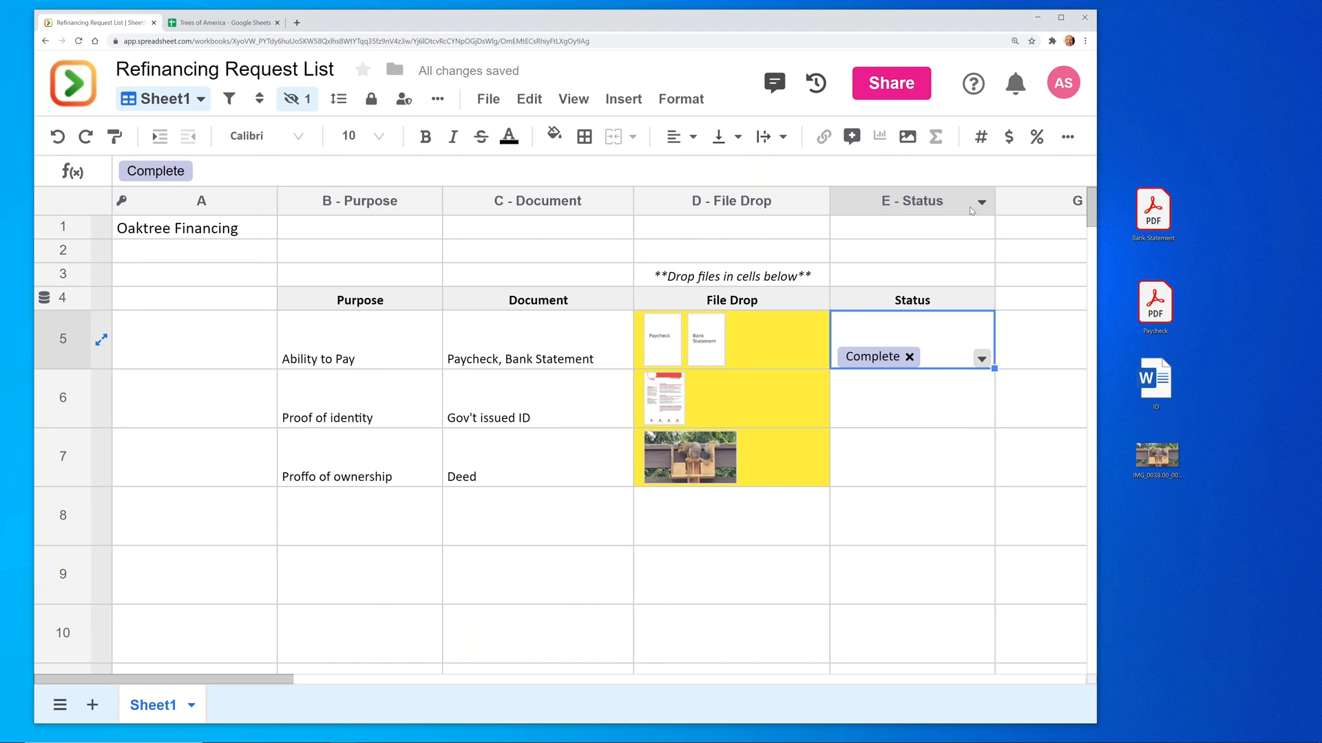
mouse_move(913, 290)
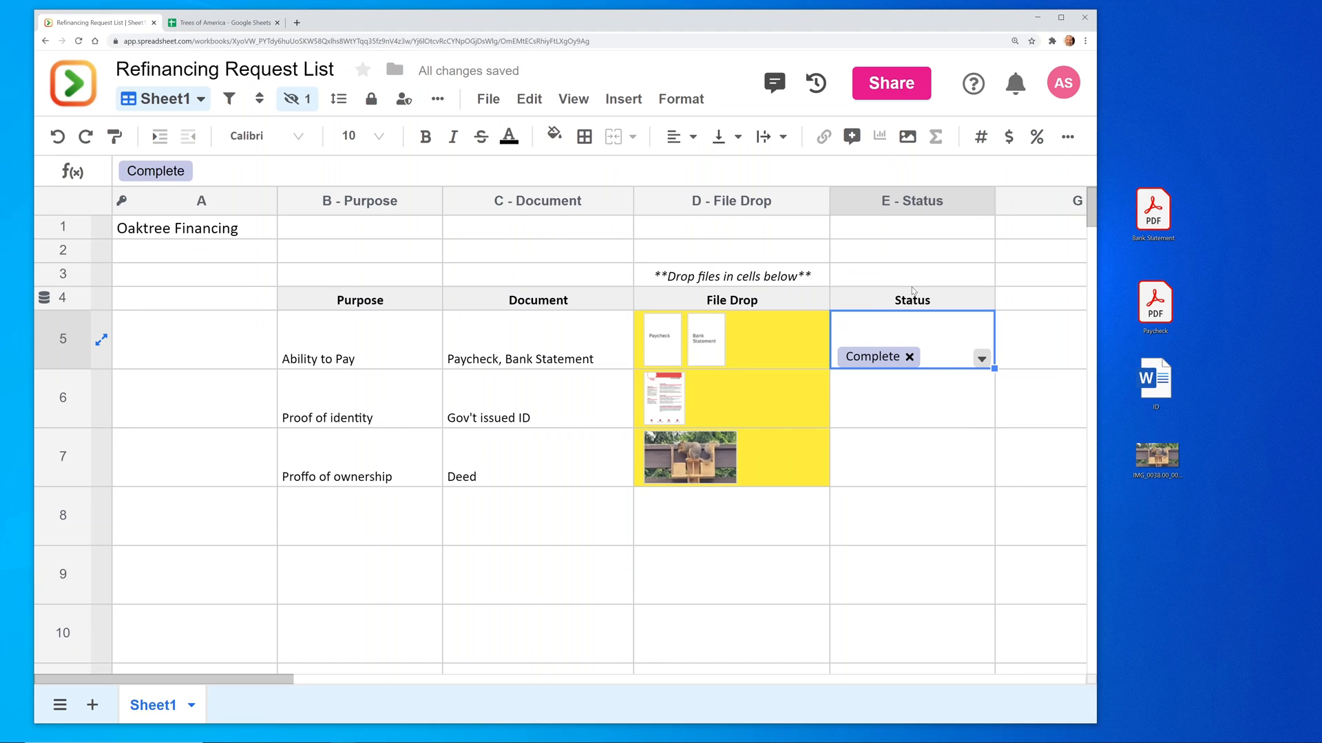
Step: Set Proof of identity to Incomplete and Proof of ownership to Complete in the Status column
click(912, 398)
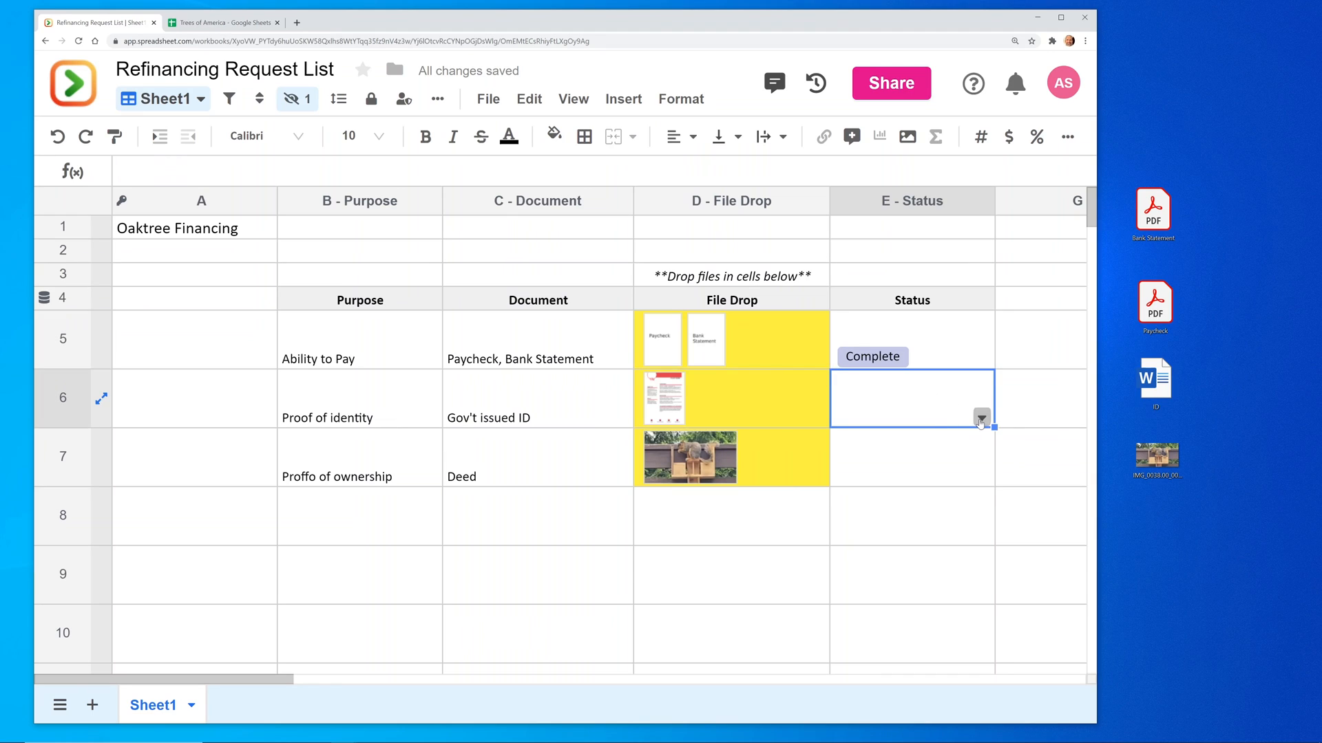
click(980, 419)
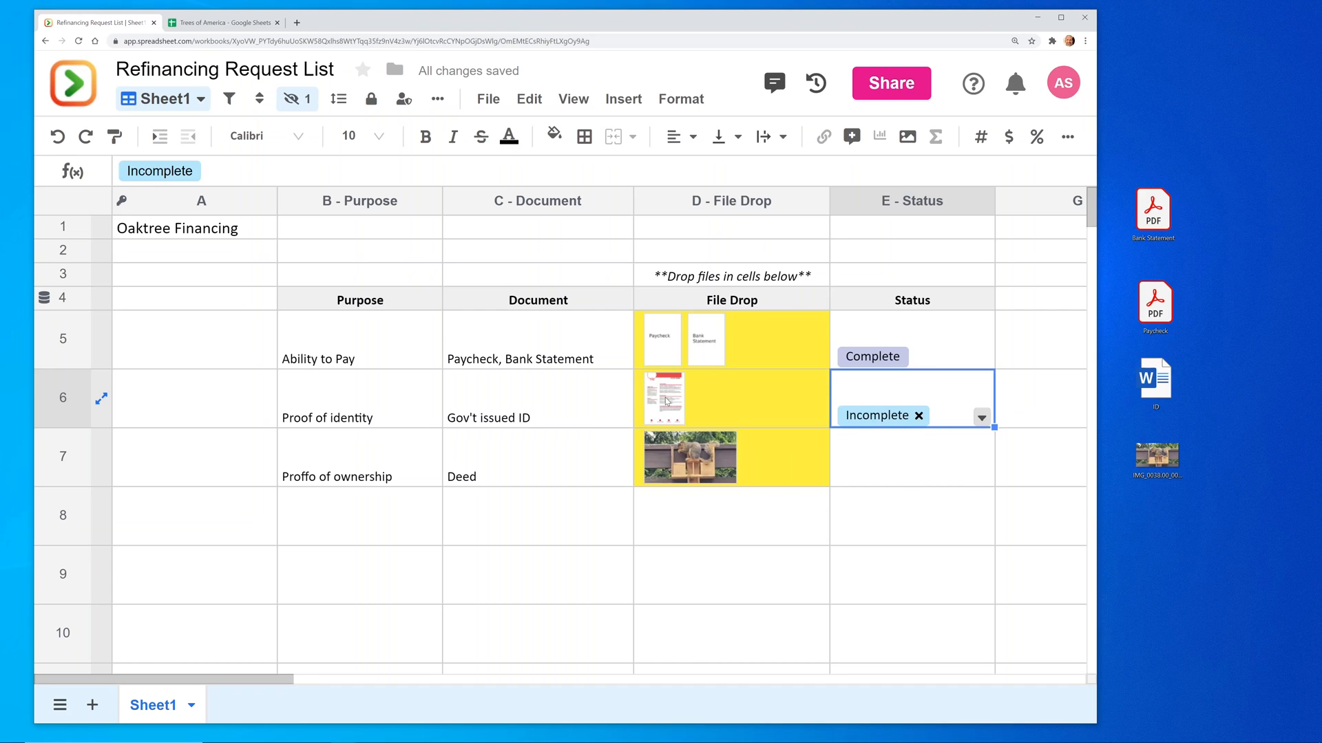
click(910, 457)
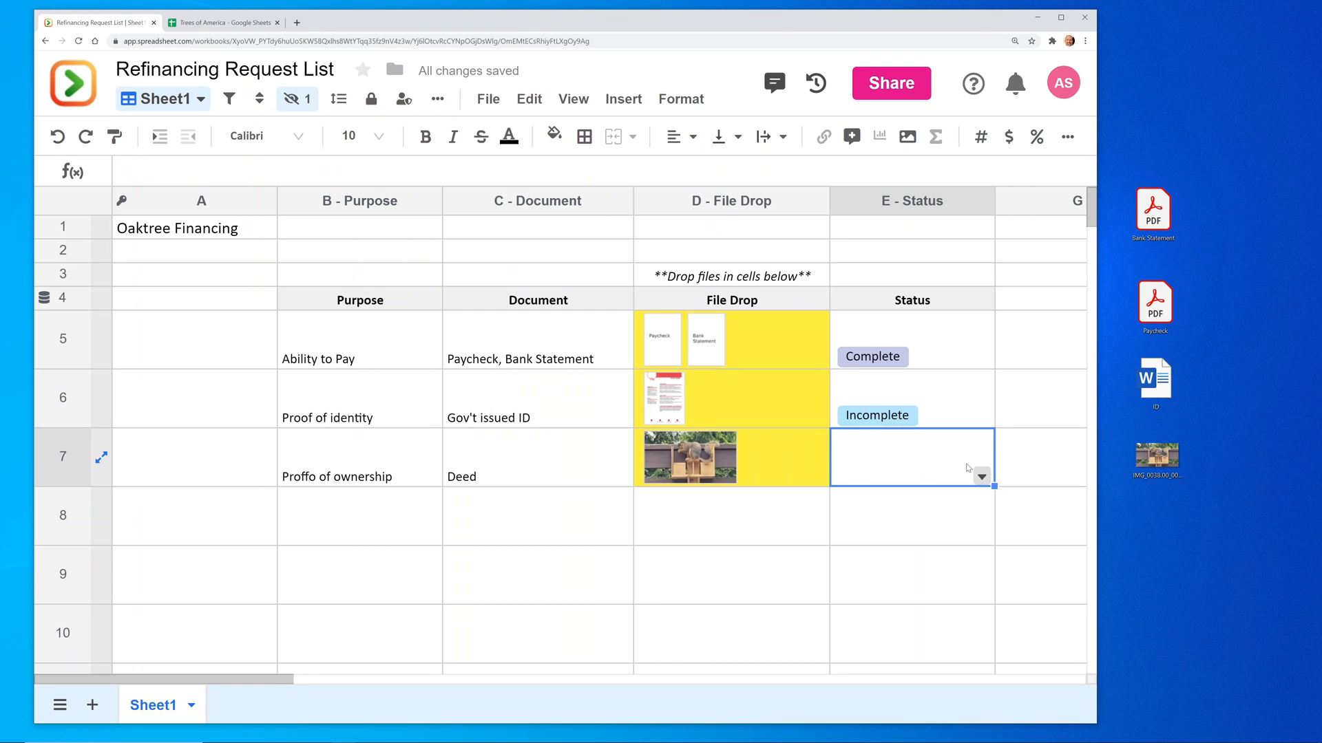
click(981, 478)
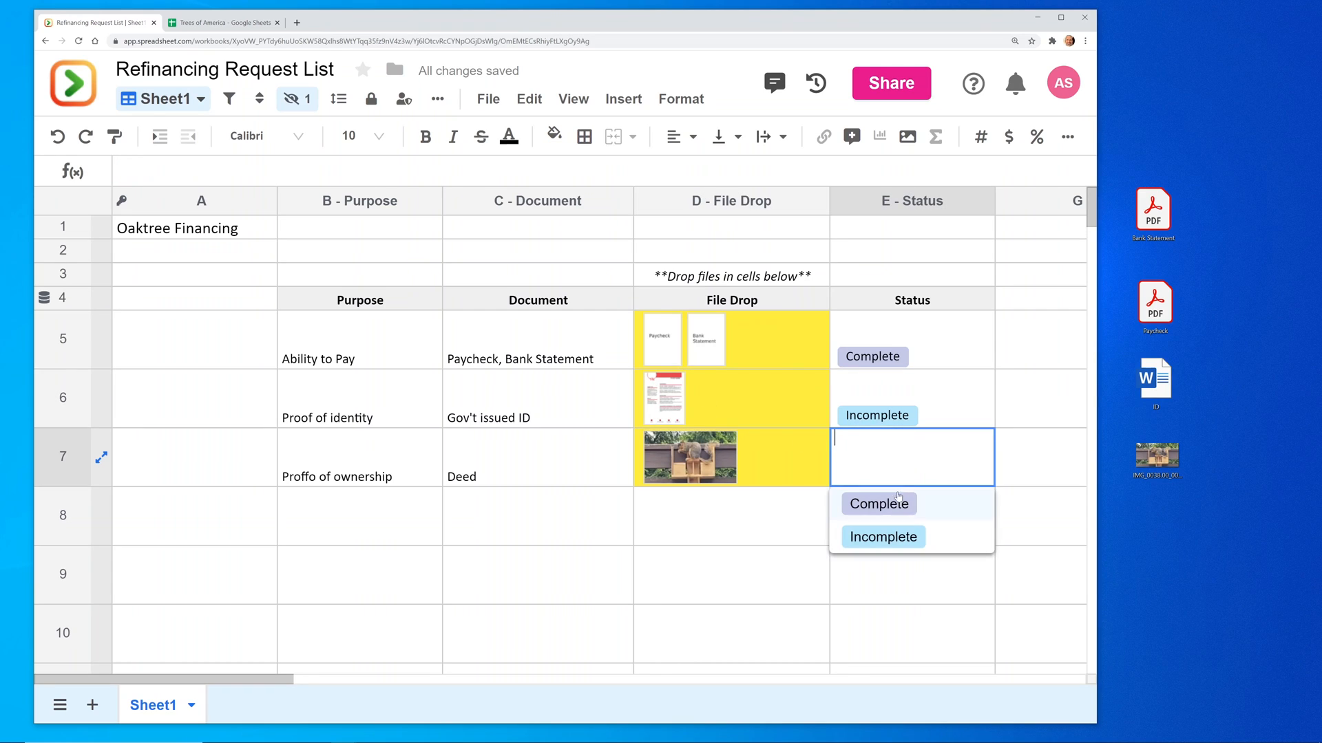
click(877, 504)
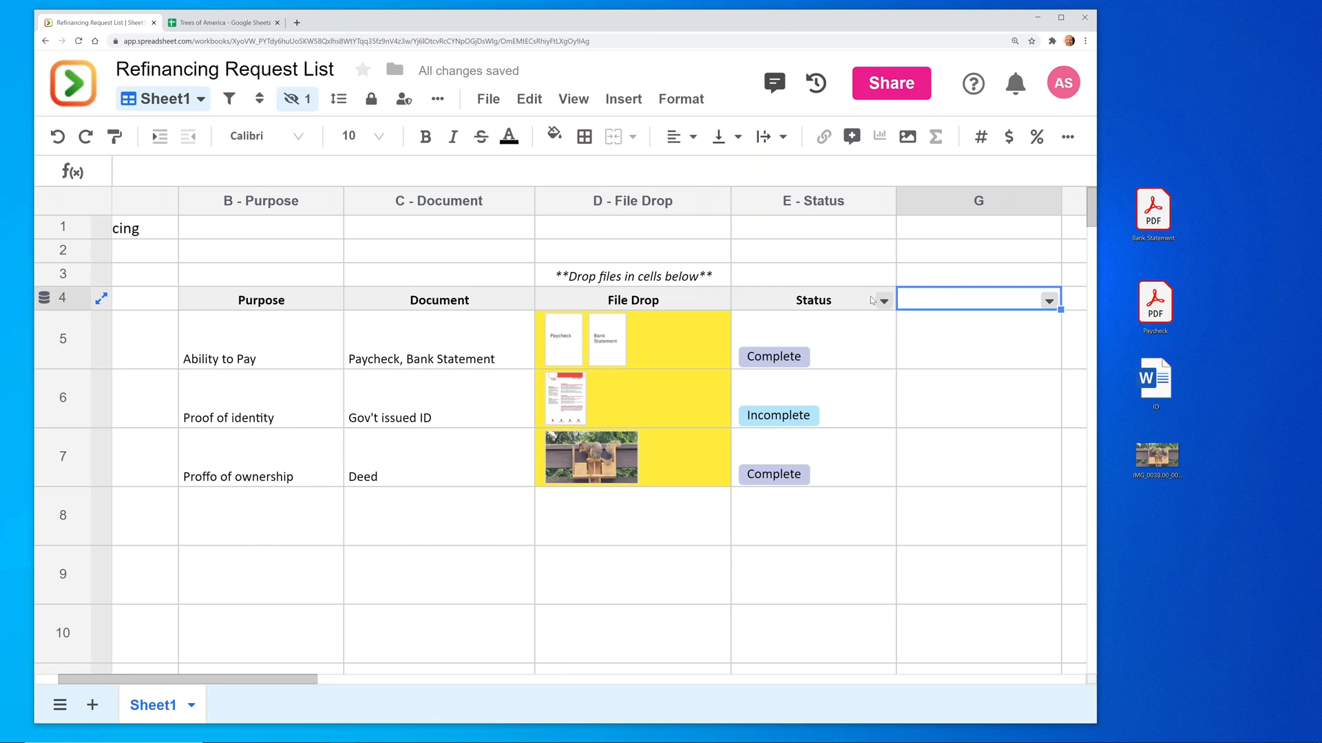
mouse_move(931, 307)
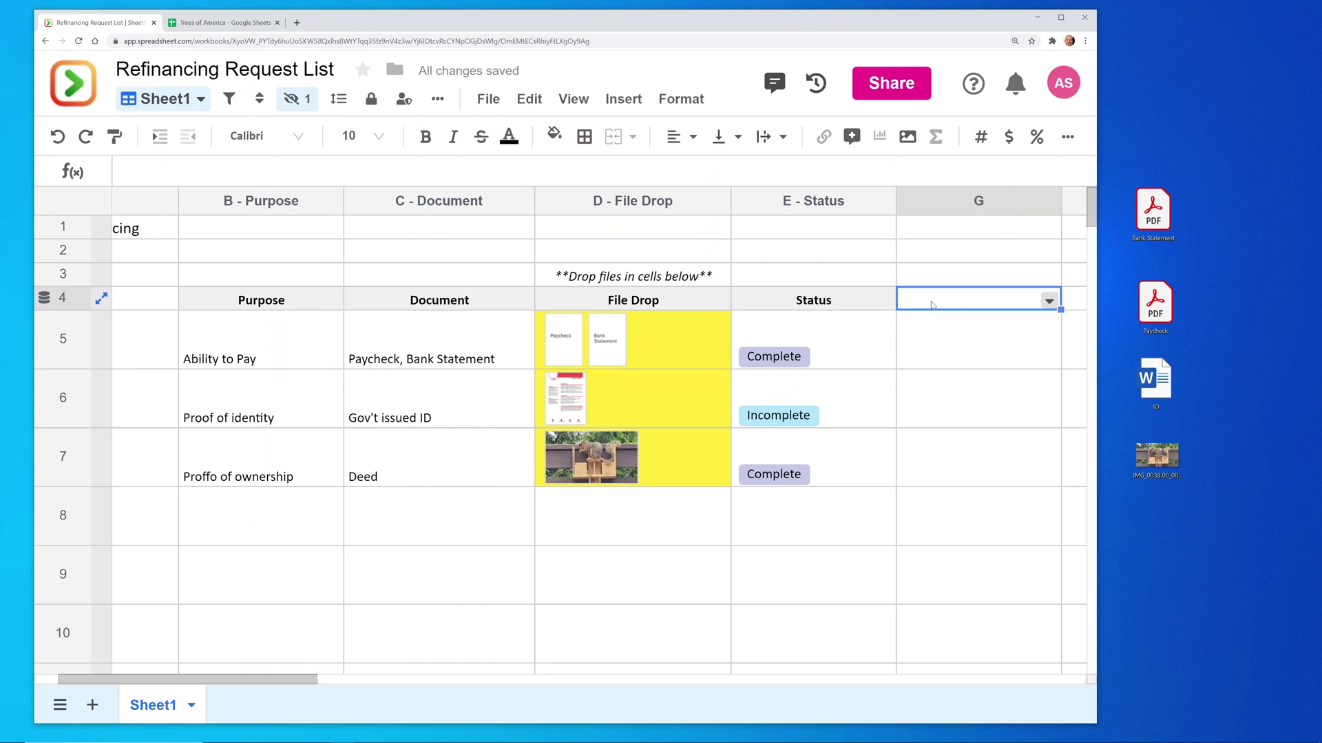
Step: Enter 'Official Status' as the new column's header and match it to the Status header's formatting
text(Official)
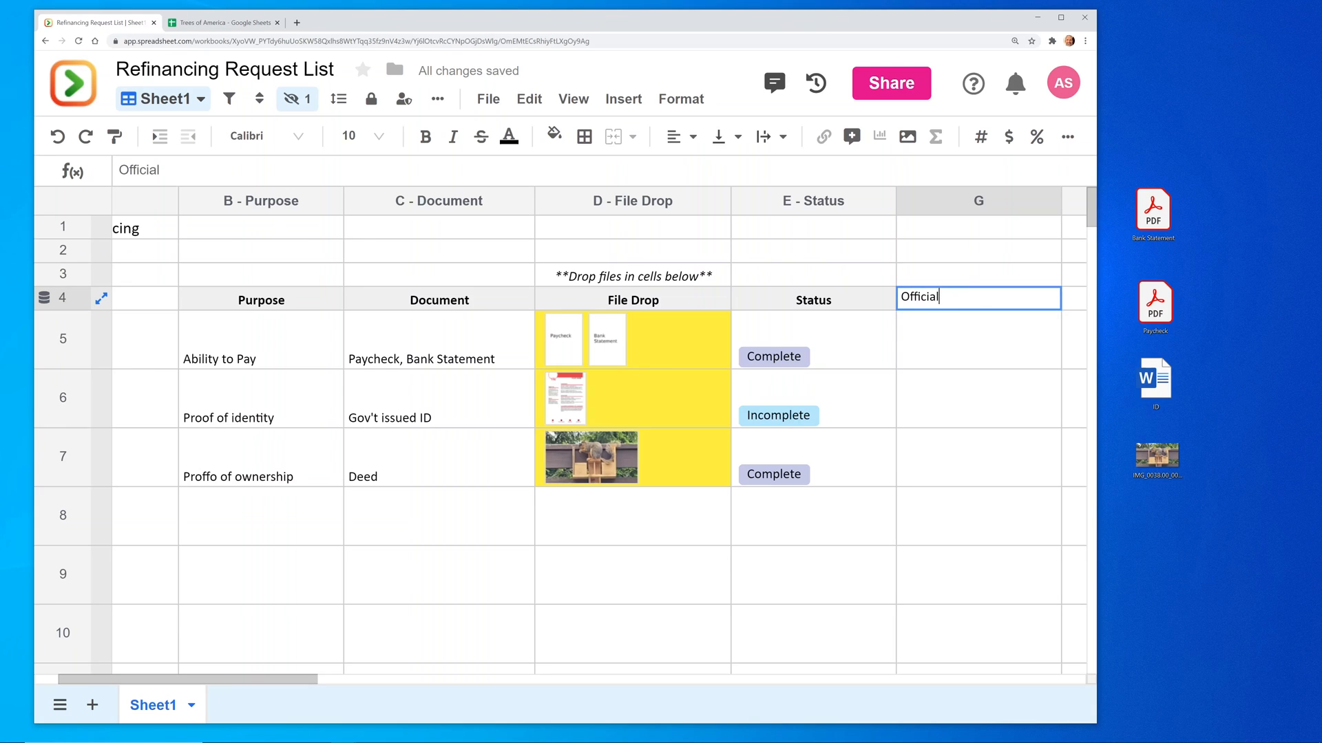
text(Statu)
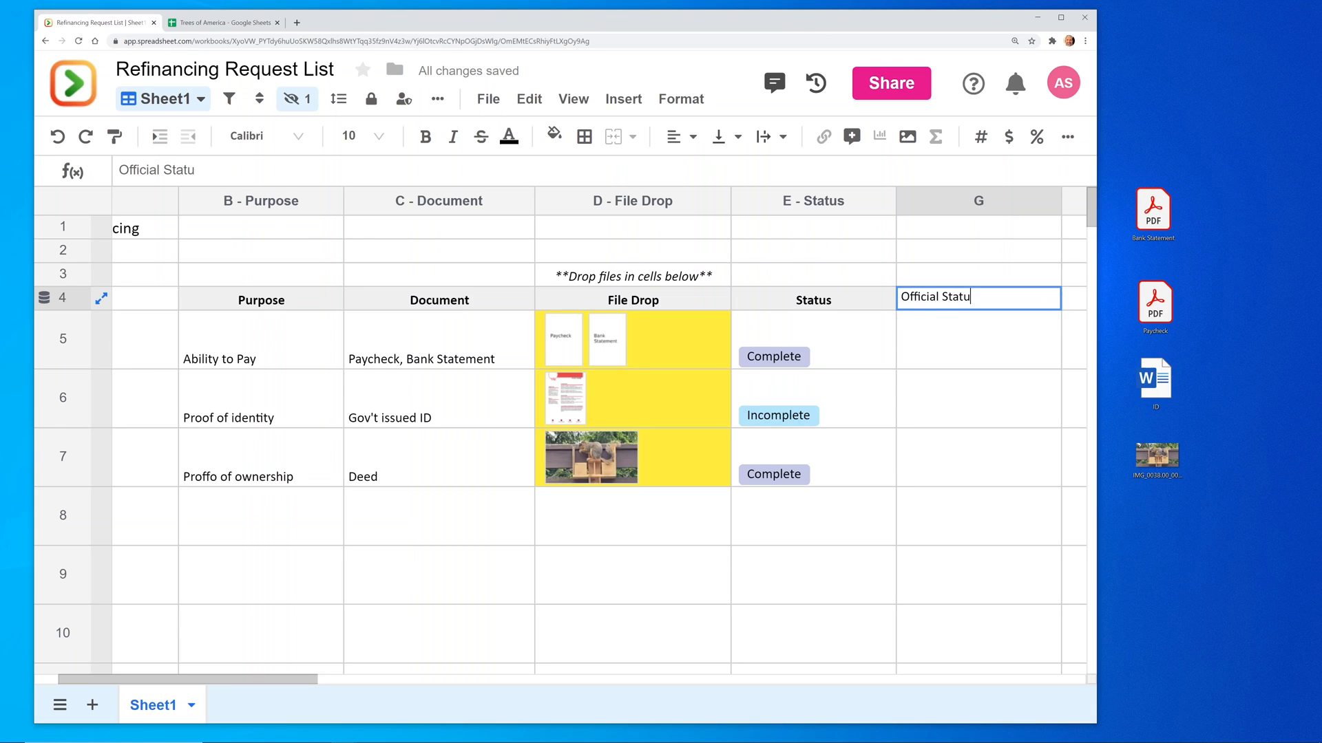
text(s)
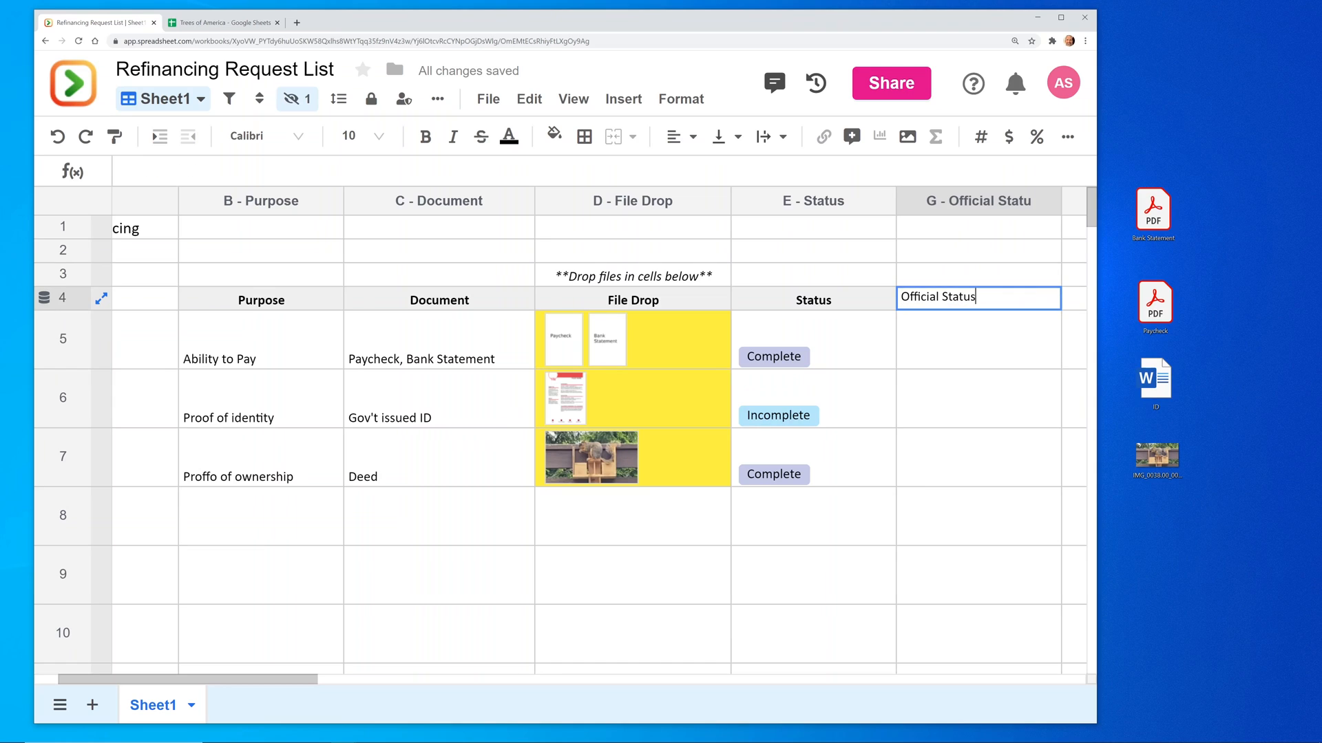
click(812, 299)
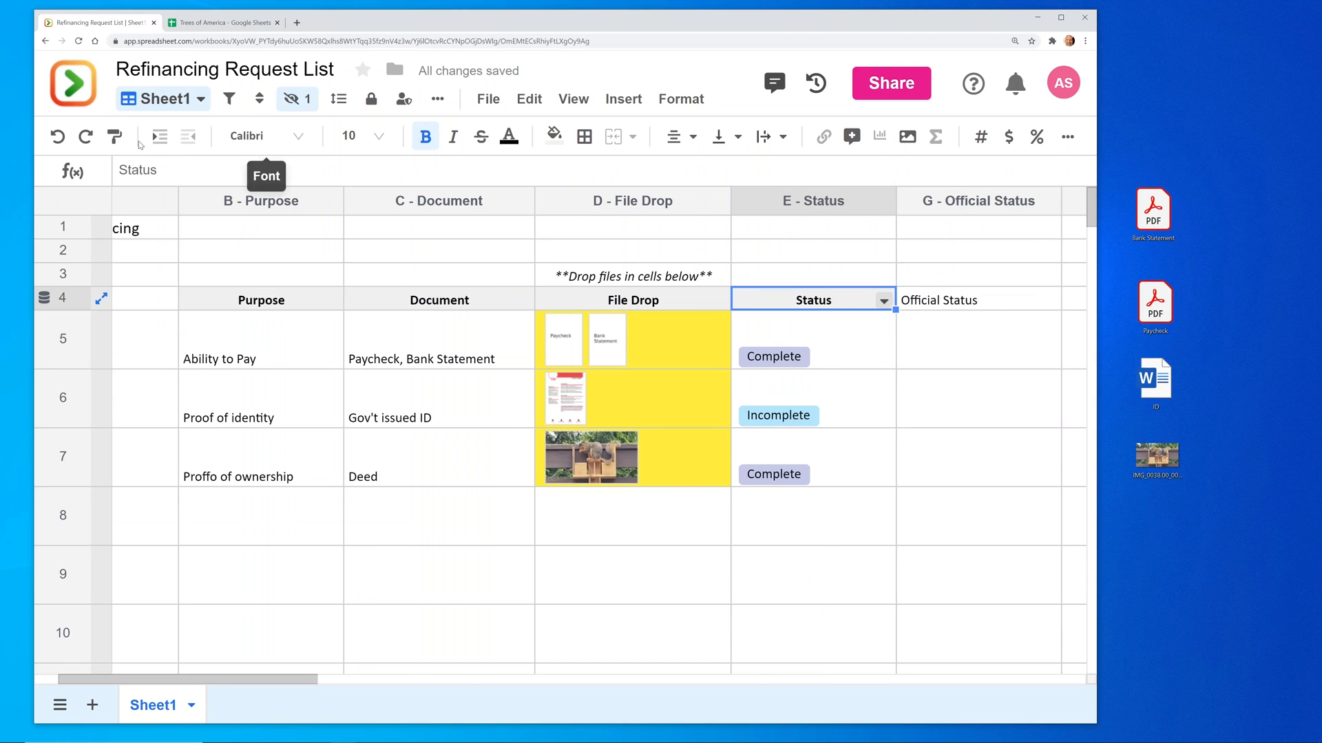
click(977, 298)
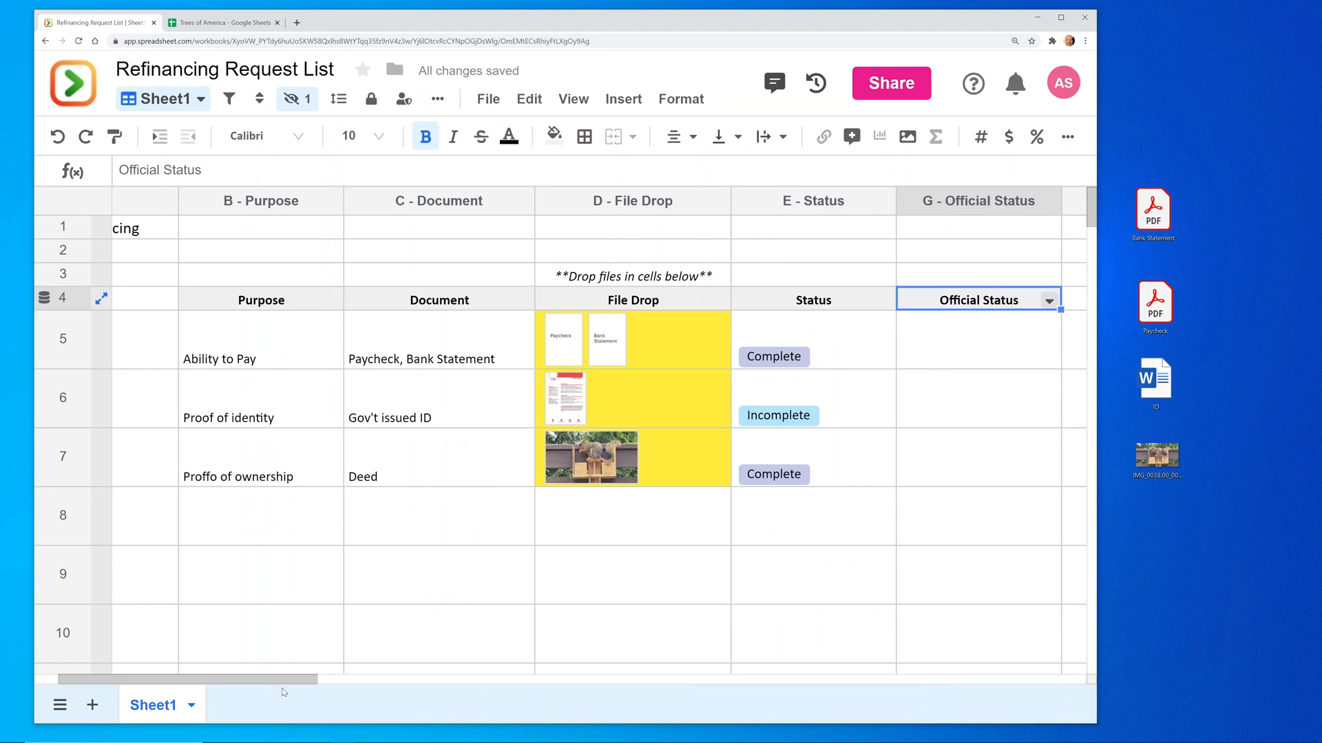
scroll(right, 3)
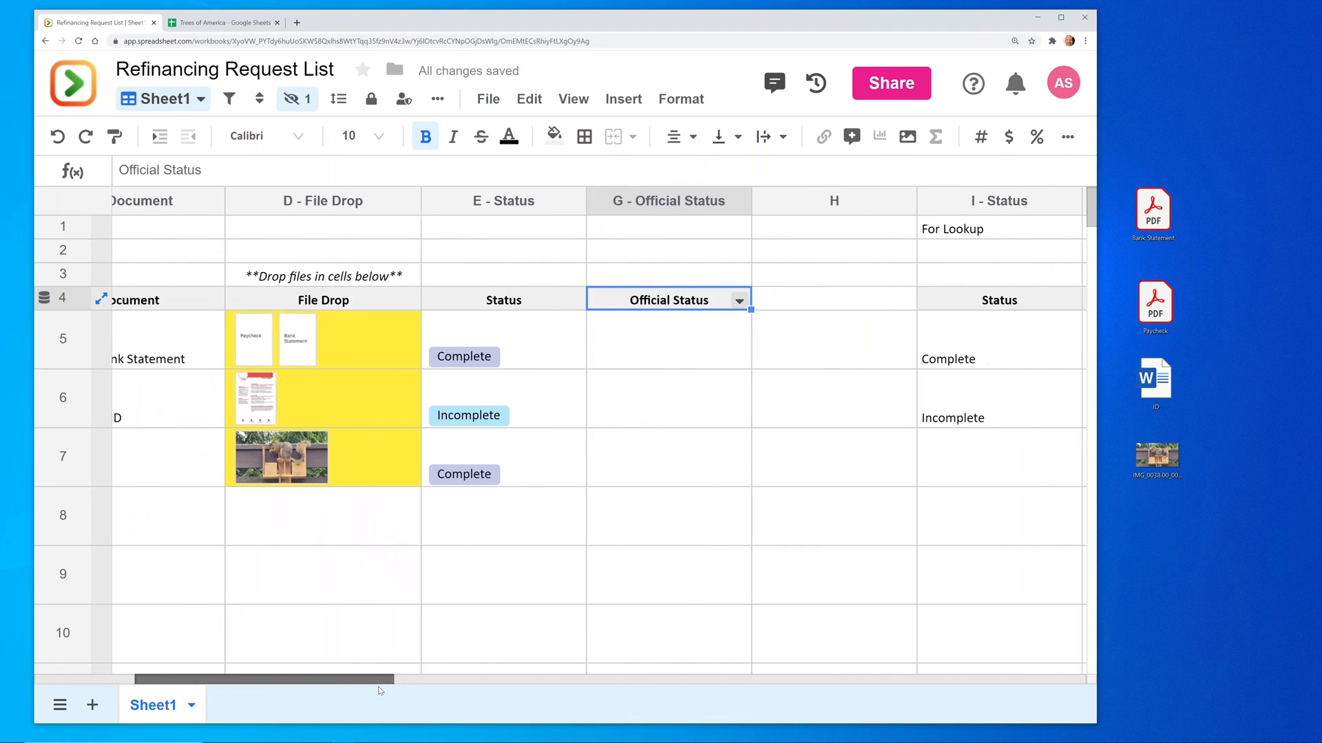
scroll(right, 3)
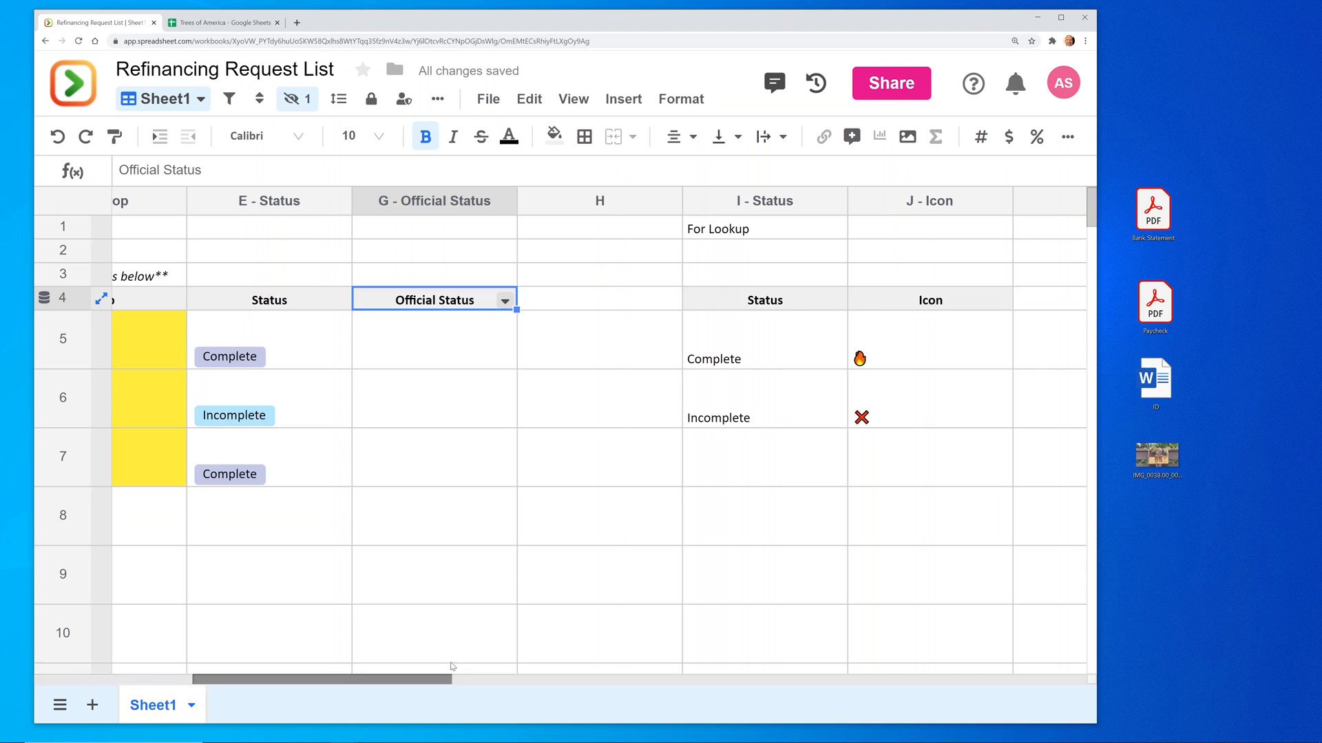
click(758, 358)
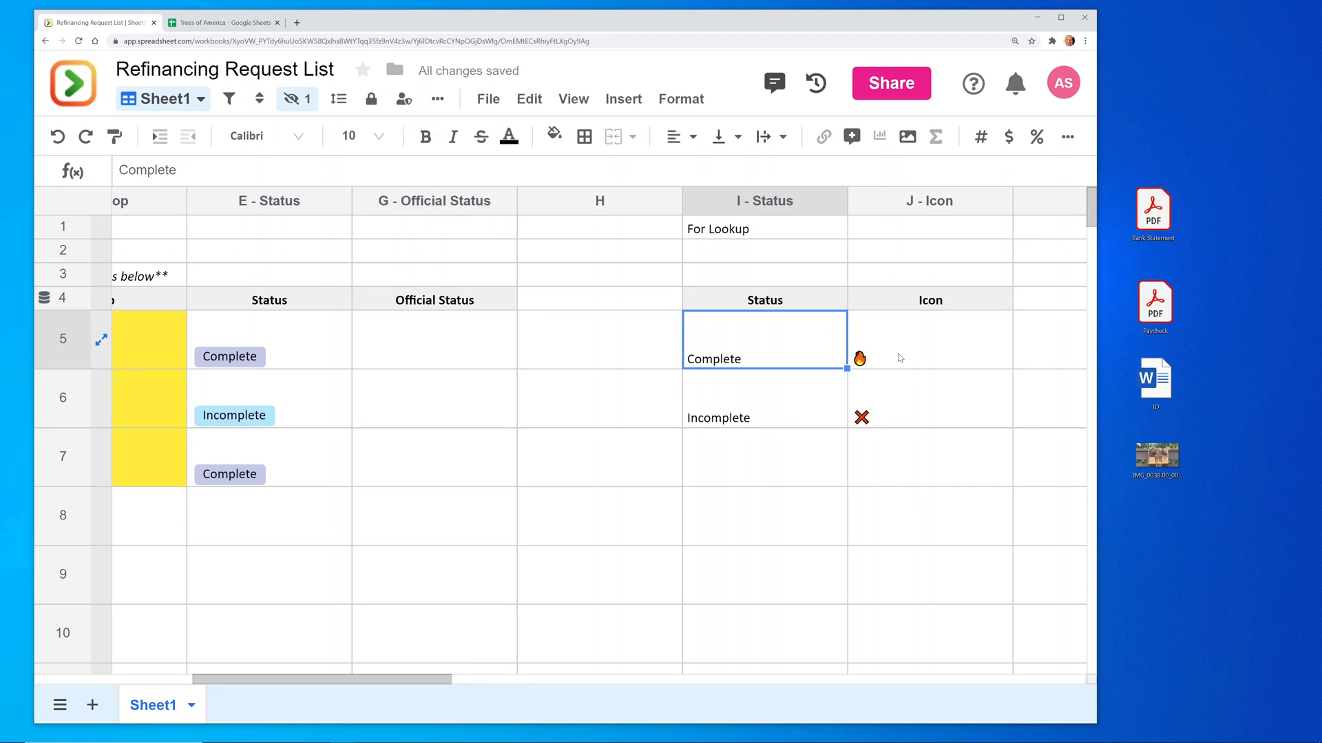
click(763, 398)
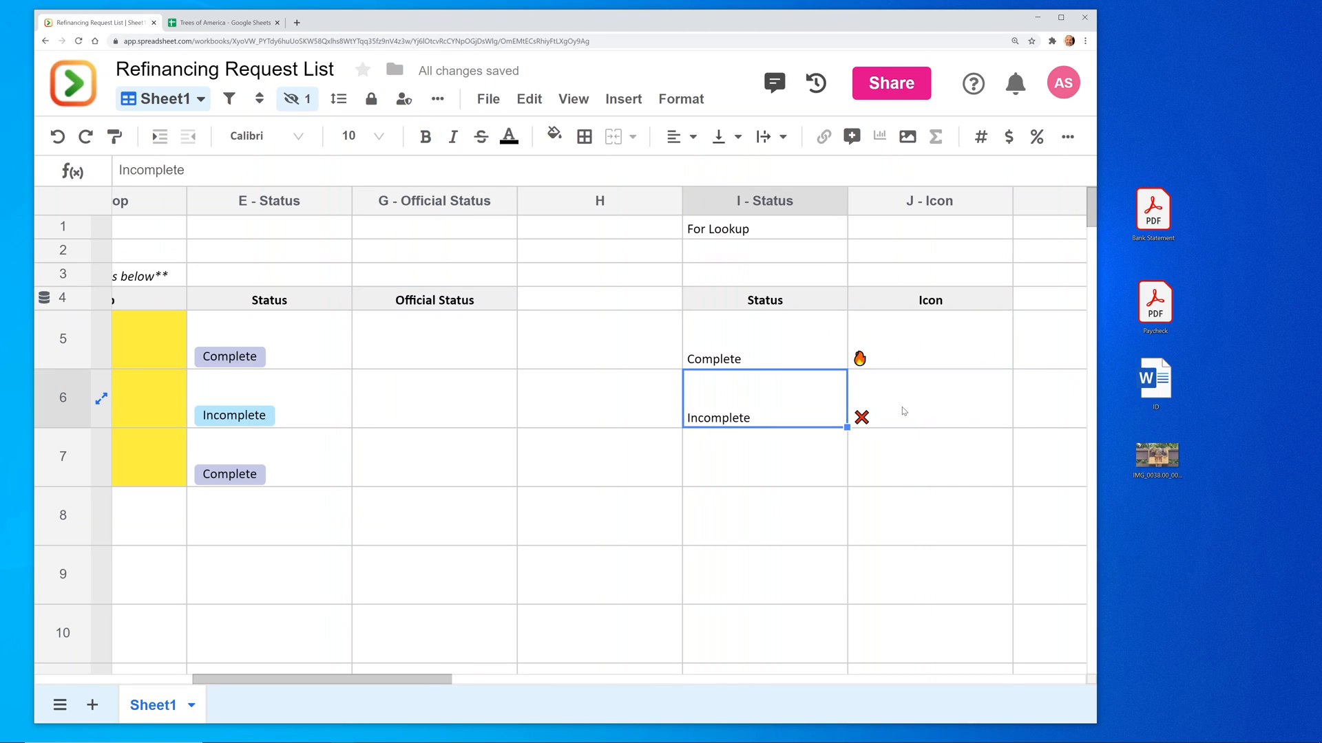
click(930, 398)
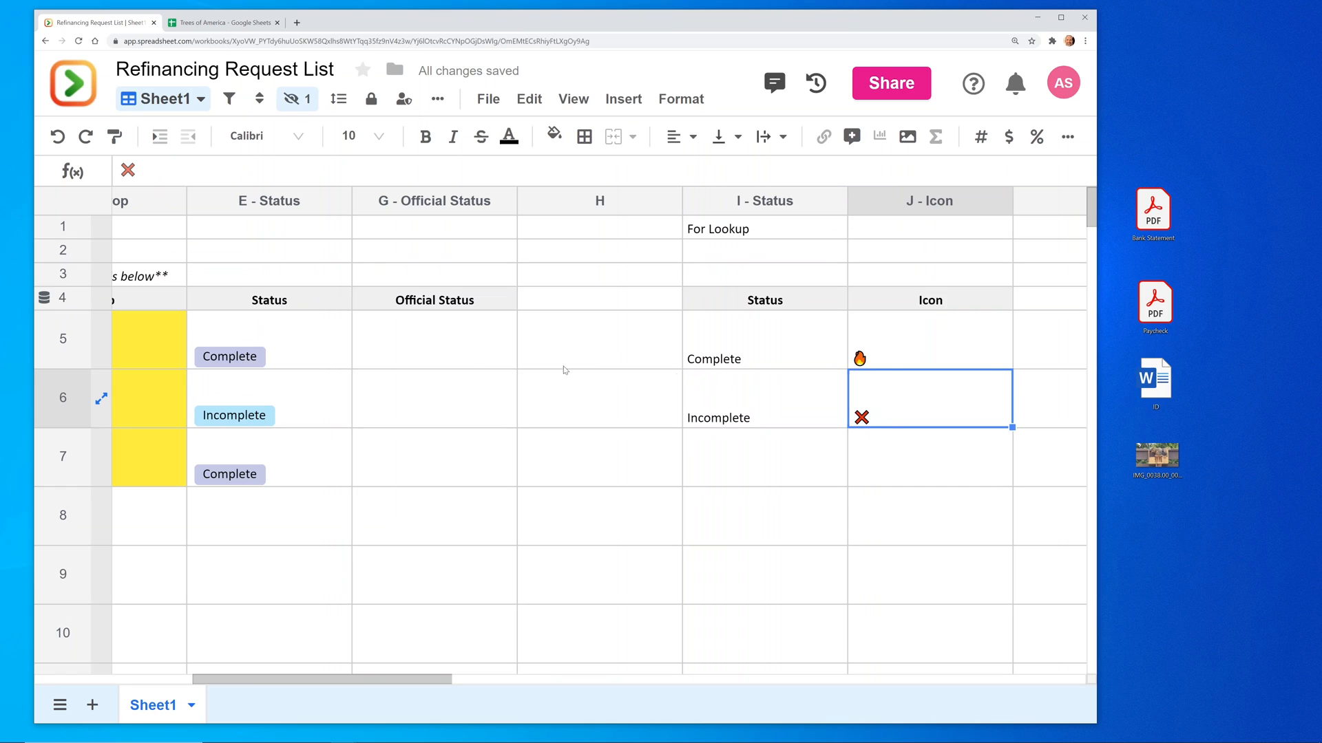
click(929, 340)
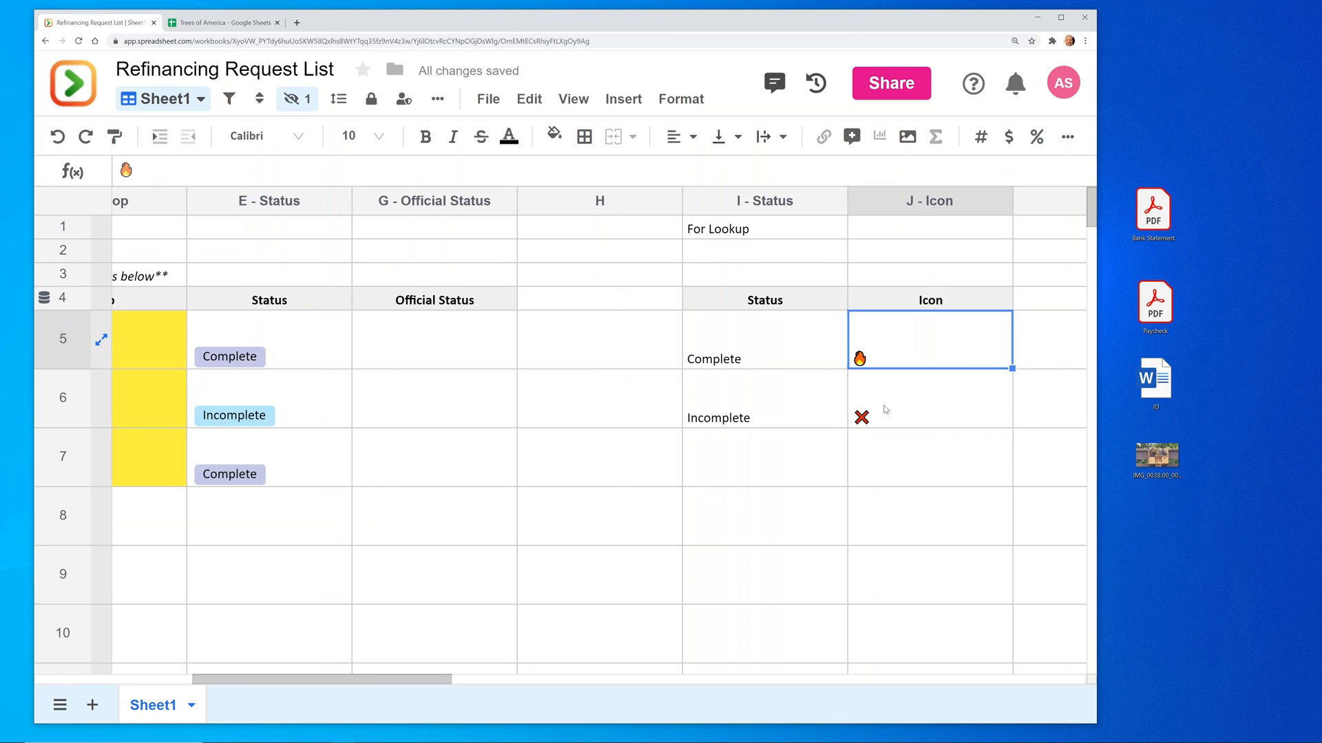
mouse_move(906, 348)
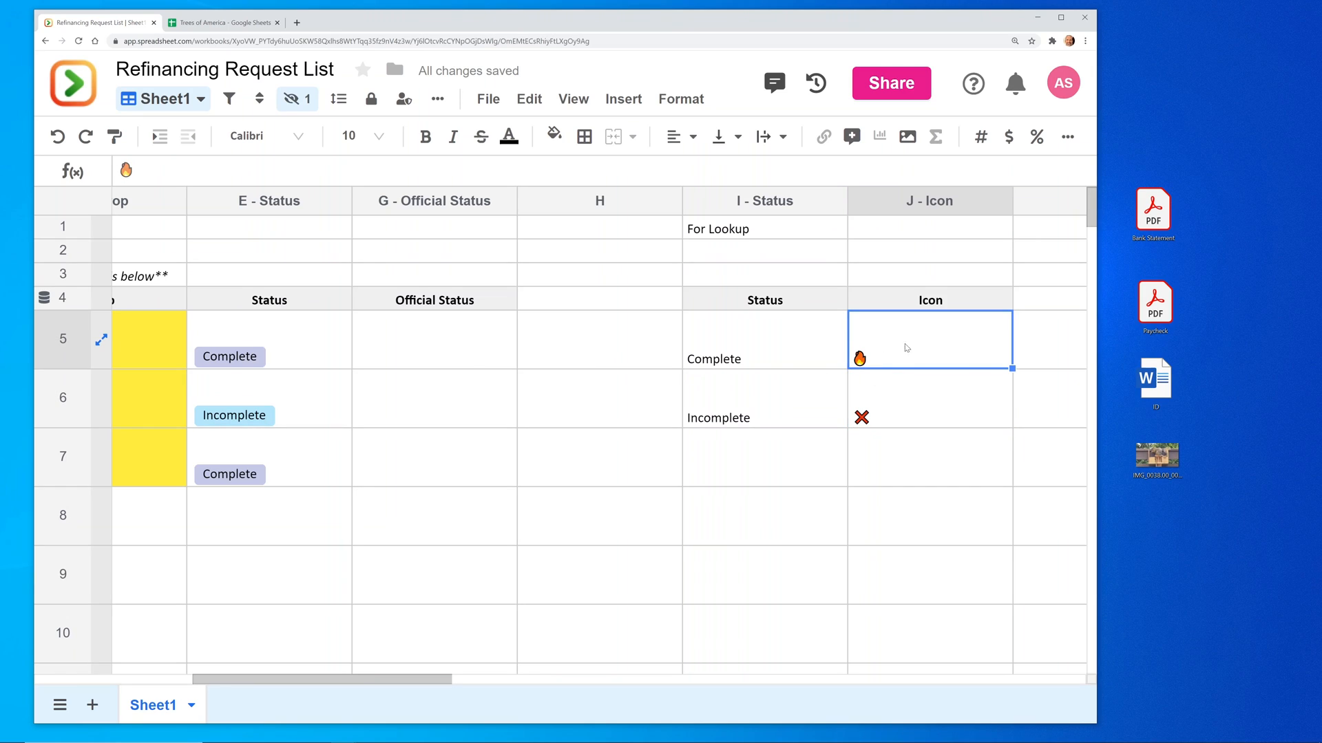
mouse_move(298, 228)
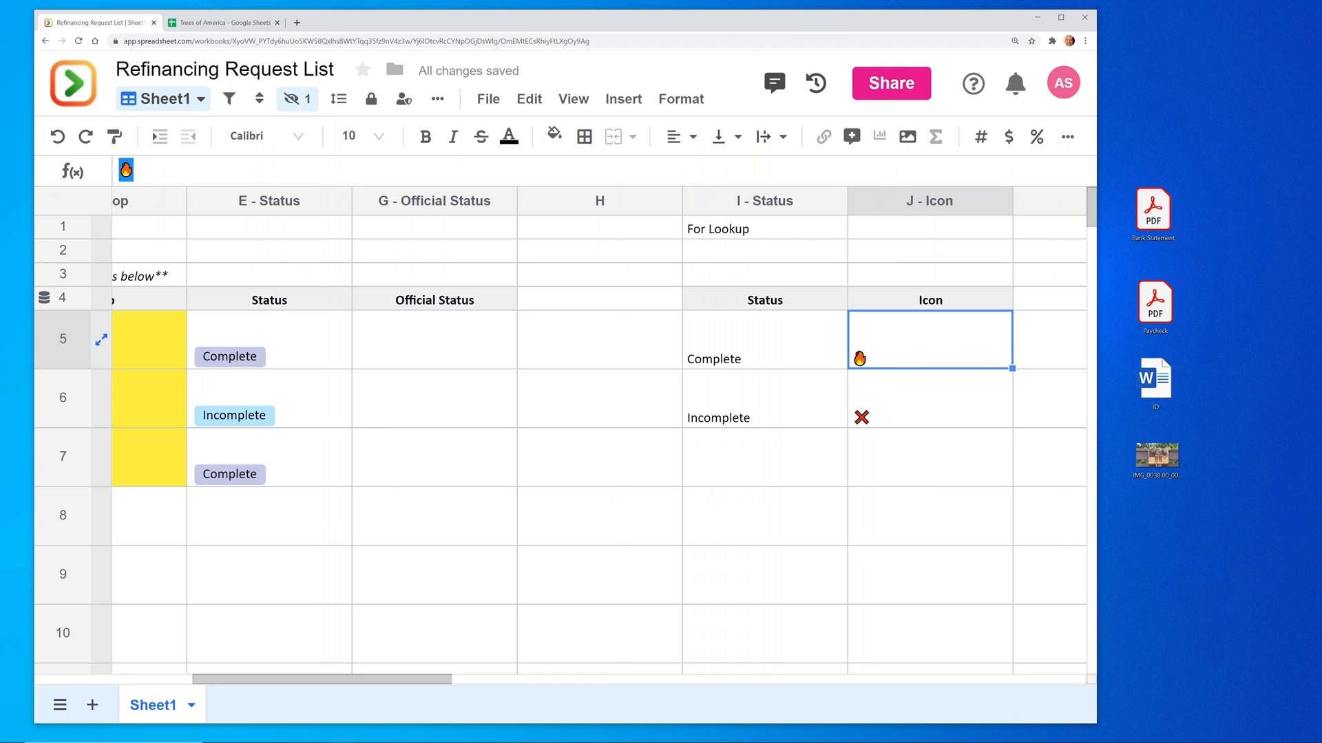
mouse_move(405, 376)
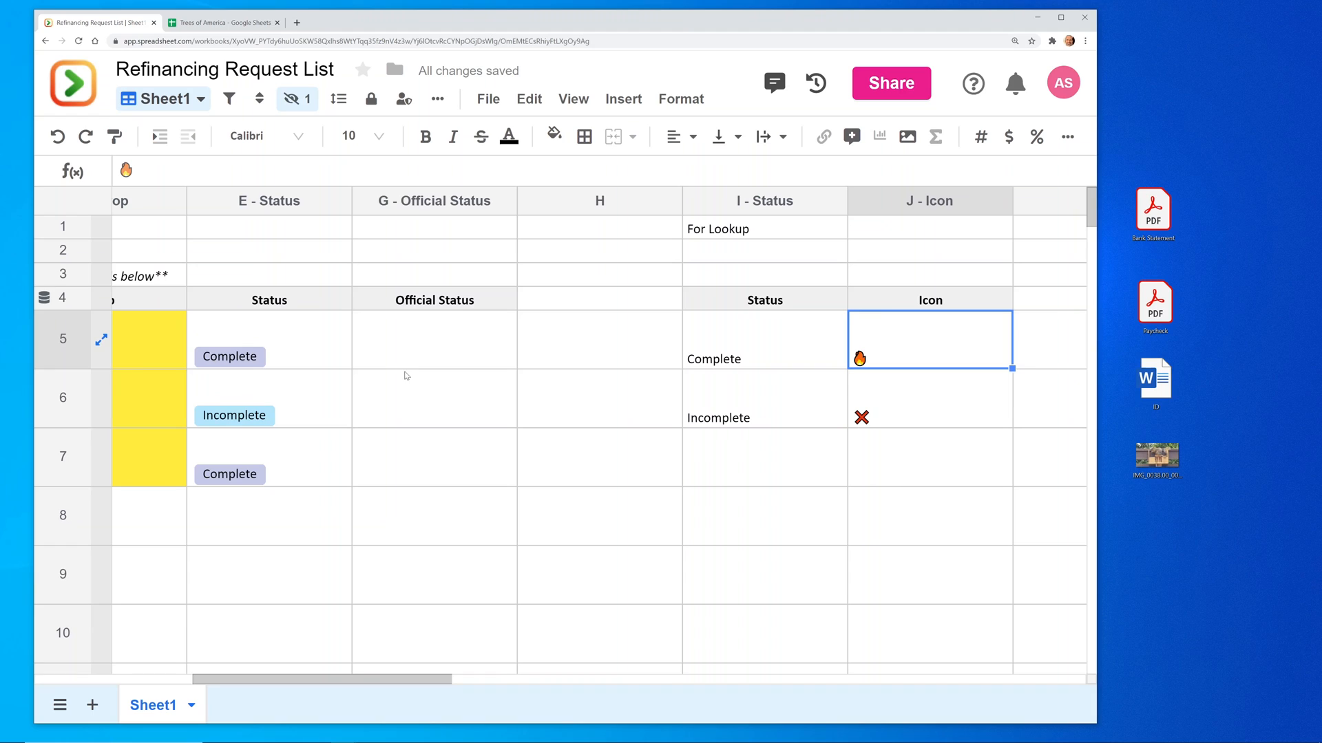
click(433, 340)
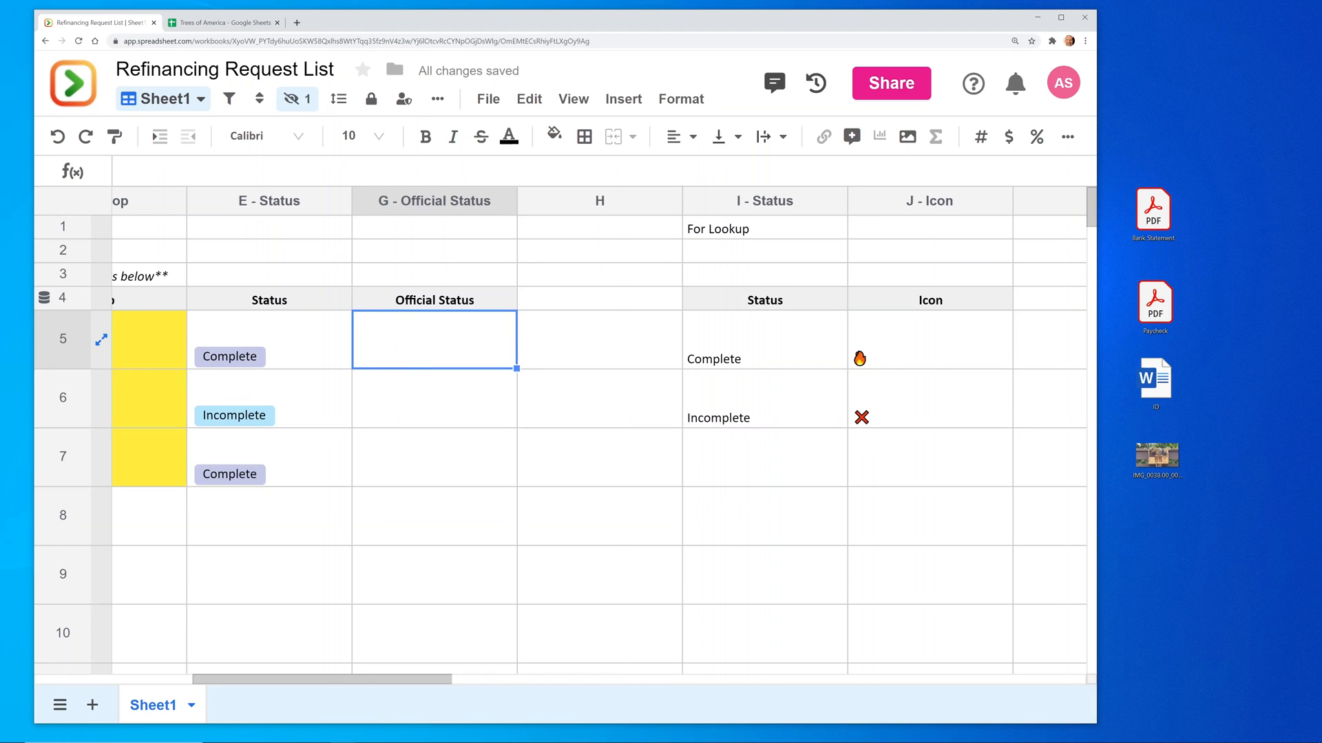
Step: Enter =VLOOKUP(E5,$I$5:$J$6,2,false) in G5 so row 5 shows the flame icon
text(=)
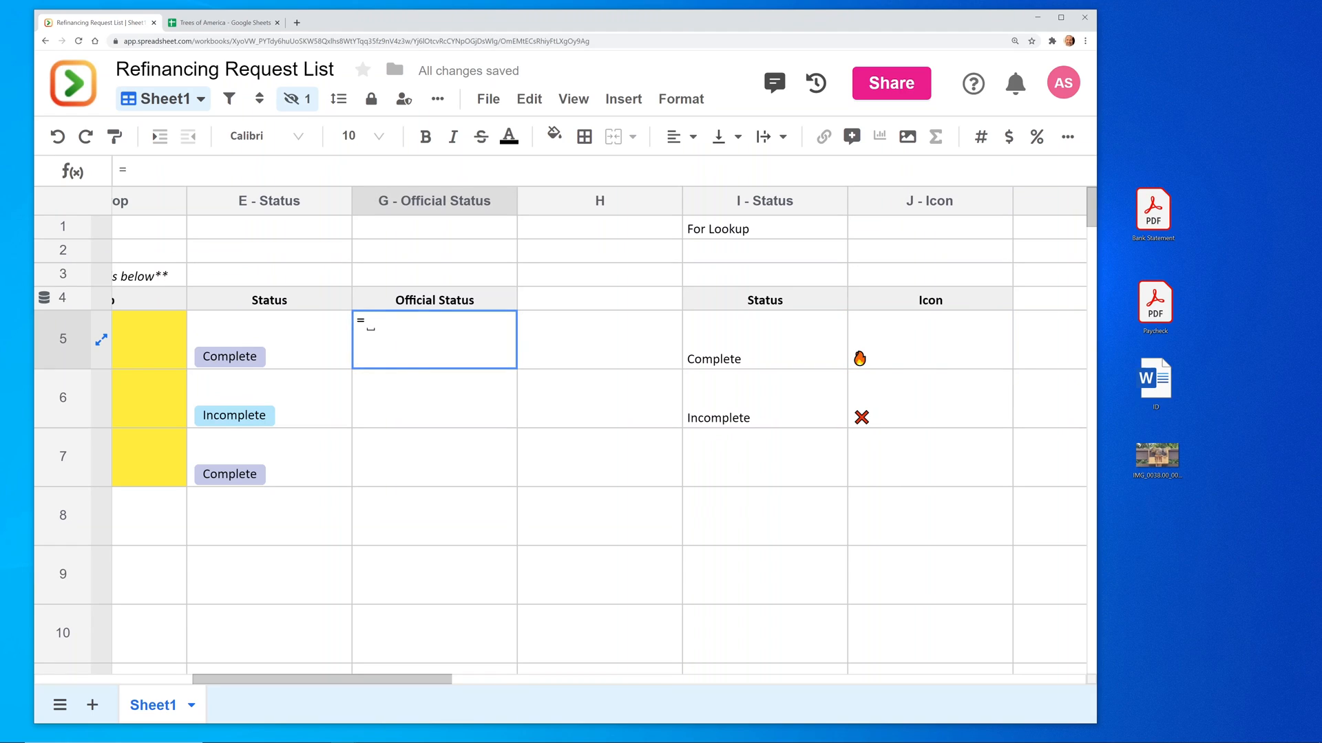
text(vlookup()
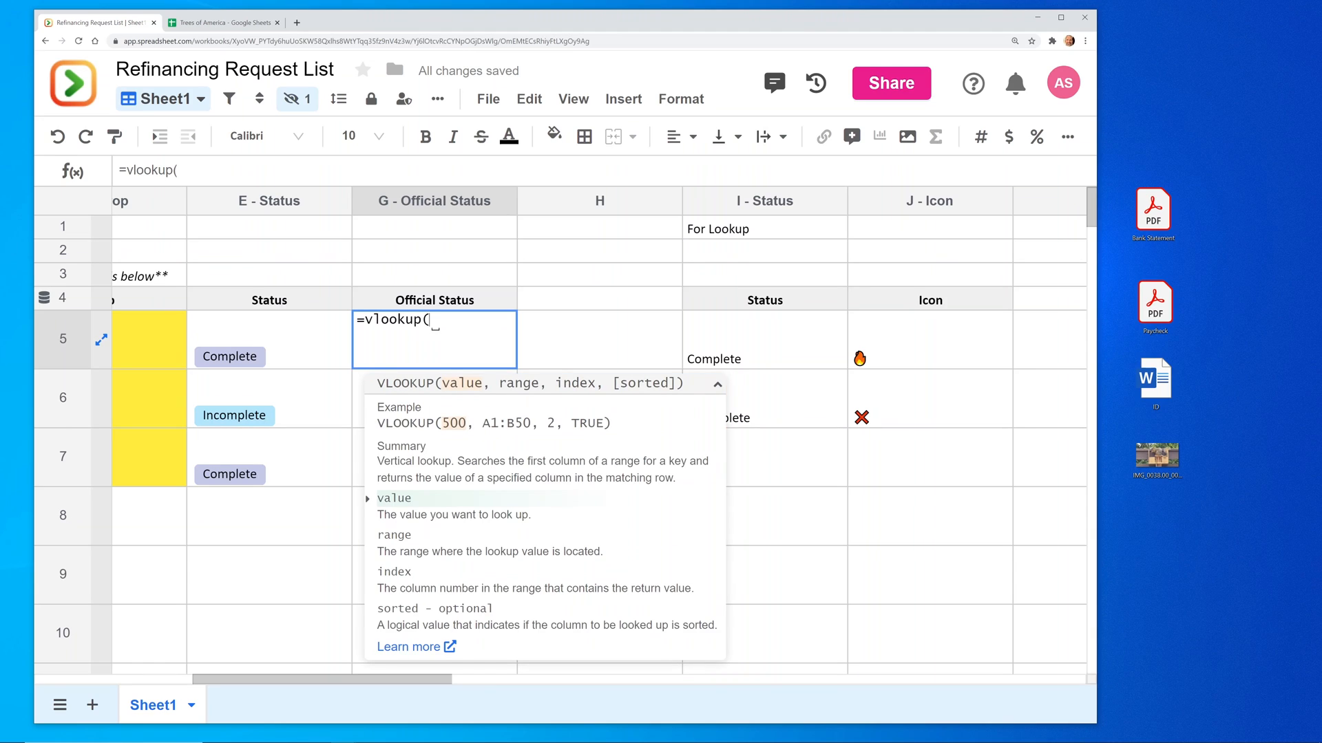
click(269, 338)
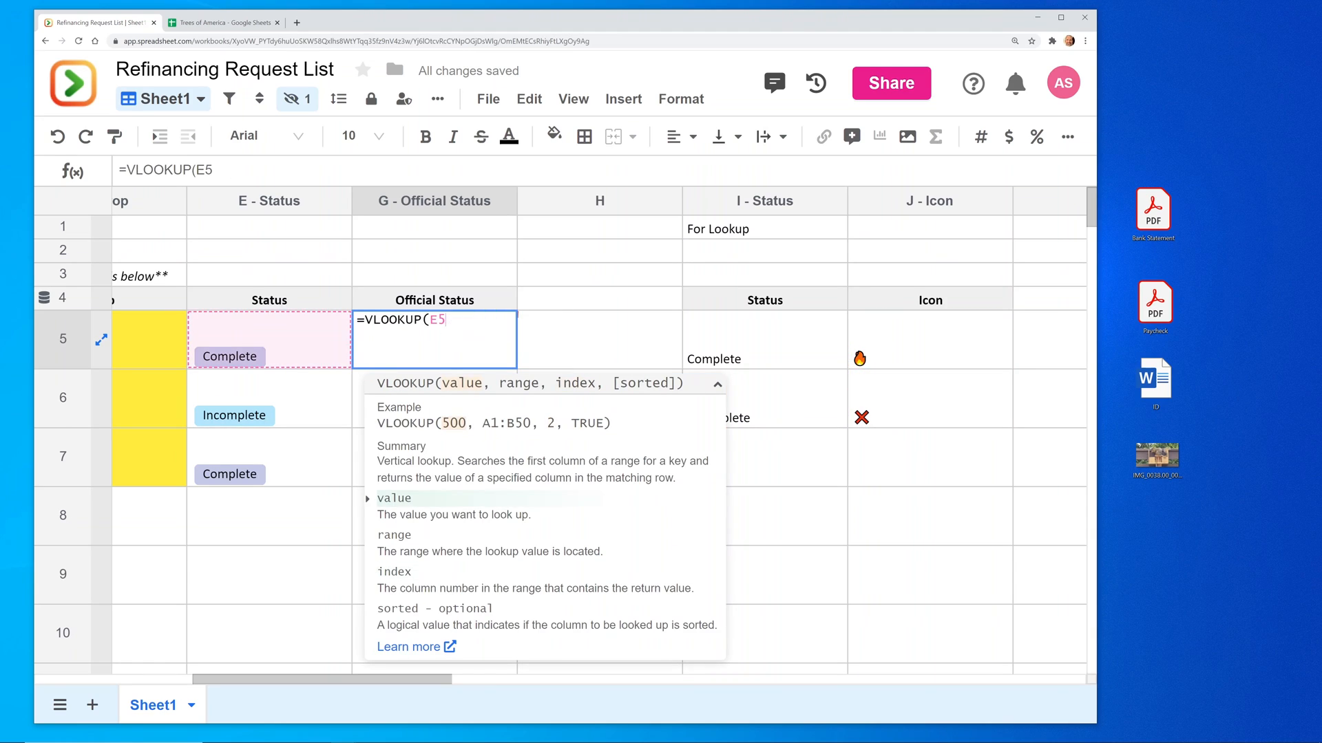
text(,$I$5:$J$6)
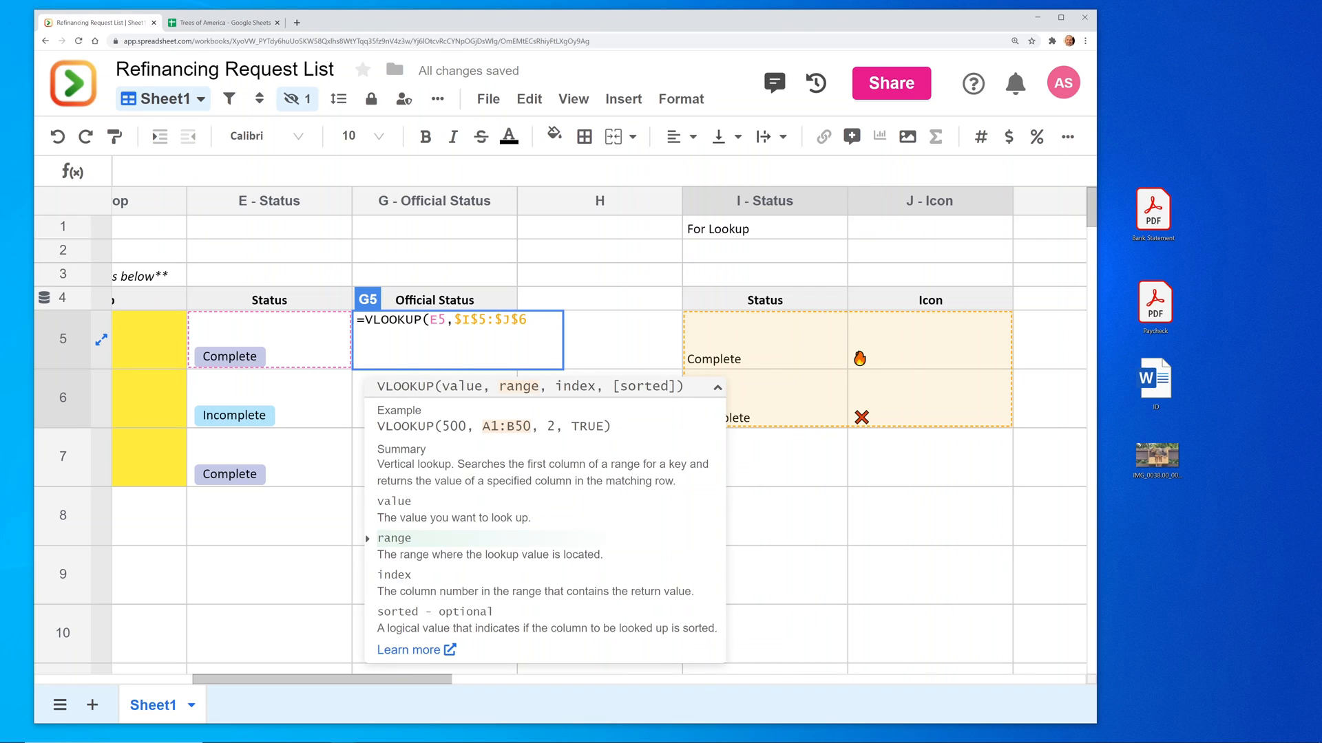
text(,)
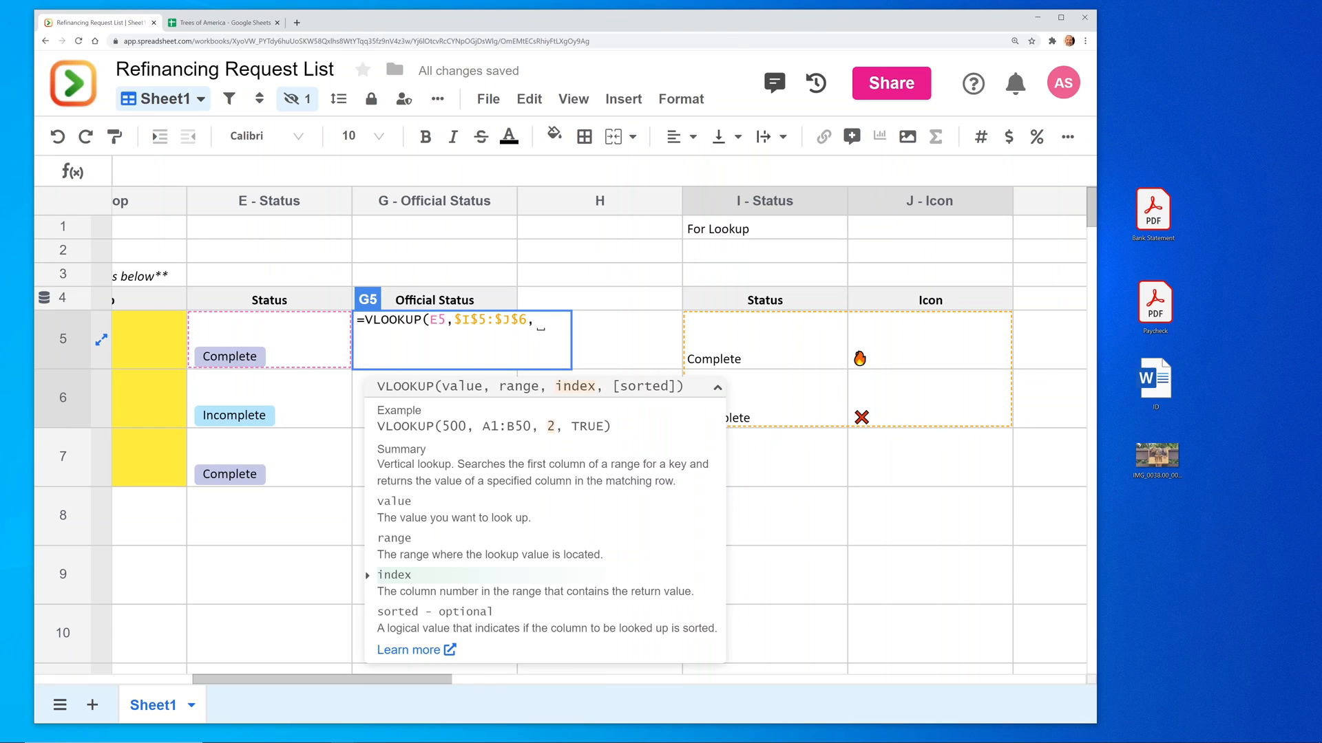
text(2,fl)
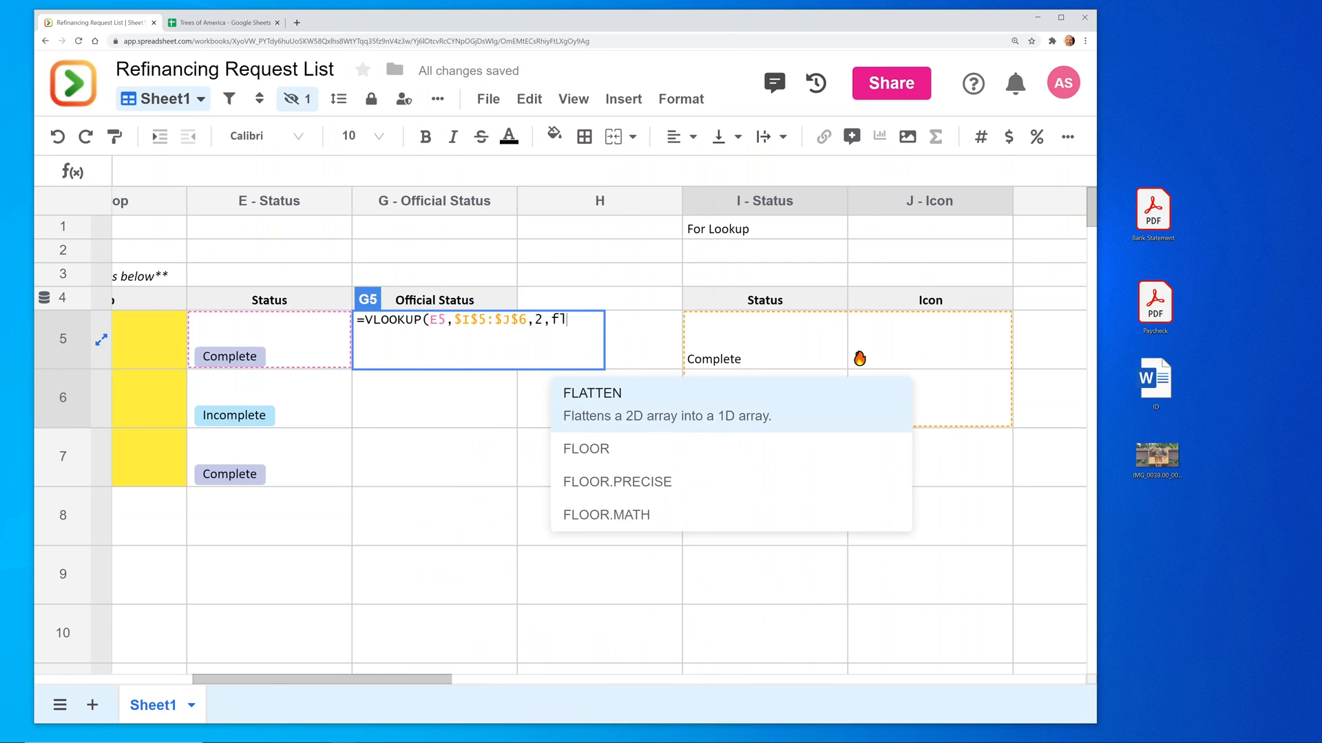
text(alse)
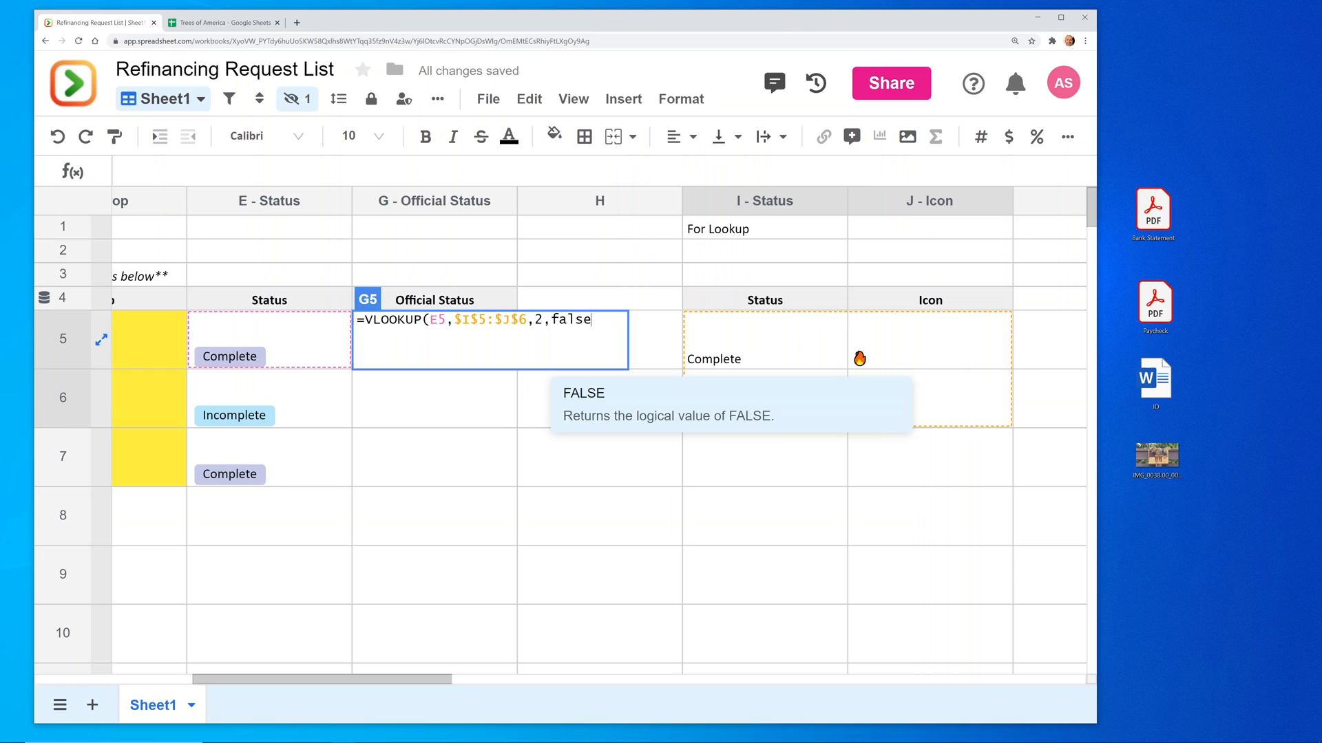
text())
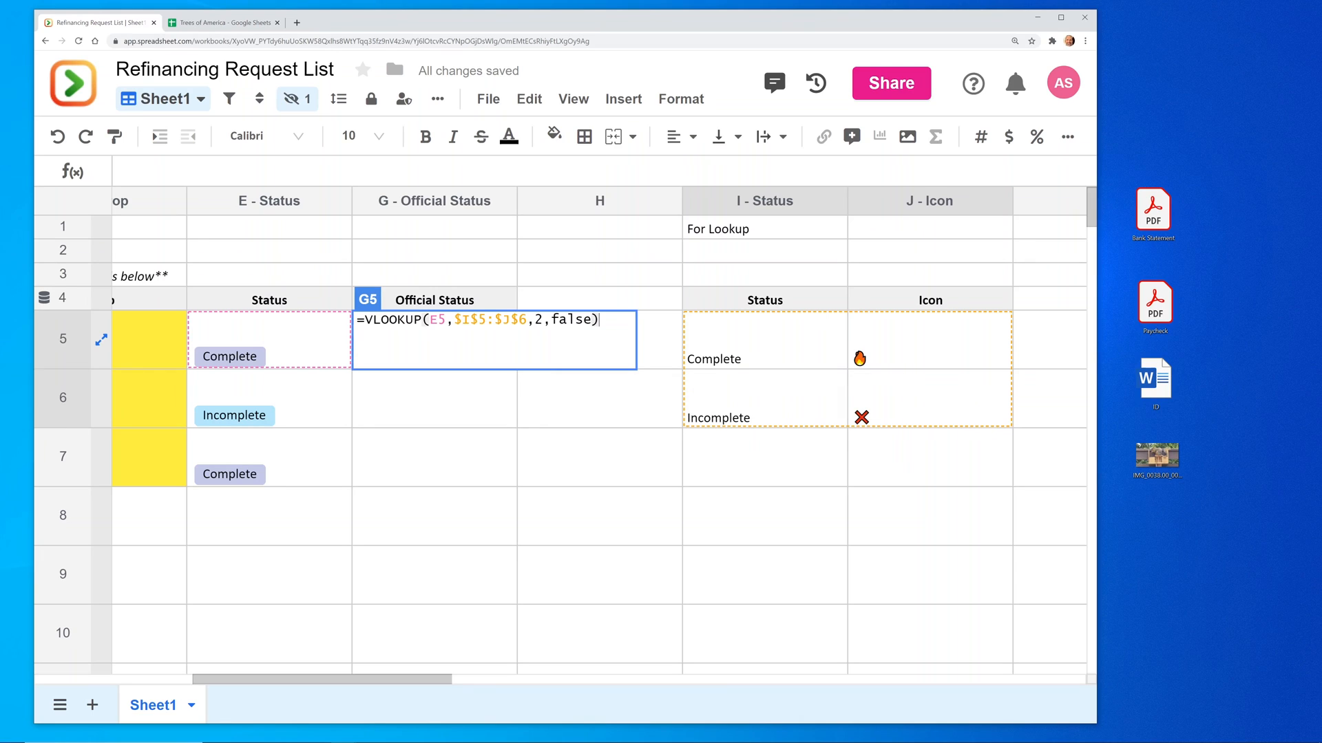
key(Return)
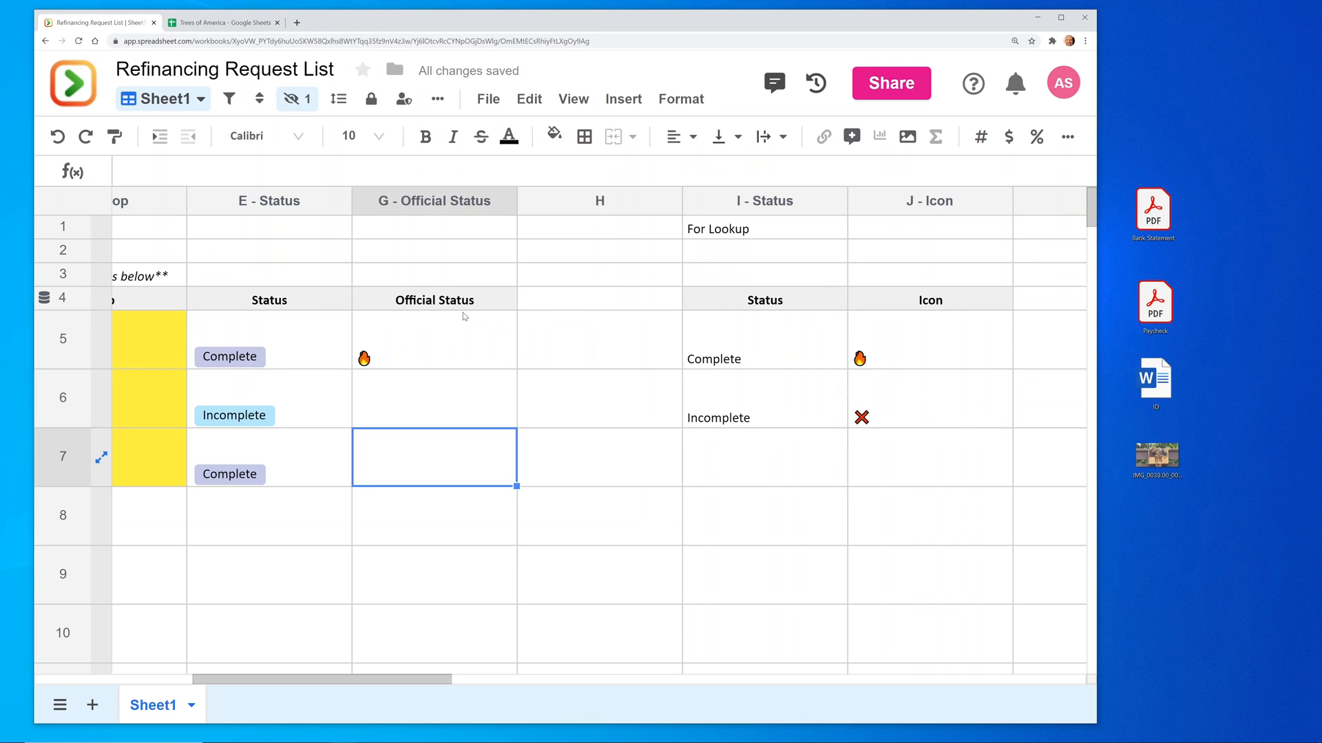
click(434, 340)
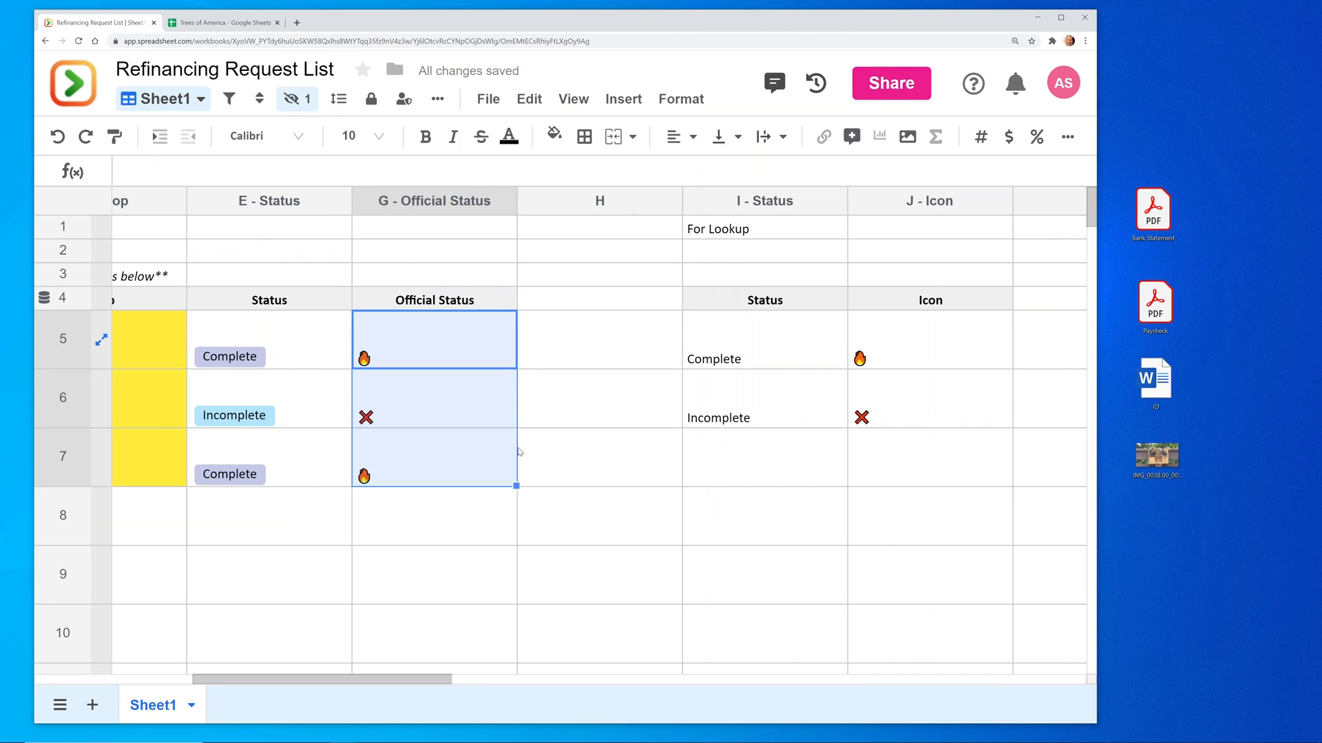
Step: Verify row 6's copied lookup formula, then return to the Document column on the left
click(434, 398)
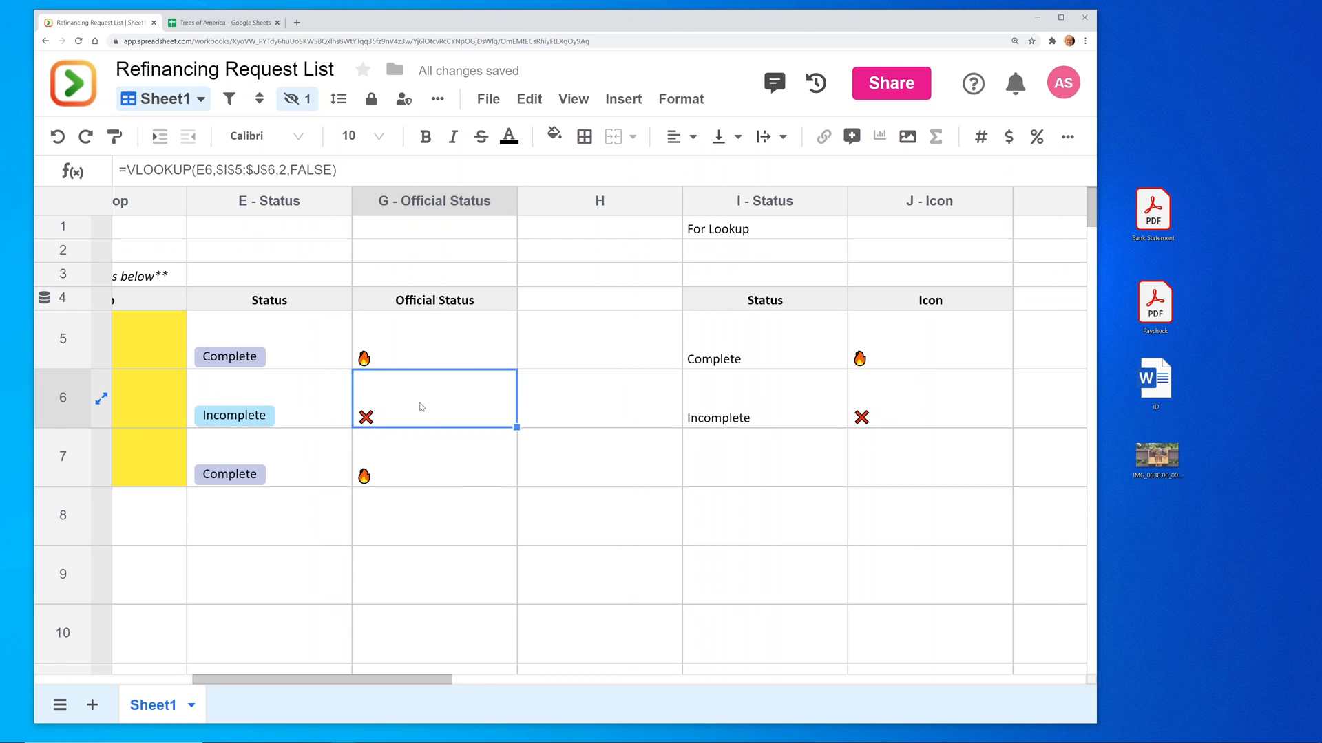
scroll(left, 3)
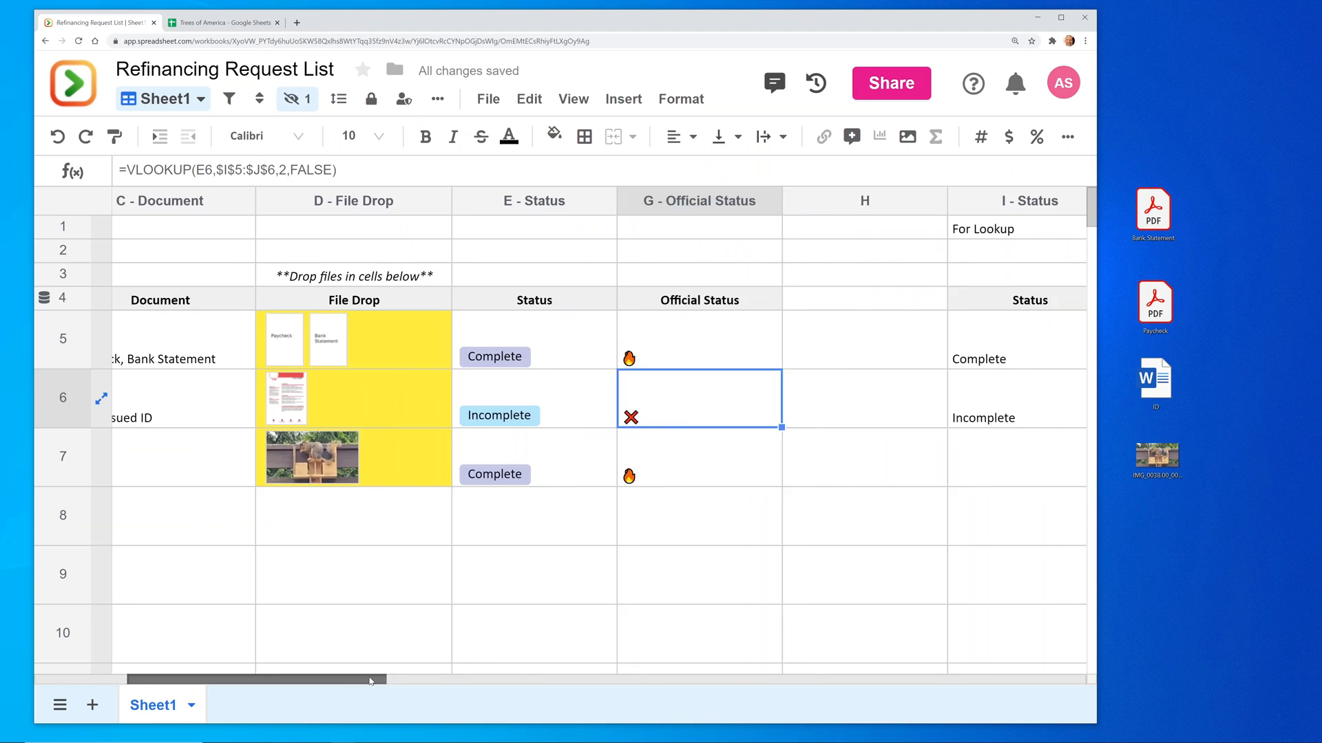
scroll(left, 3)
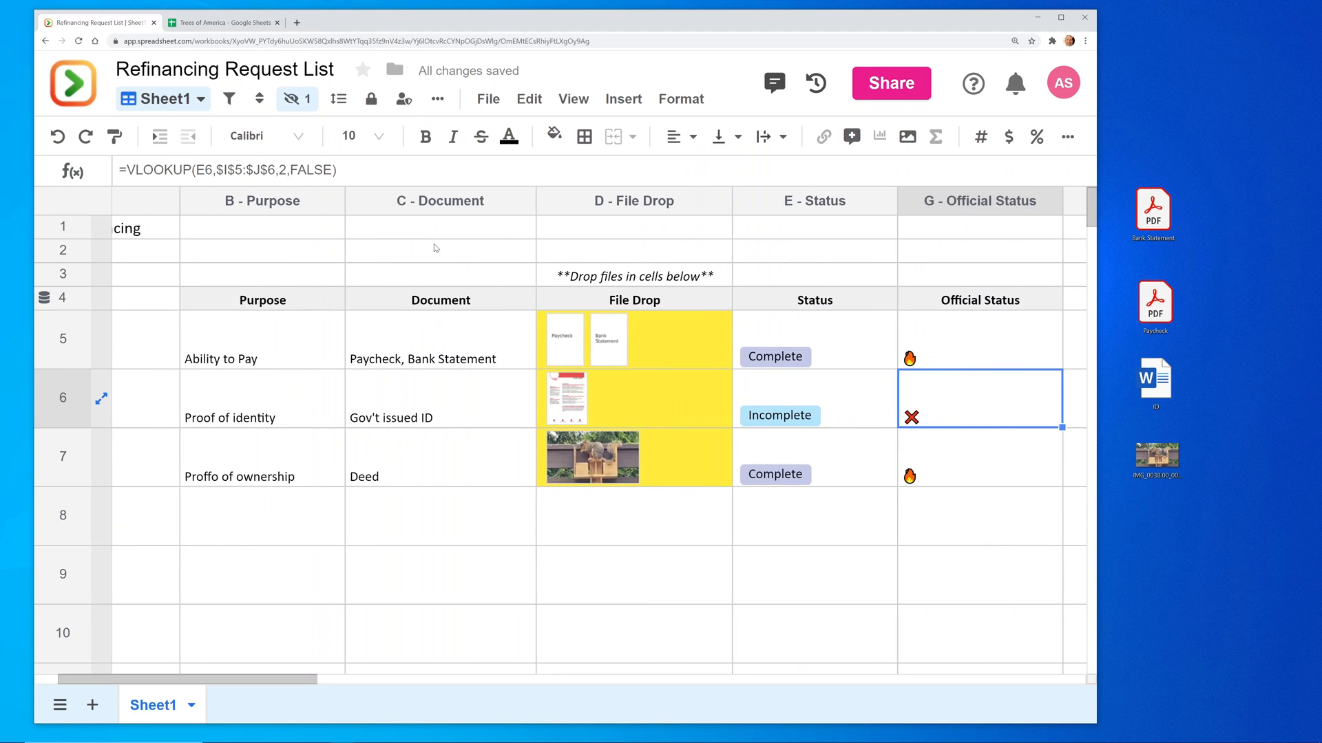
click(439, 201)
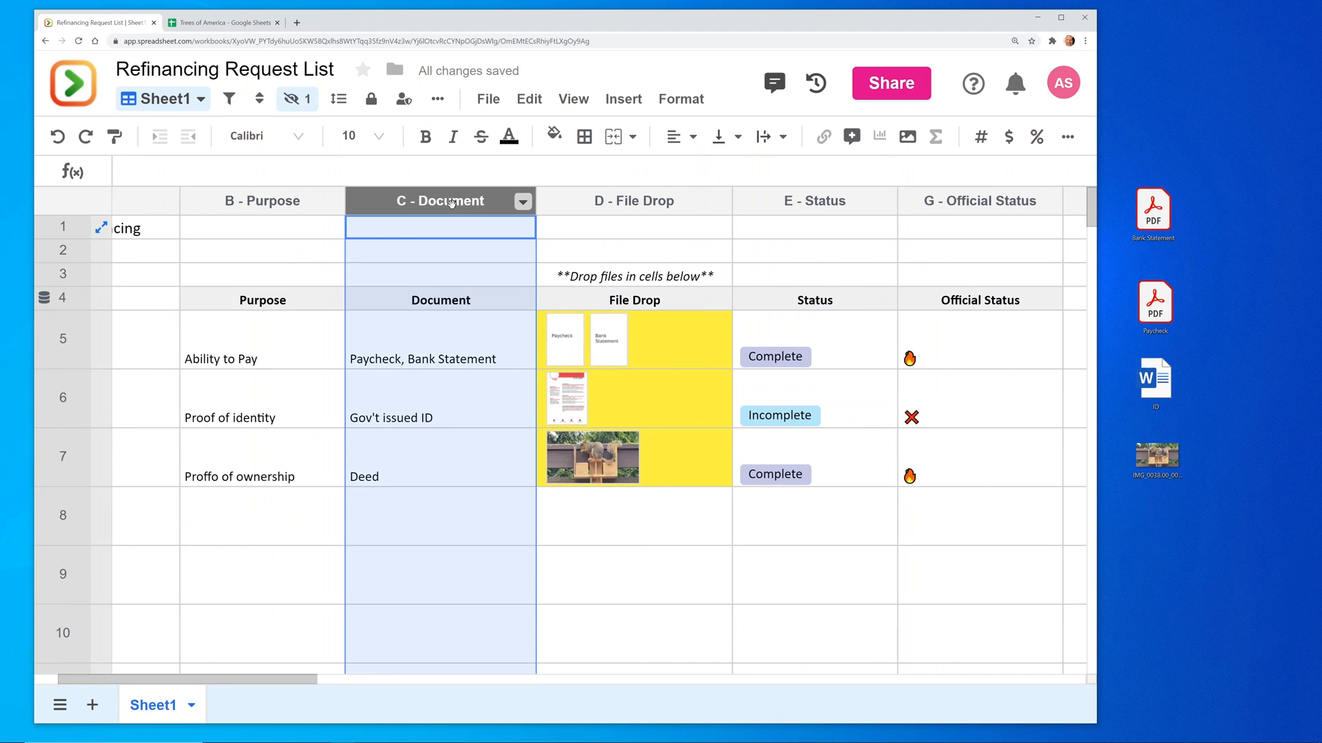